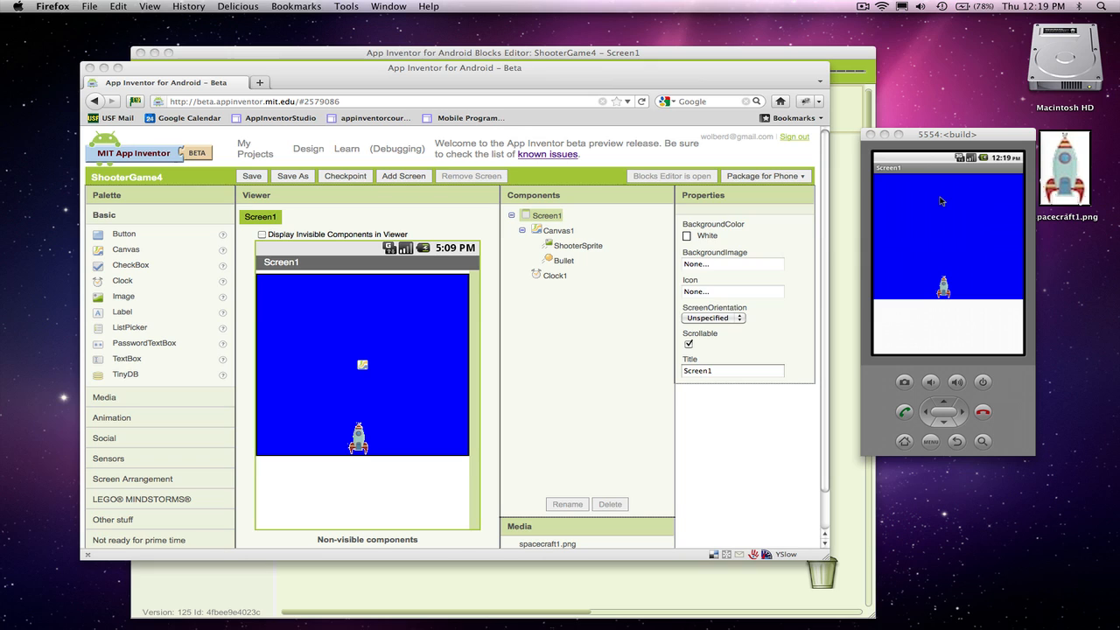
mouse_move(913, 305)
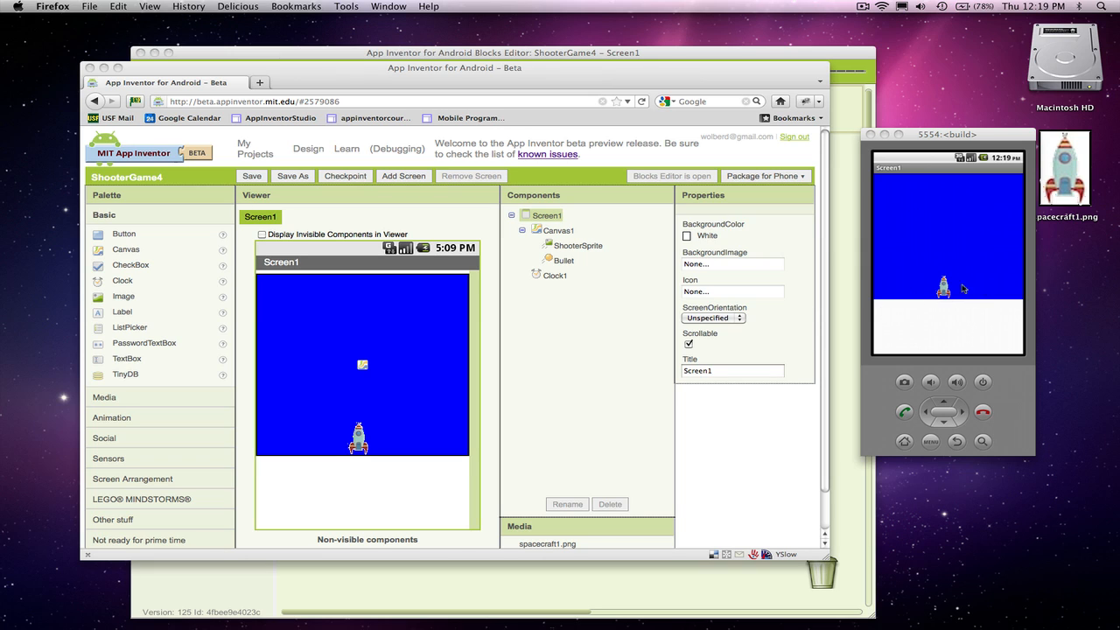
mouse_move(980, 293)
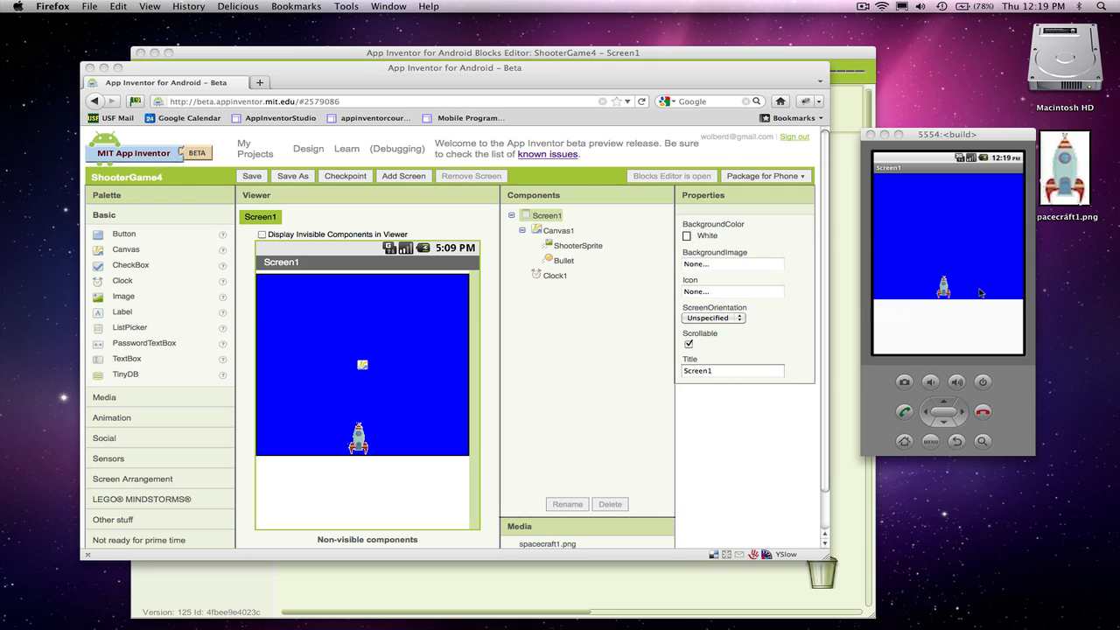
mouse_move(941, 310)
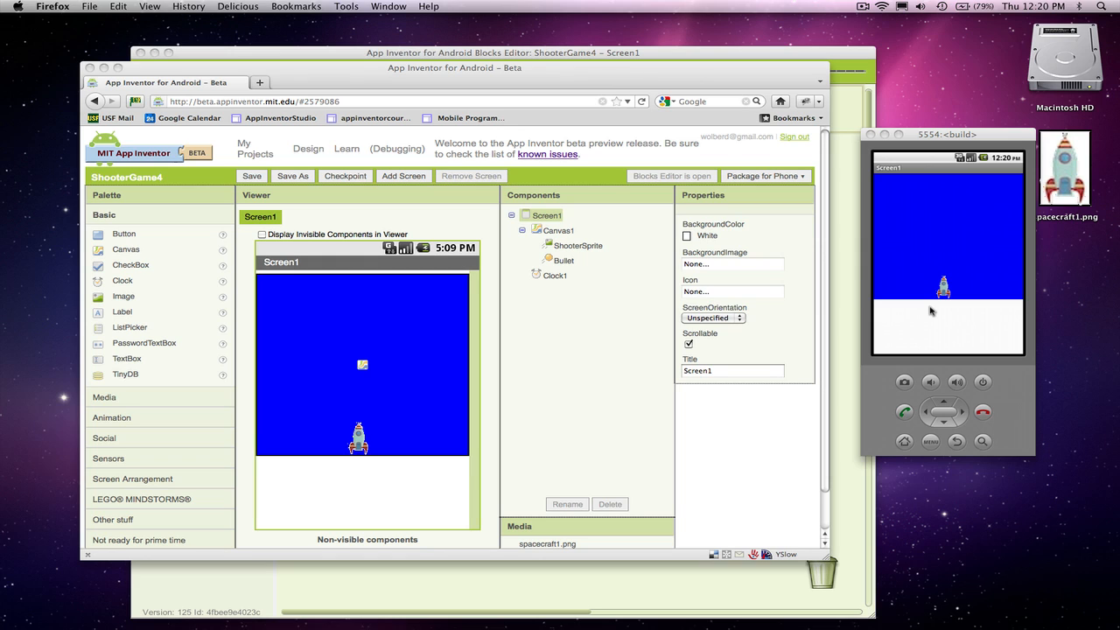
mouse_move(136, 254)
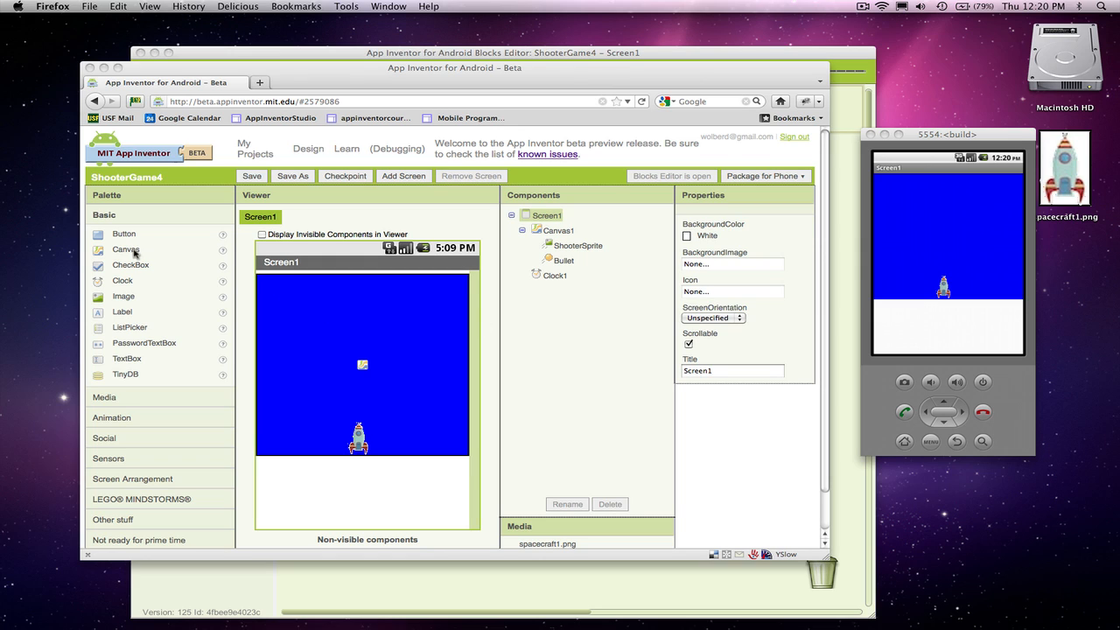
mouse_move(123, 233)
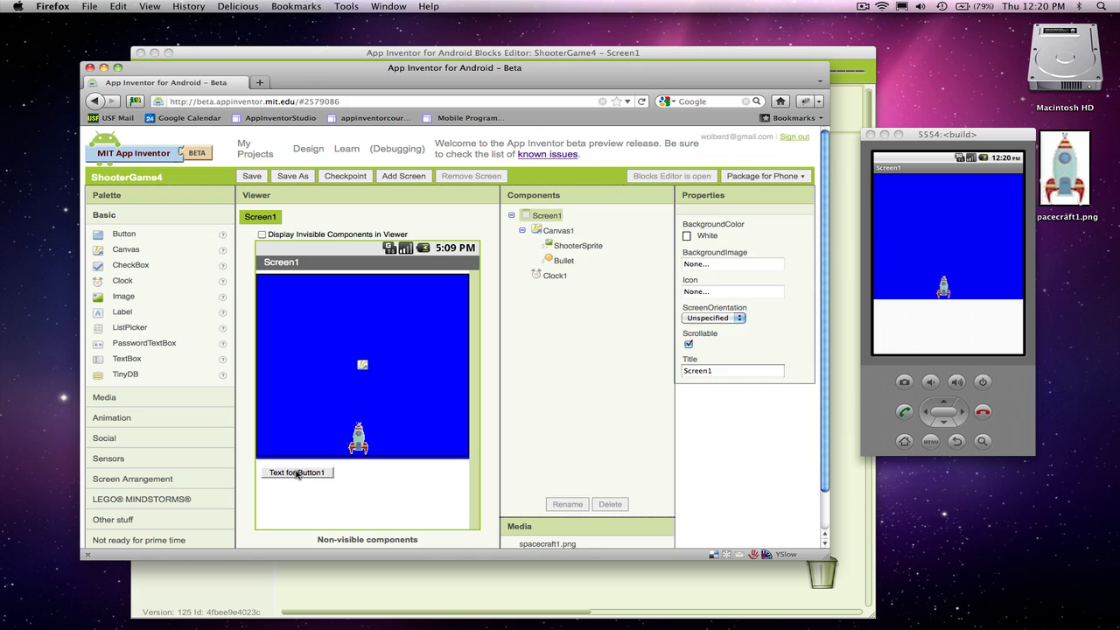
Label Button1 '<<--' and add a second button labelled '-->>', then start renaming it
click(296, 472)
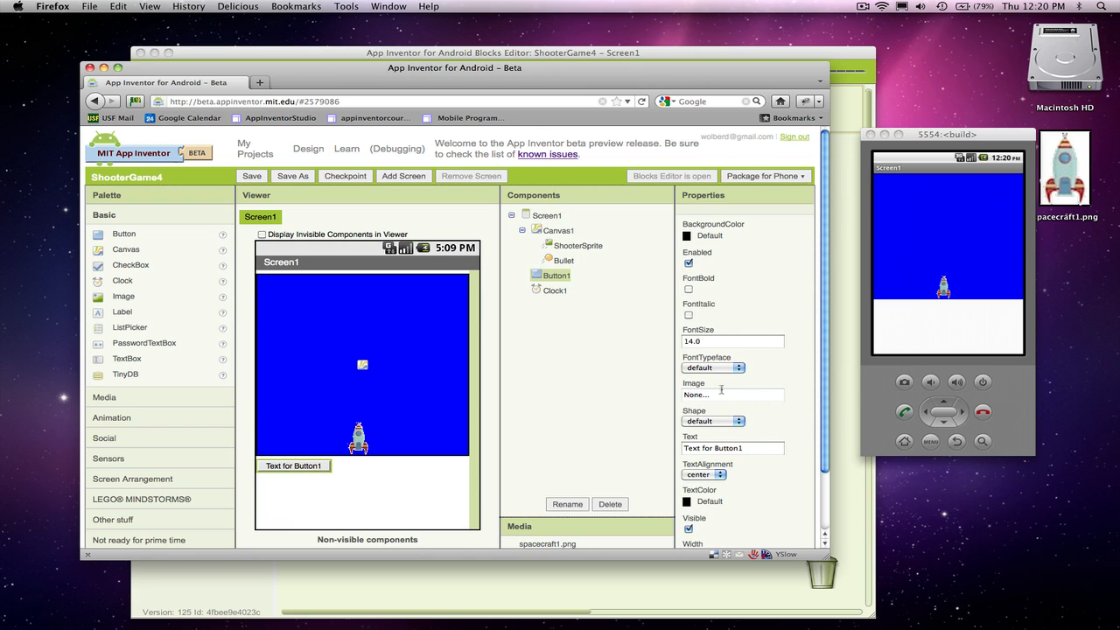
click(732, 449)
text(<<)
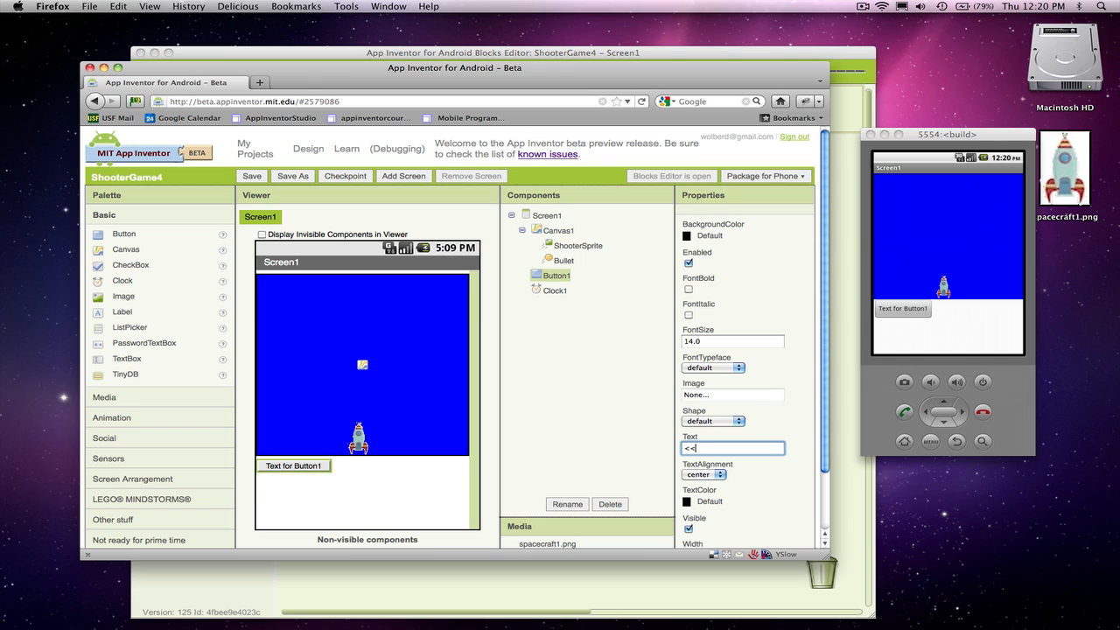
text(-->>)
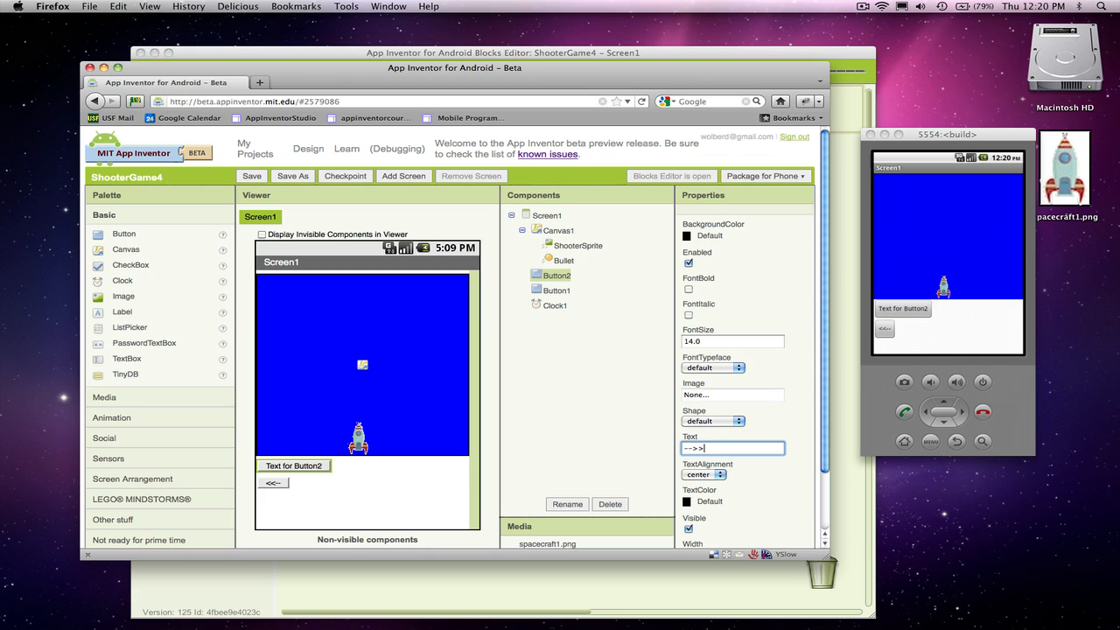
click(731, 447)
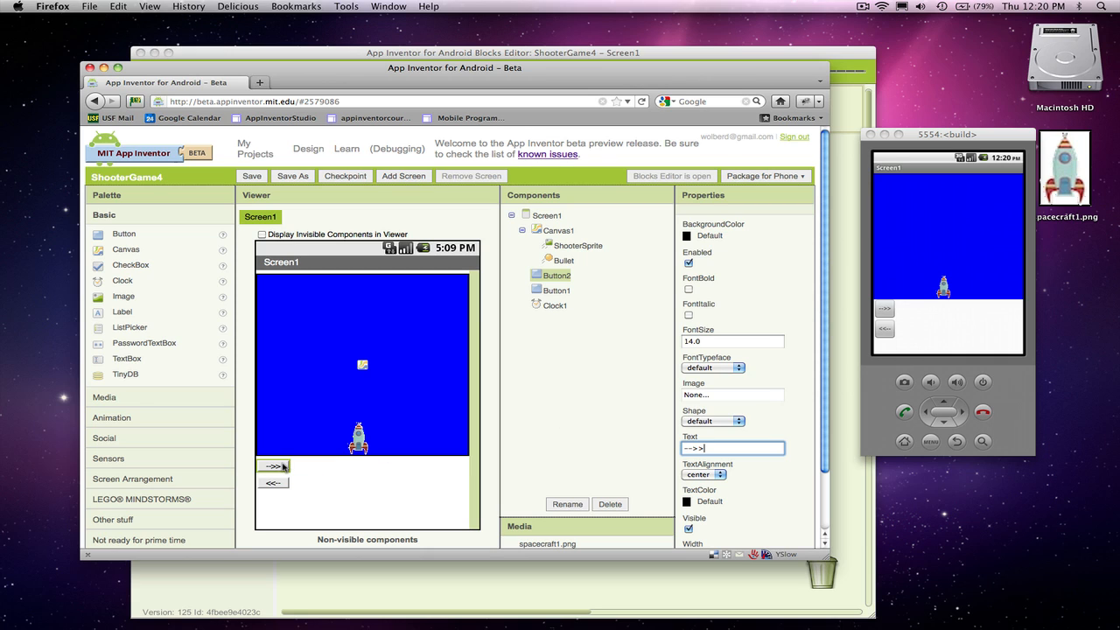
click(567, 504)
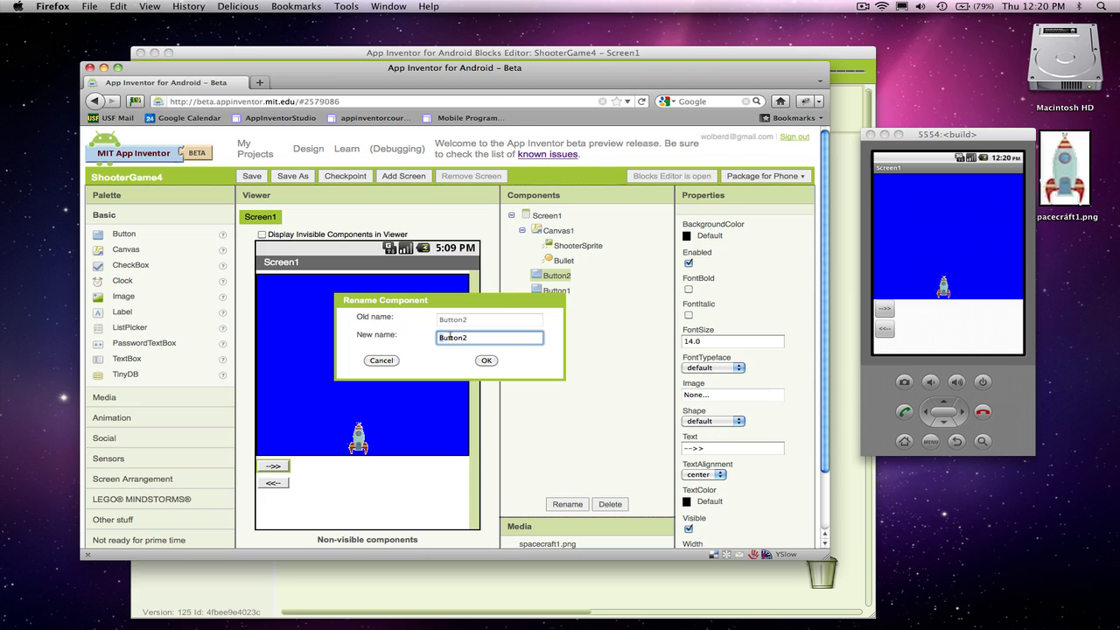
Rename the right-arrow button to RightButton
text(Rich)
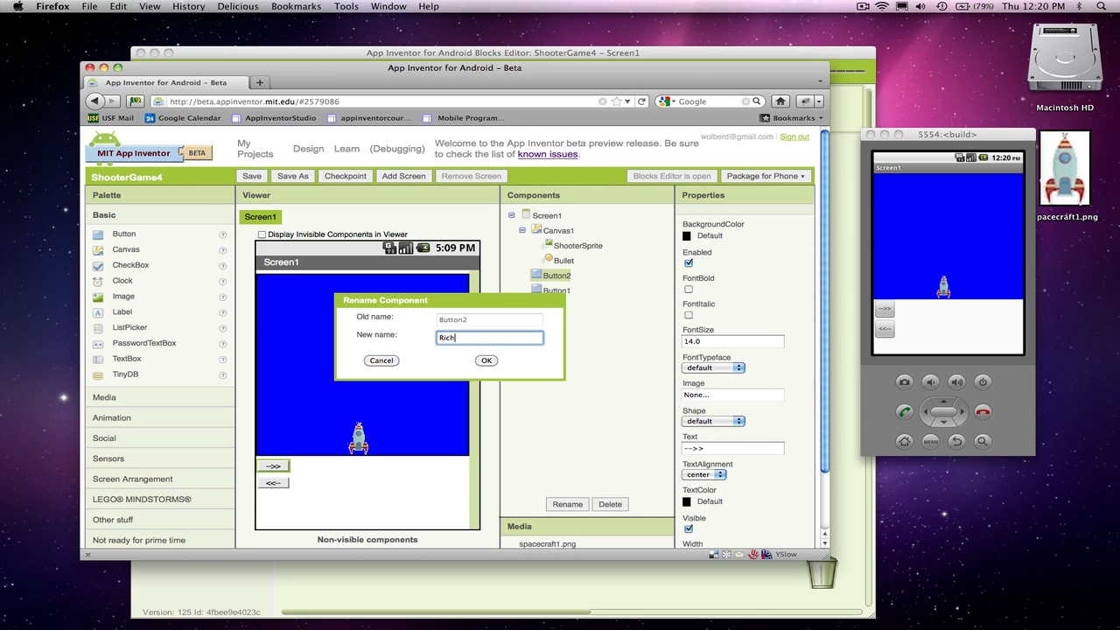
text(RightButto)
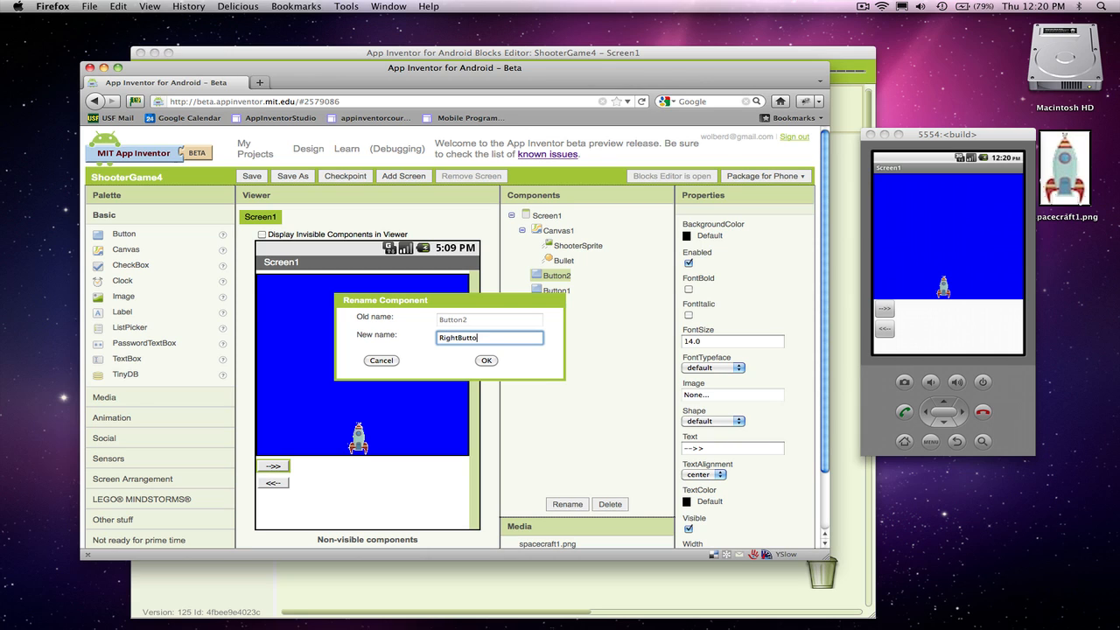
click(485, 360)
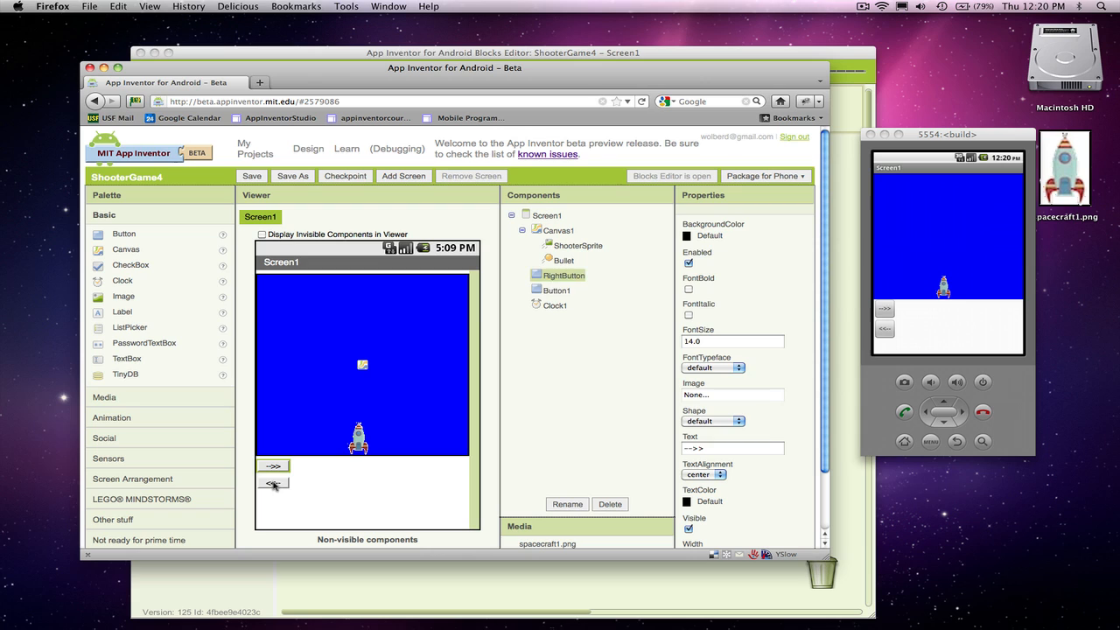
Rename the left-arrow button to LeftButton
click(567, 504)
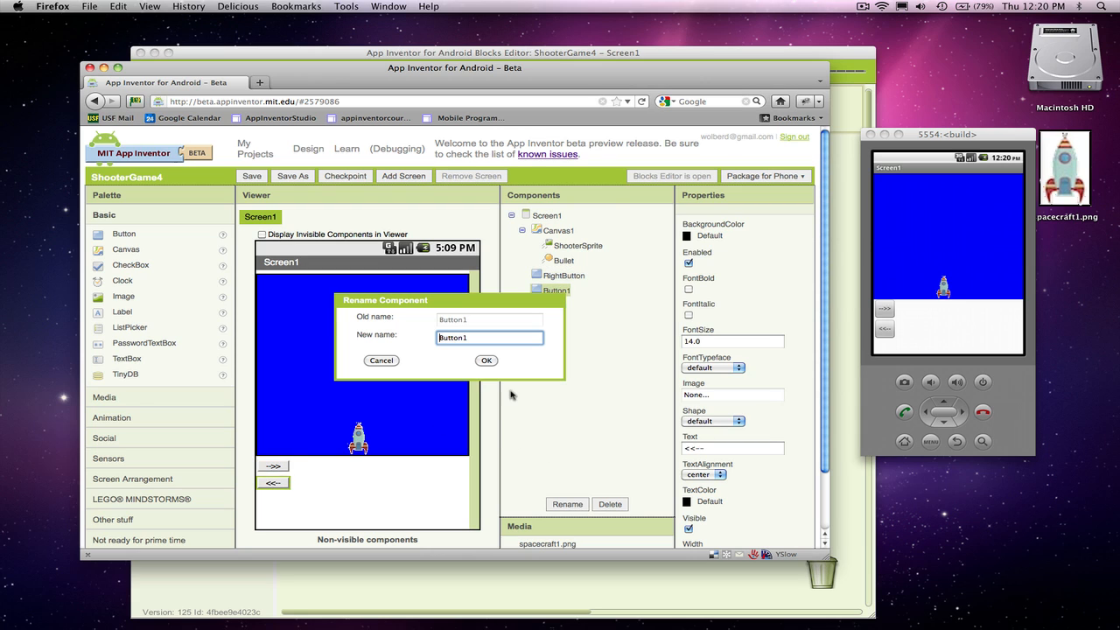
key(Backspace)
text(Lef)
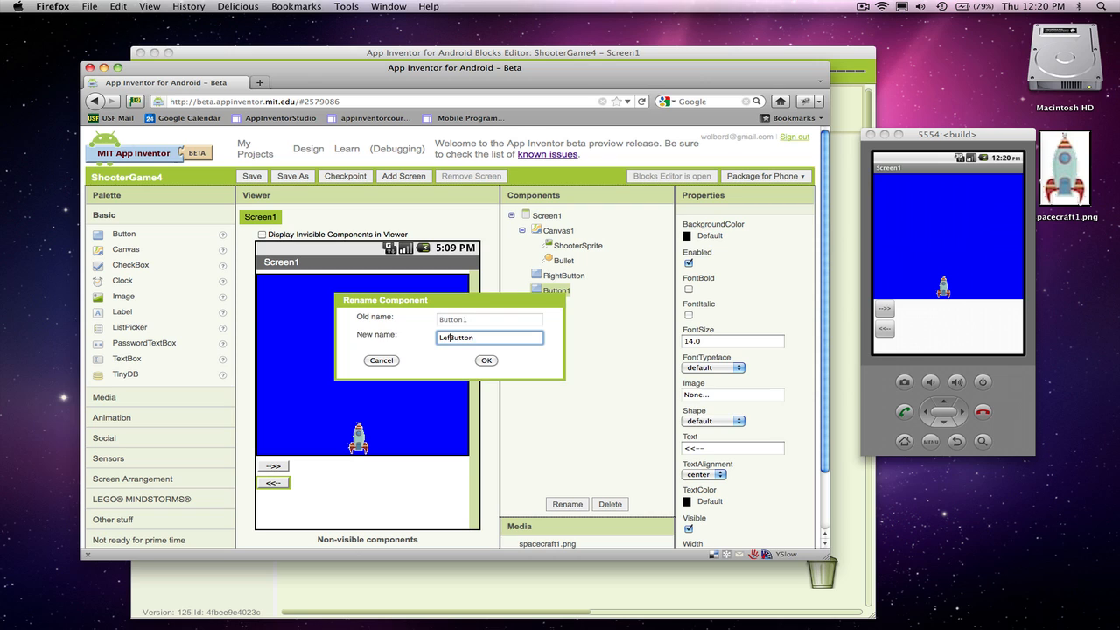
click(485, 361)
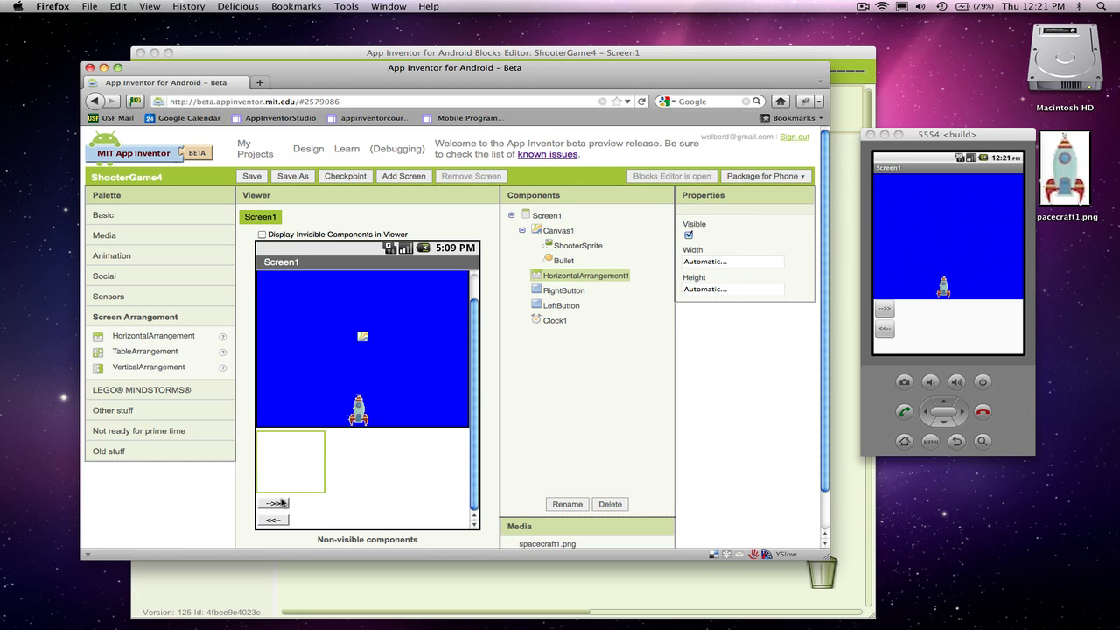
Move RightButton into HorizontalArrangement1 beside LeftButton and select the row
click(564, 290)
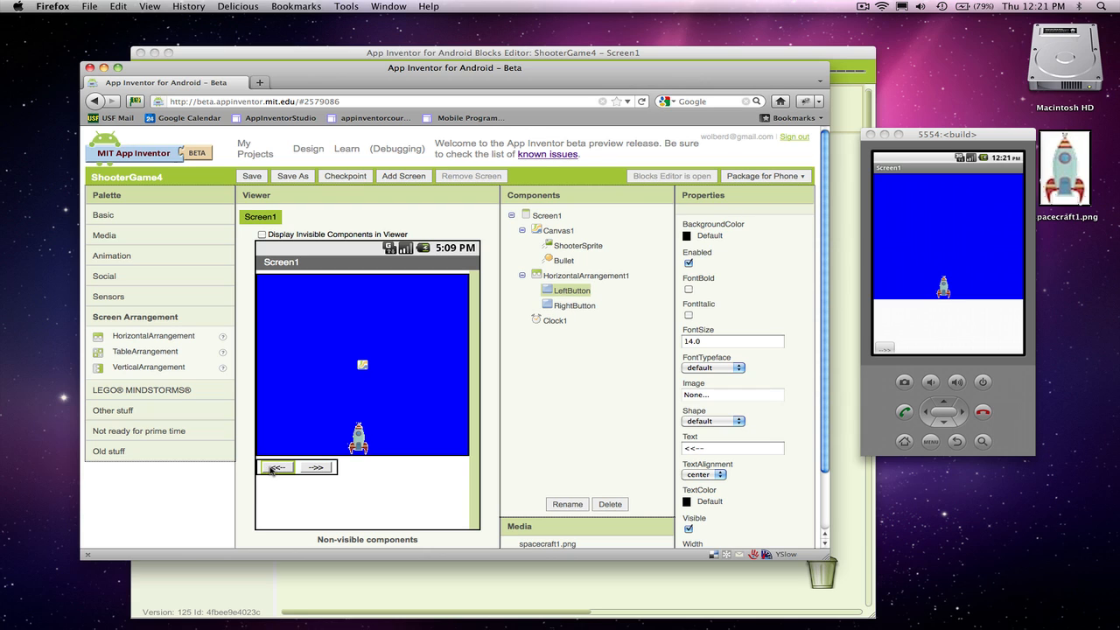
mouse_move(396, 531)
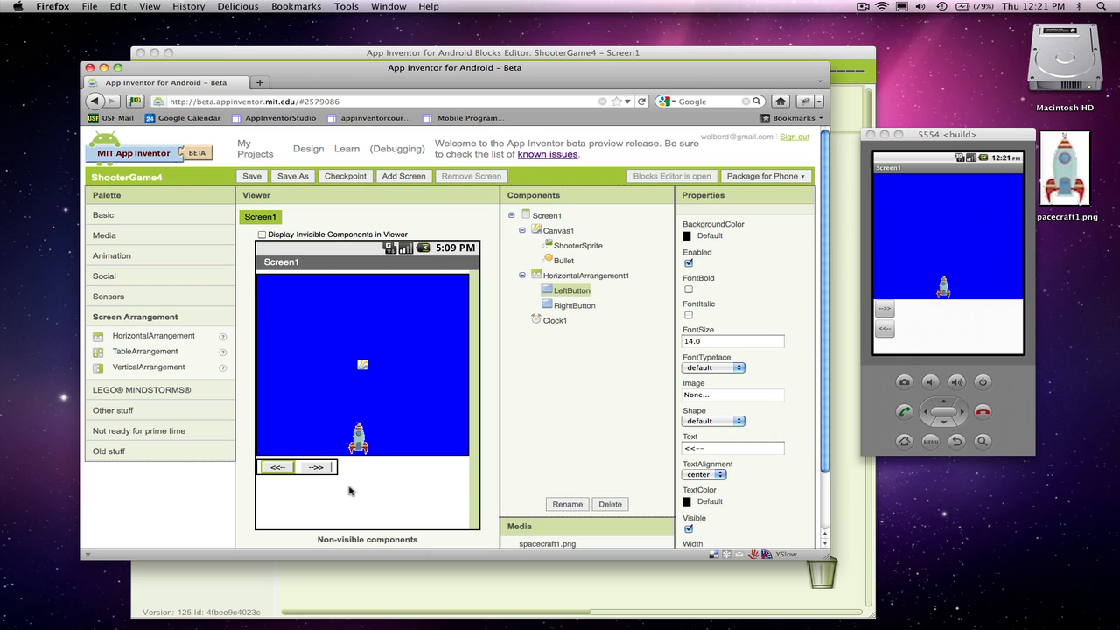
click(586, 275)
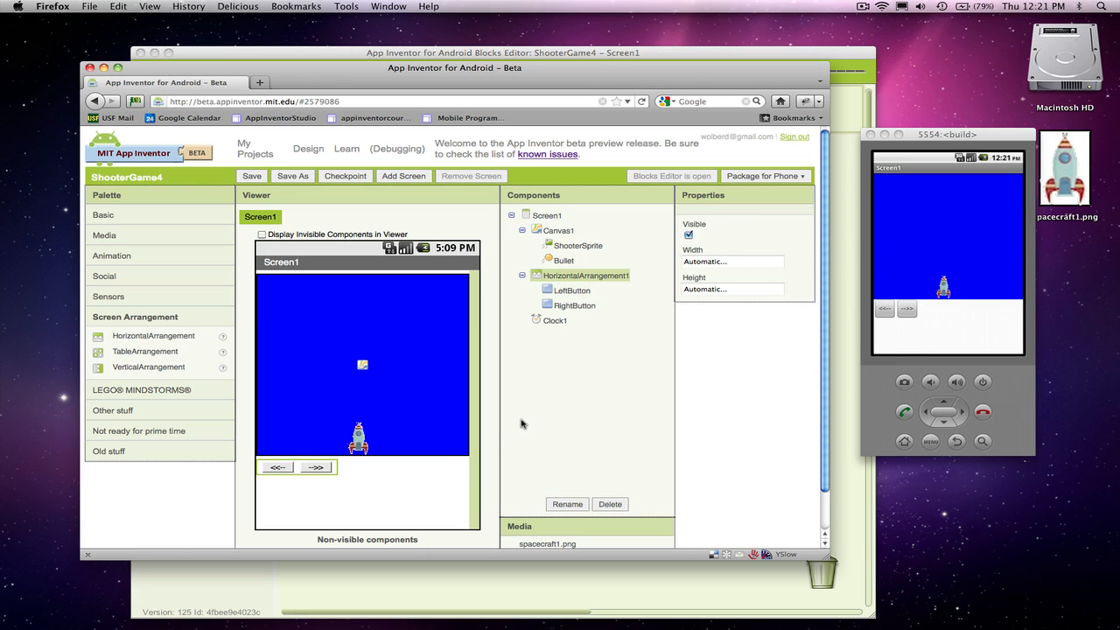
mouse_move(337, 471)
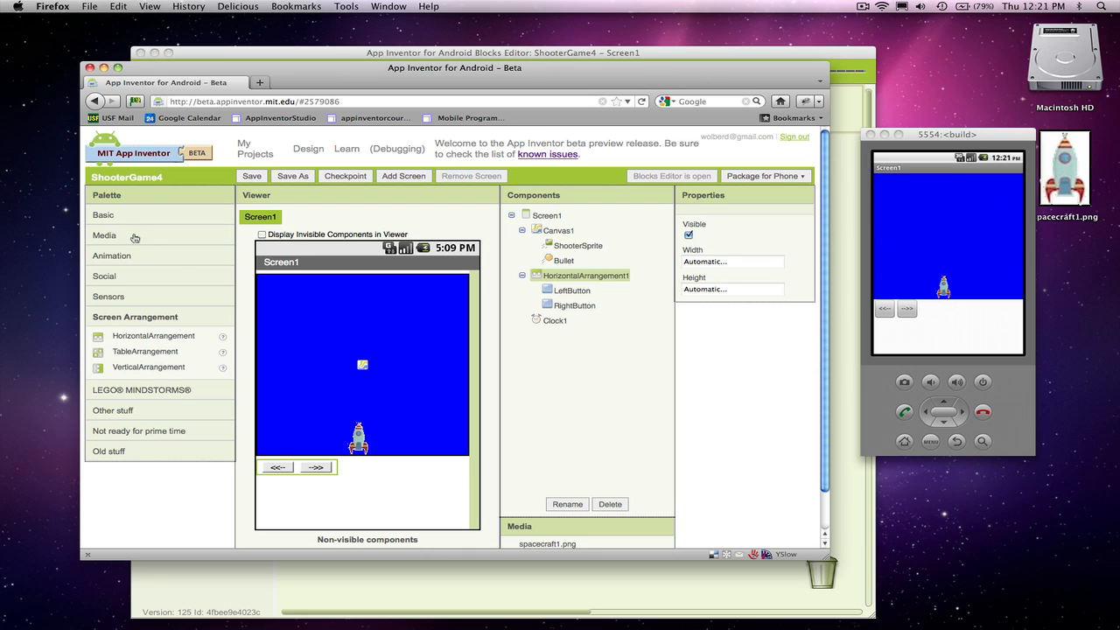
Delete the image component accidentally added to the button row
click(103, 215)
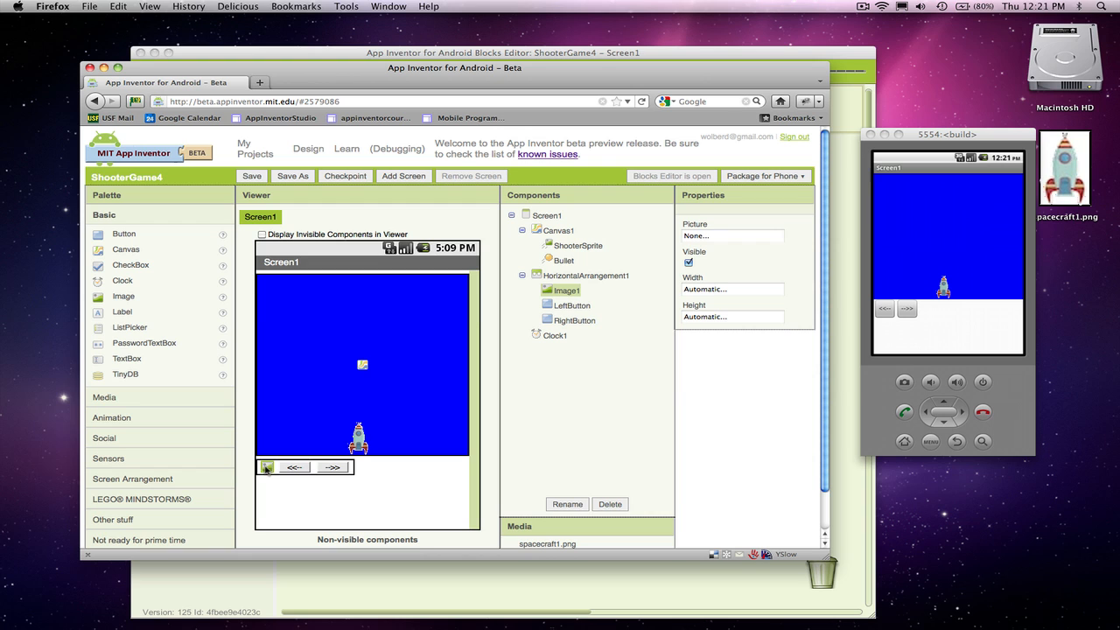
click(610, 504)
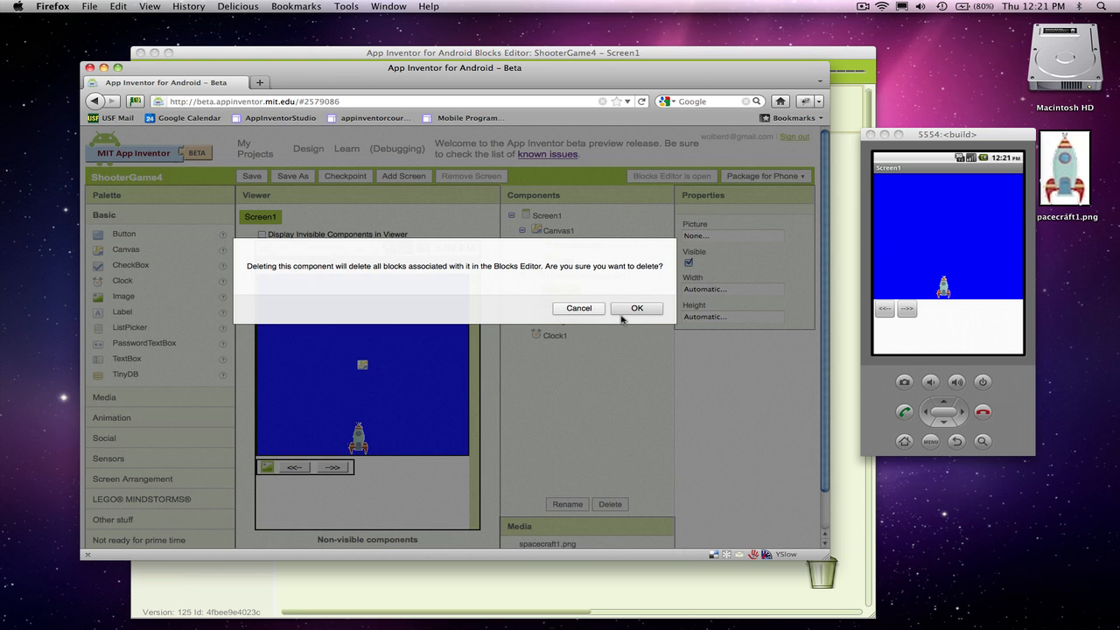
click(637, 308)
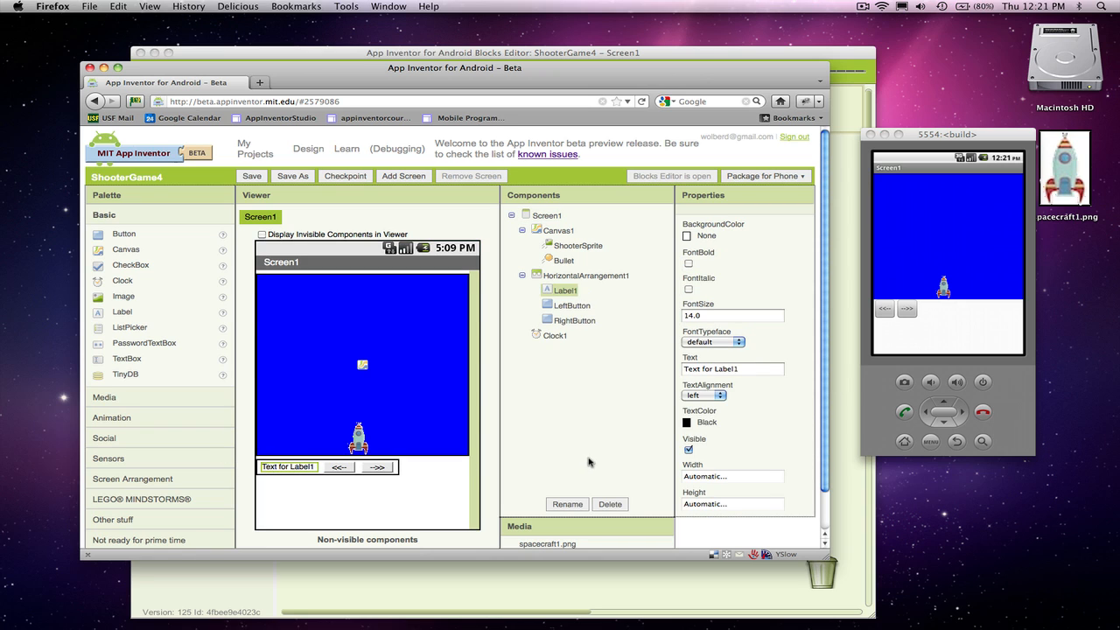
Give Label1 a fixed width of 90 pixels, correcting an initial 120
click(732, 476)
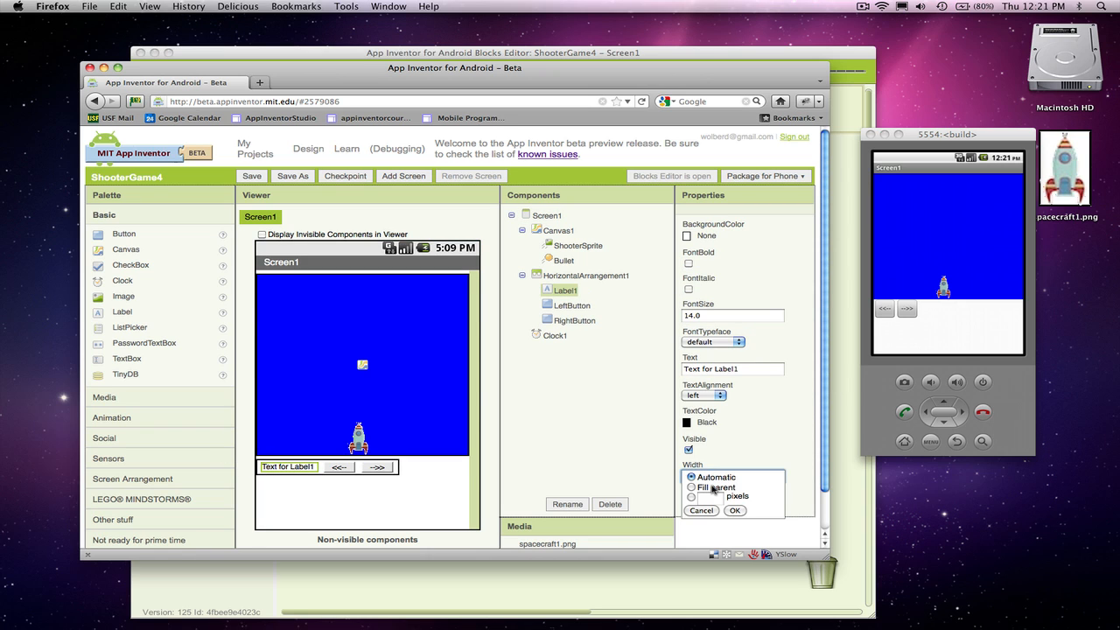
click(692, 496)
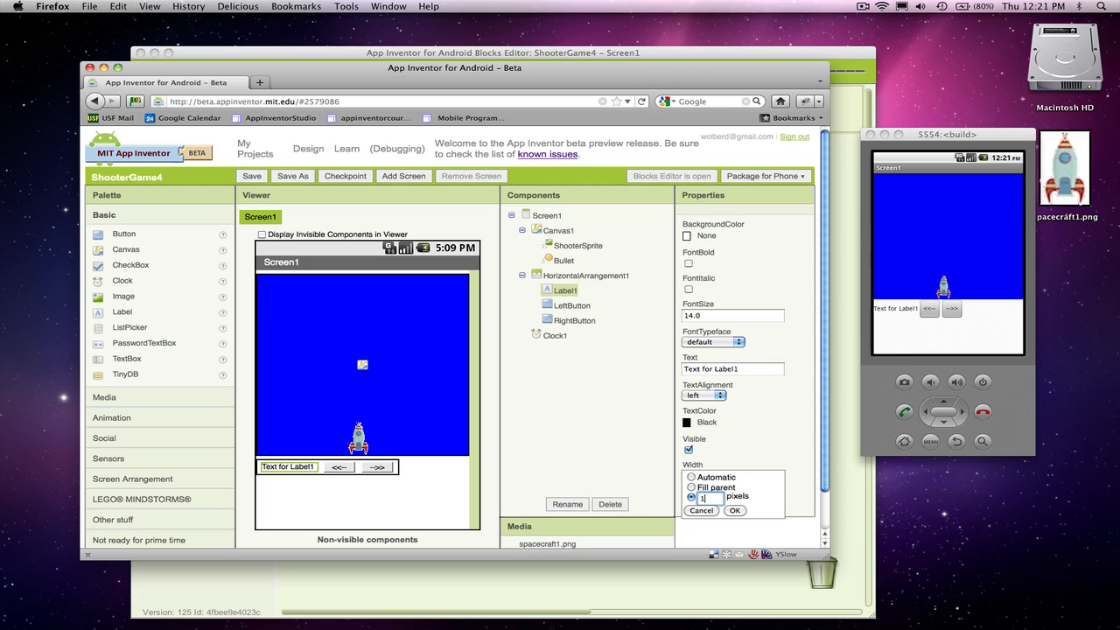
text(120)
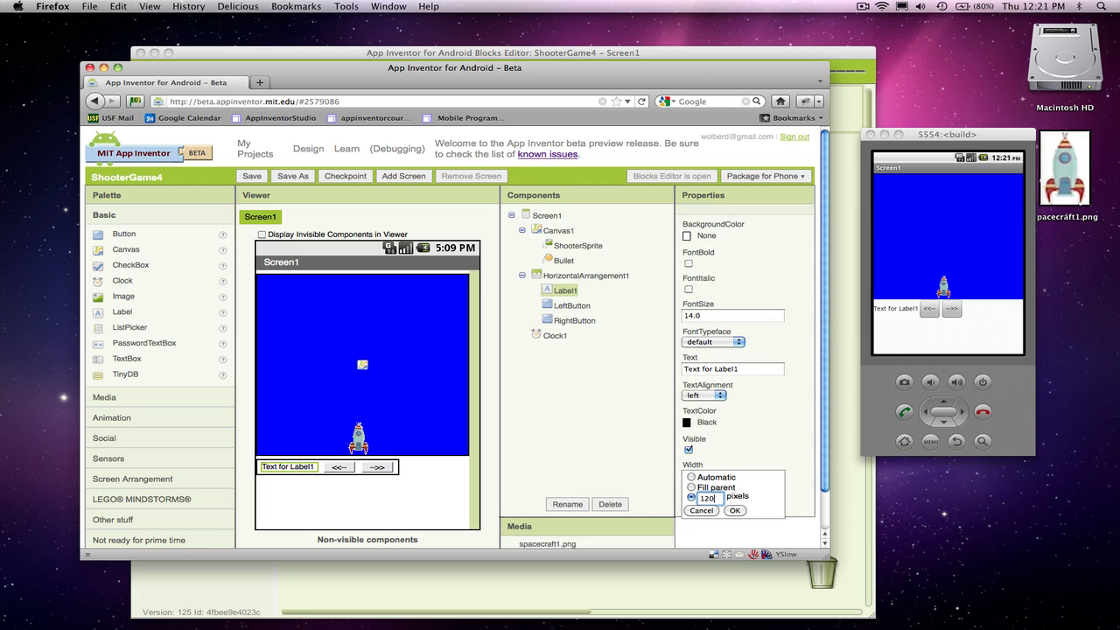
click(734, 510)
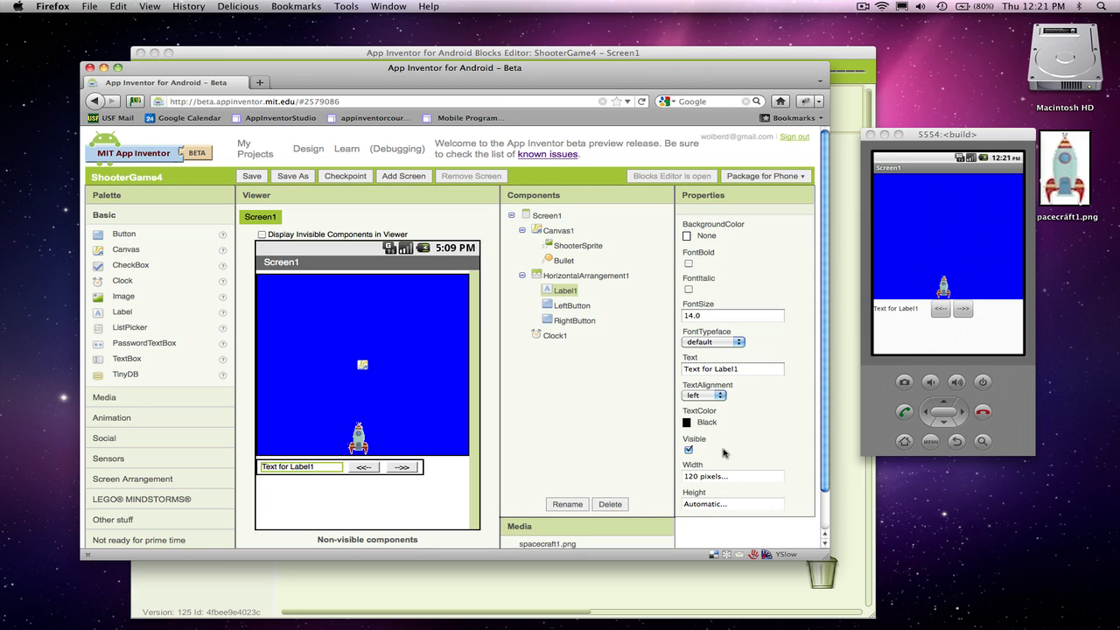
click(732, 476)
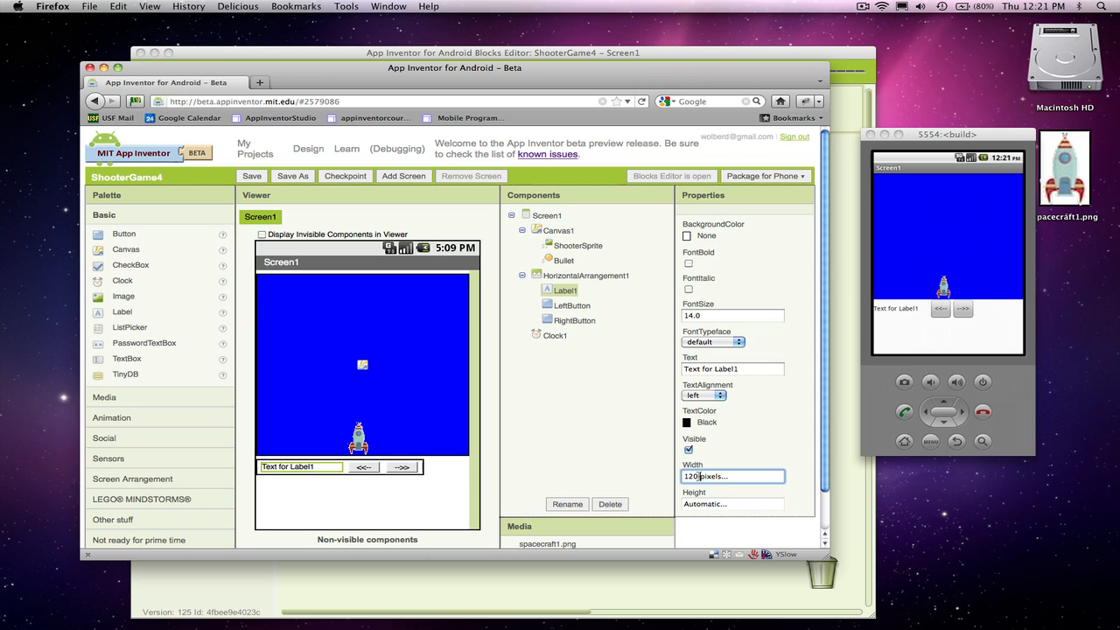
click(733, 476)
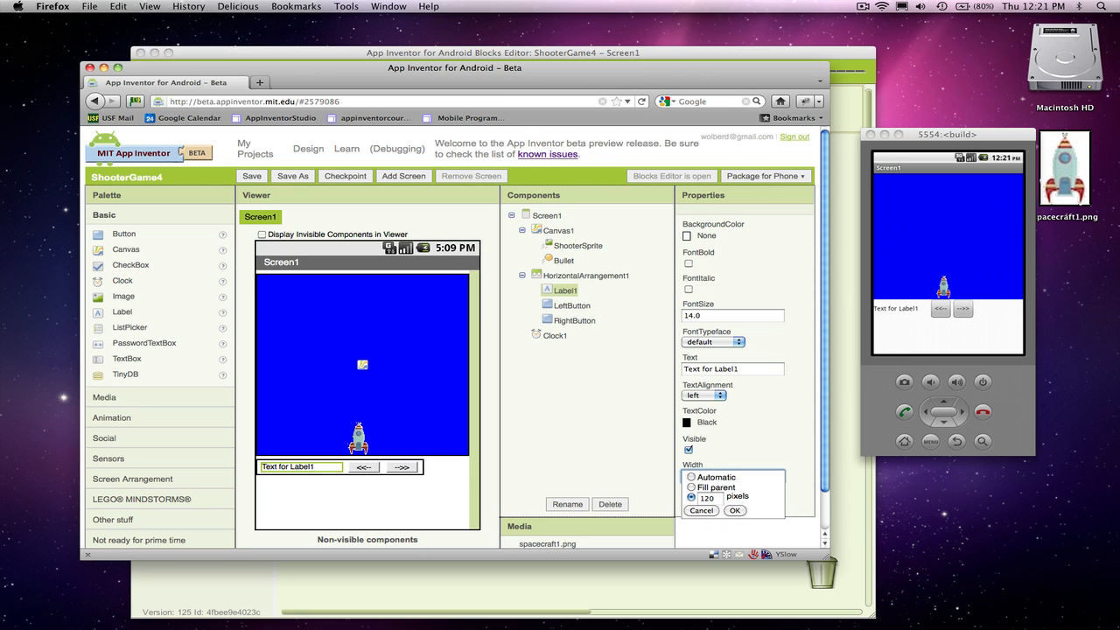
click(707, 498)
text(90)
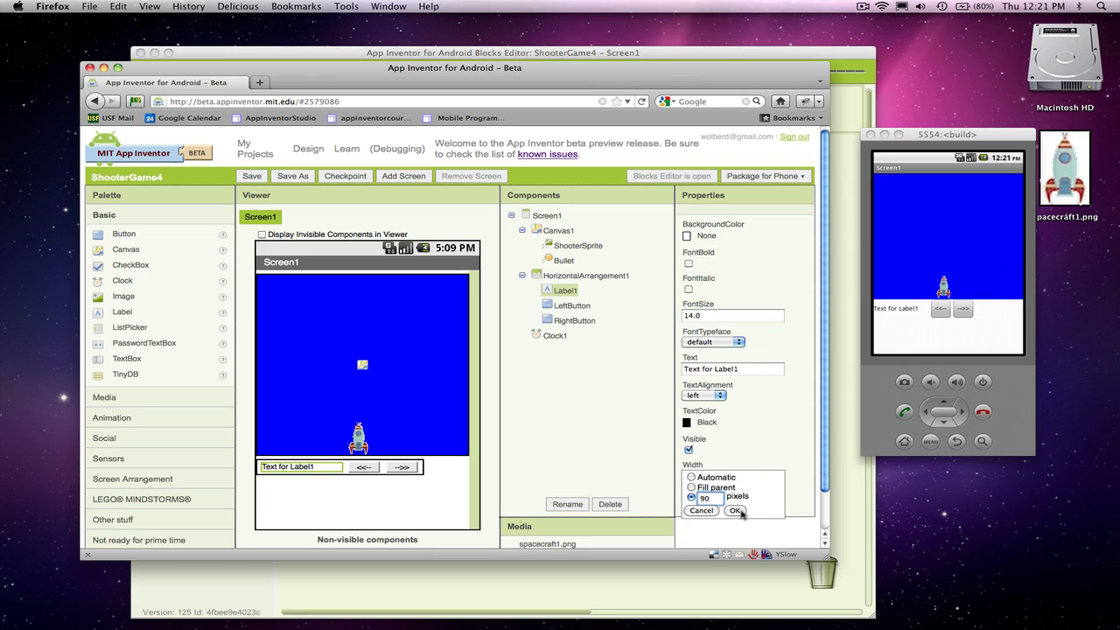
click(735, 511)
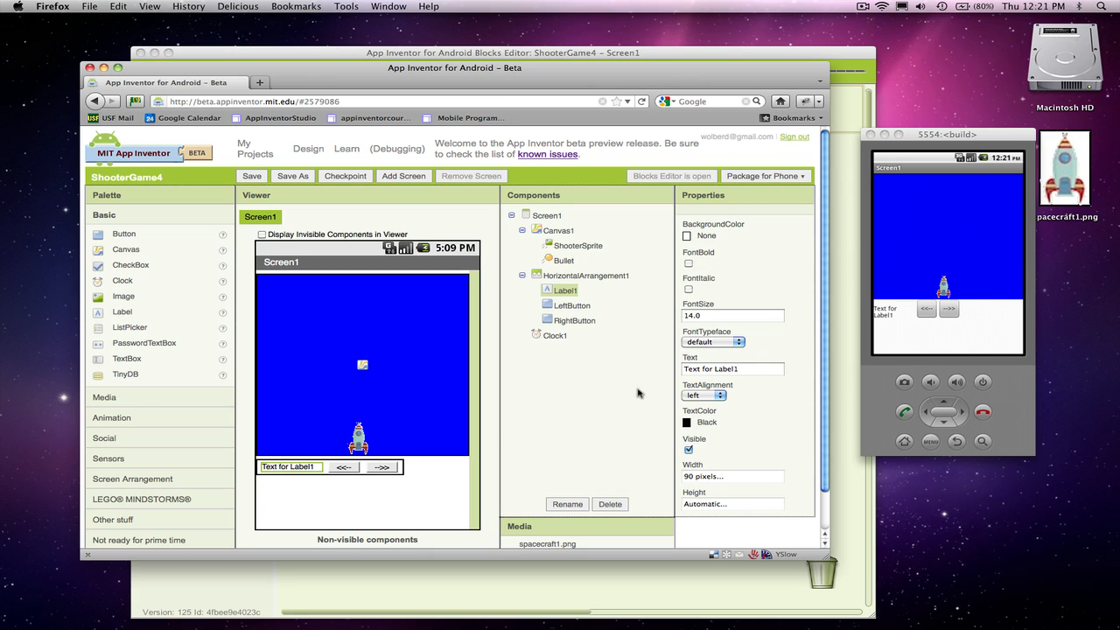
Set Label1's height to 20 pixels
click(731, 503)
text(2)
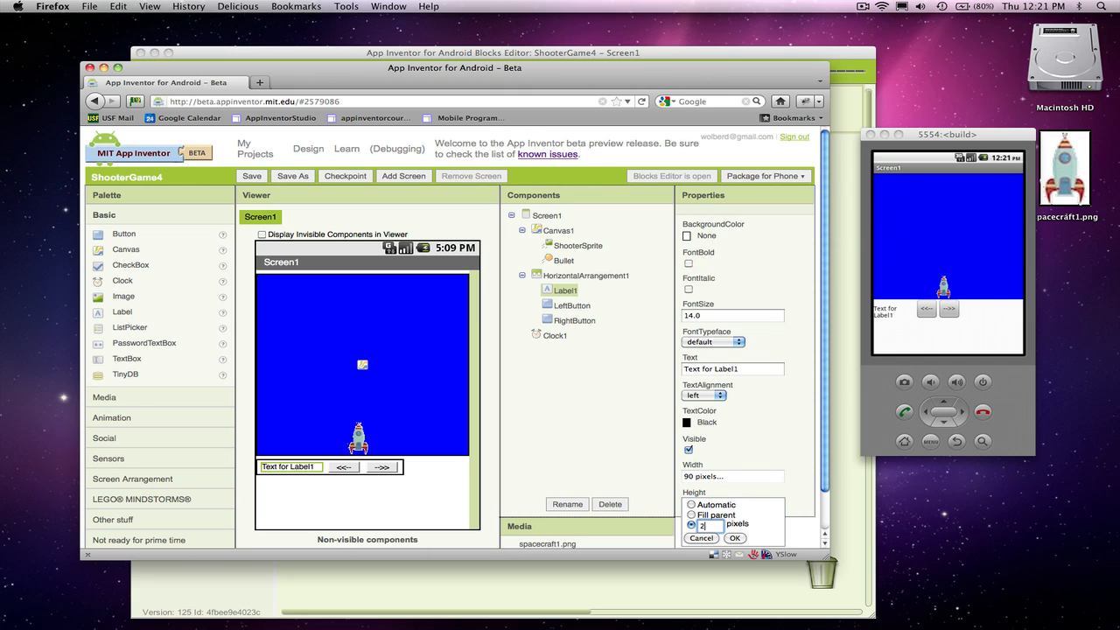
text(0)
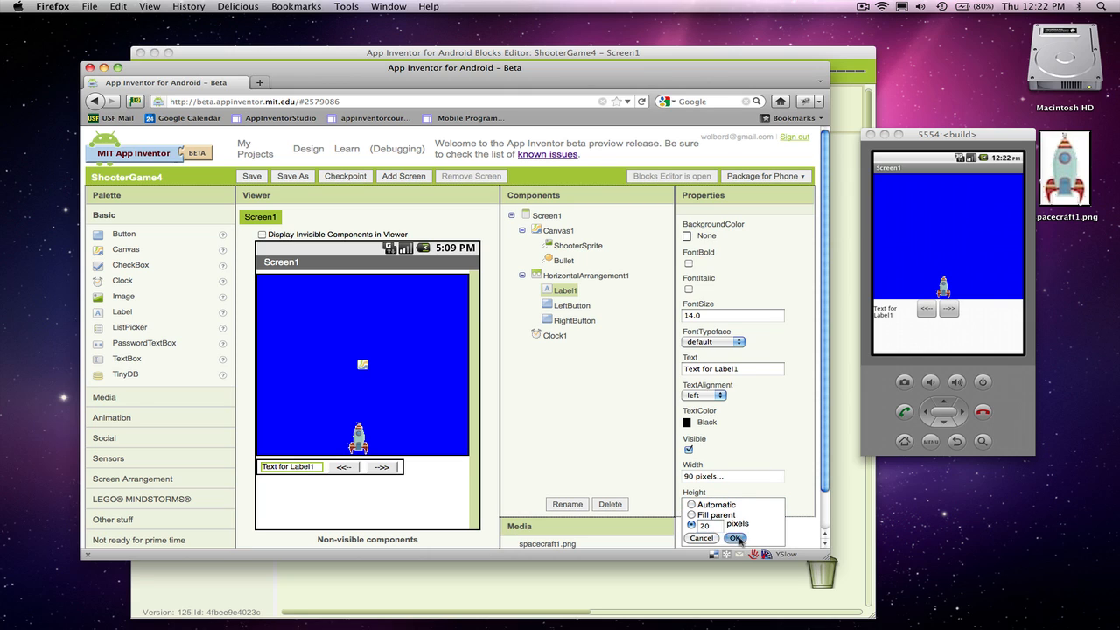
click(735, 538)
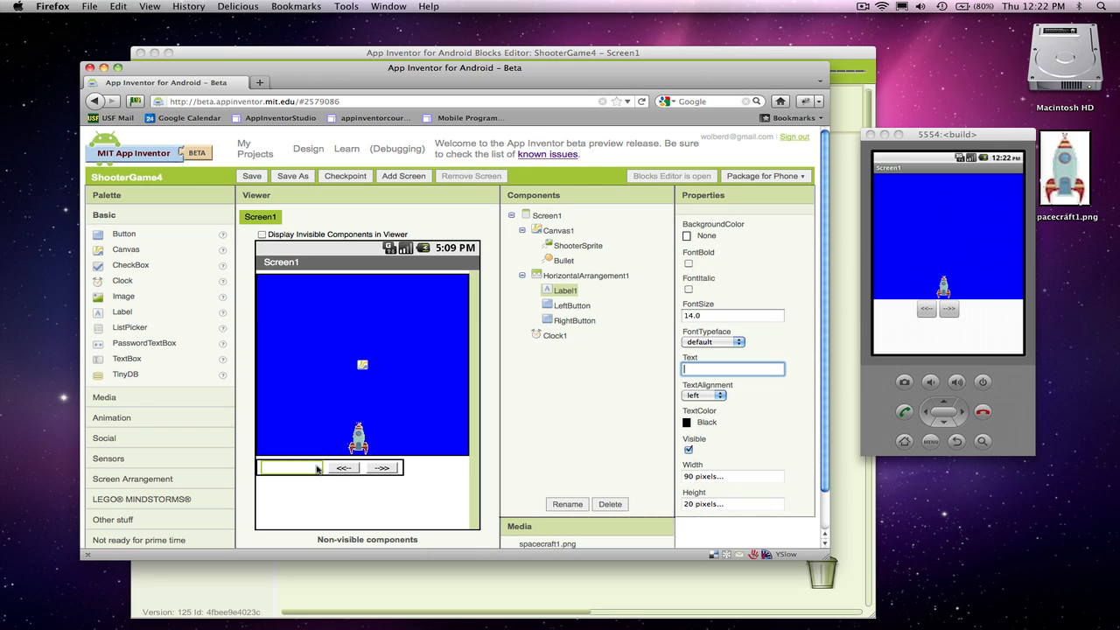
mouse_move(125, 313)
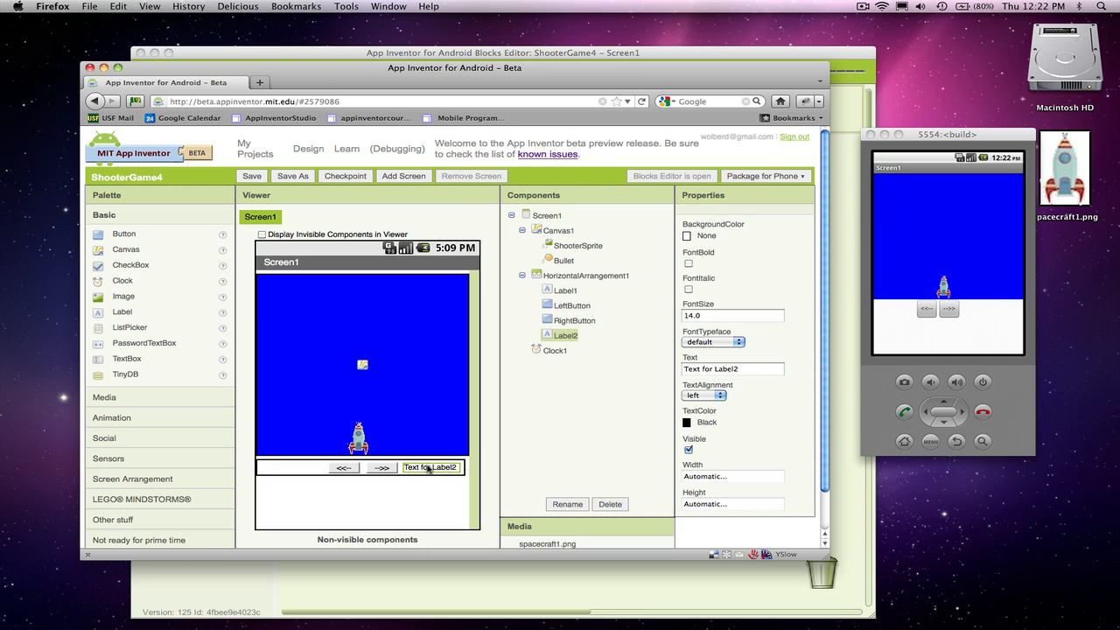
Delete the extra Label2 and reselect Label1
click(610, 504)
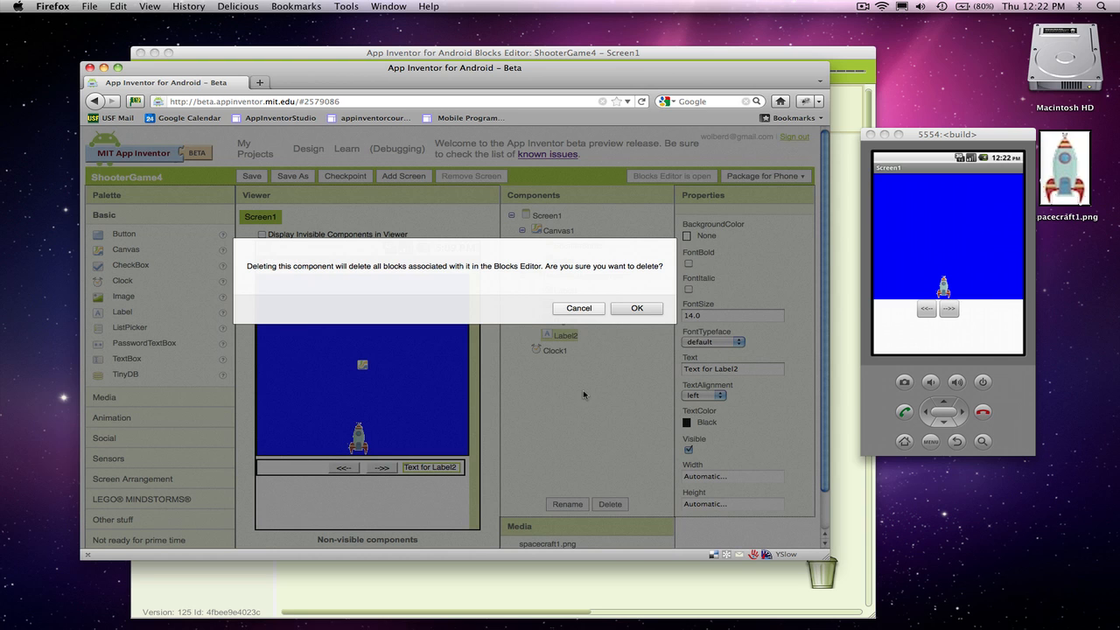
click(637, 308)
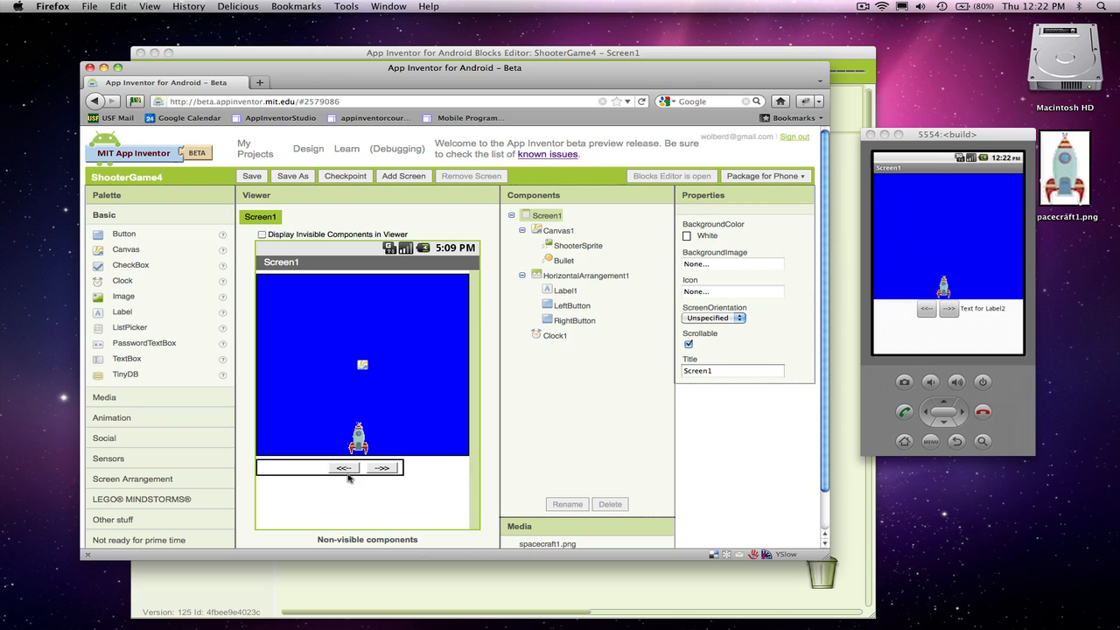
click(564, 290)
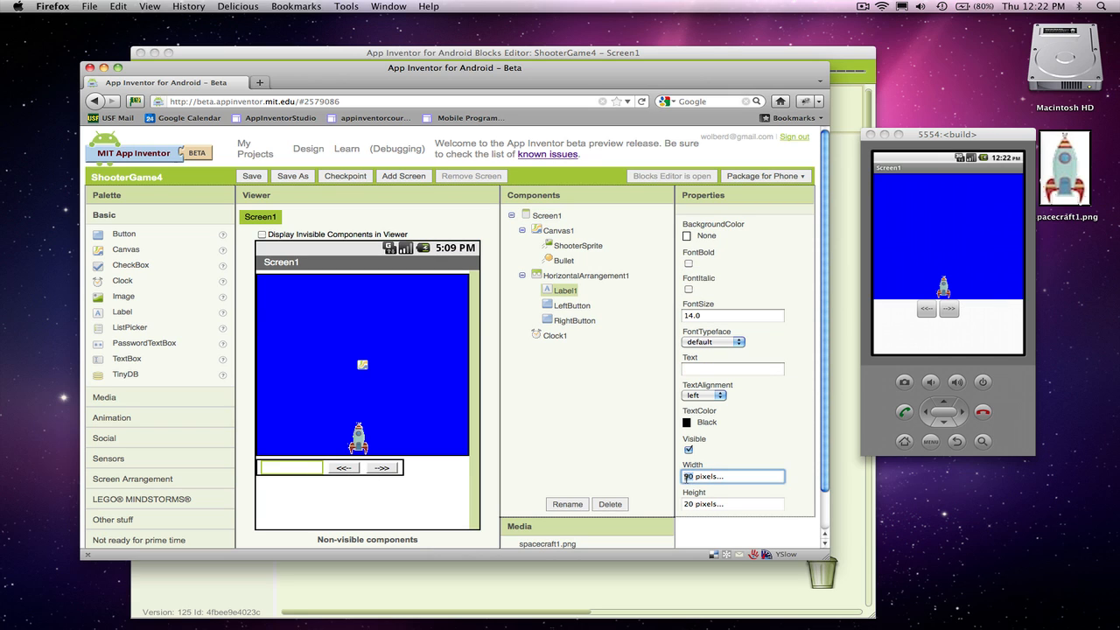
Adjust Label1's width from 85 through 92 to a final 97 pixels
click(732, 476)
text(85)
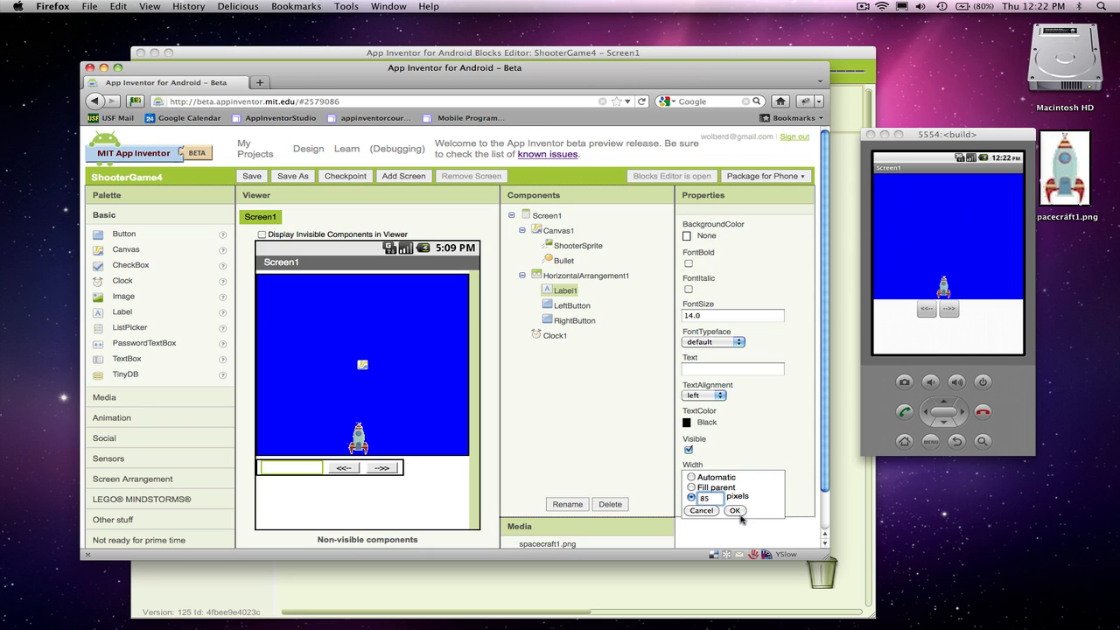
click(735, 511)
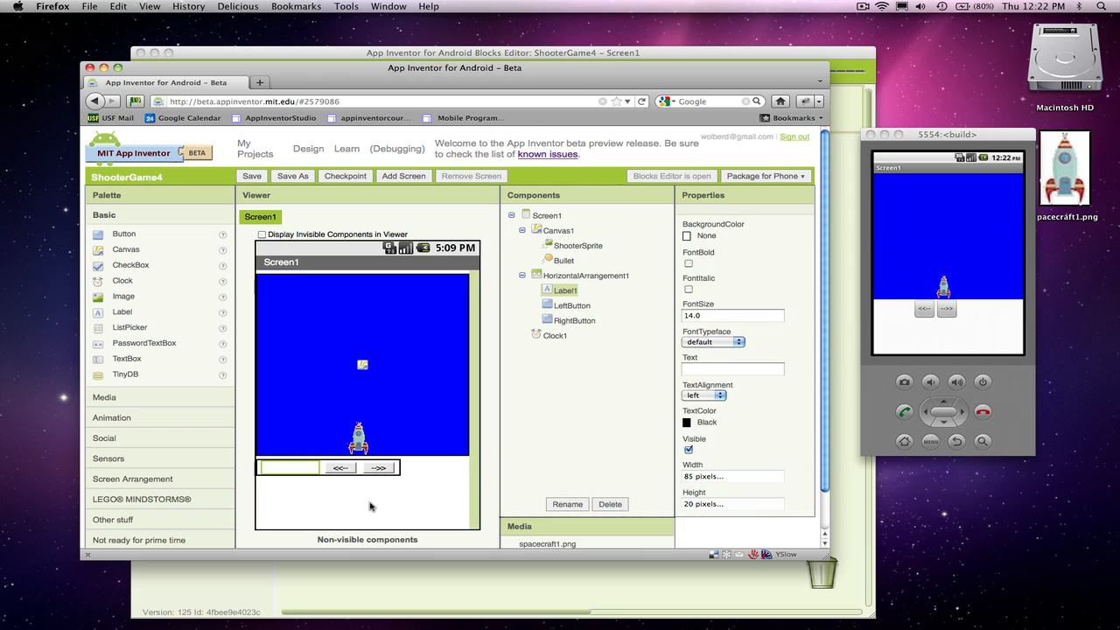
click(546, 215)
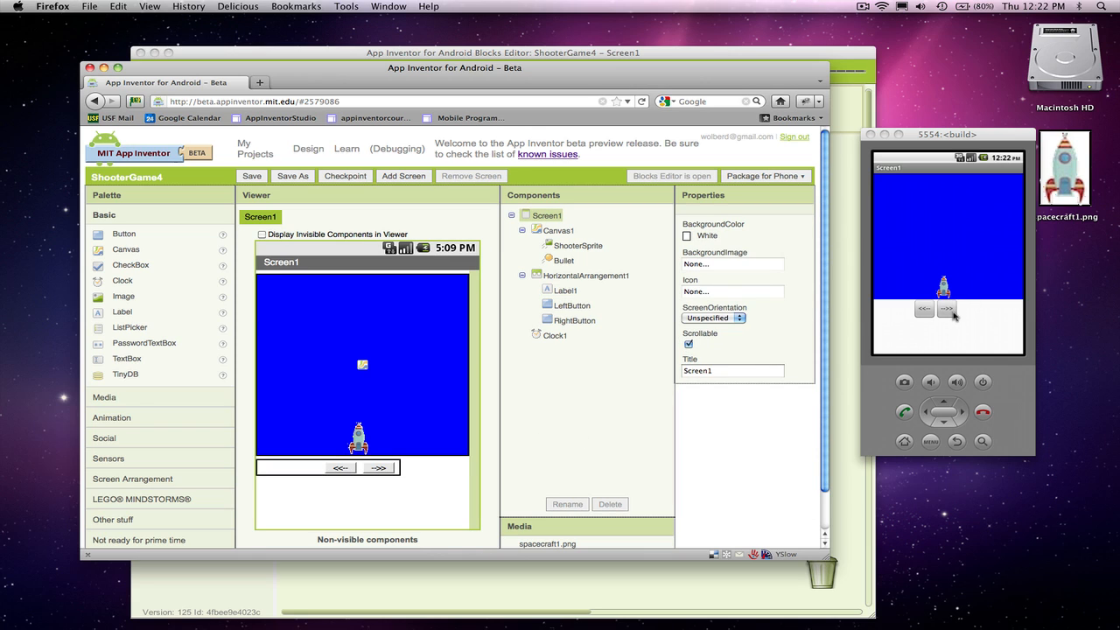
mouse_move(639, 392)
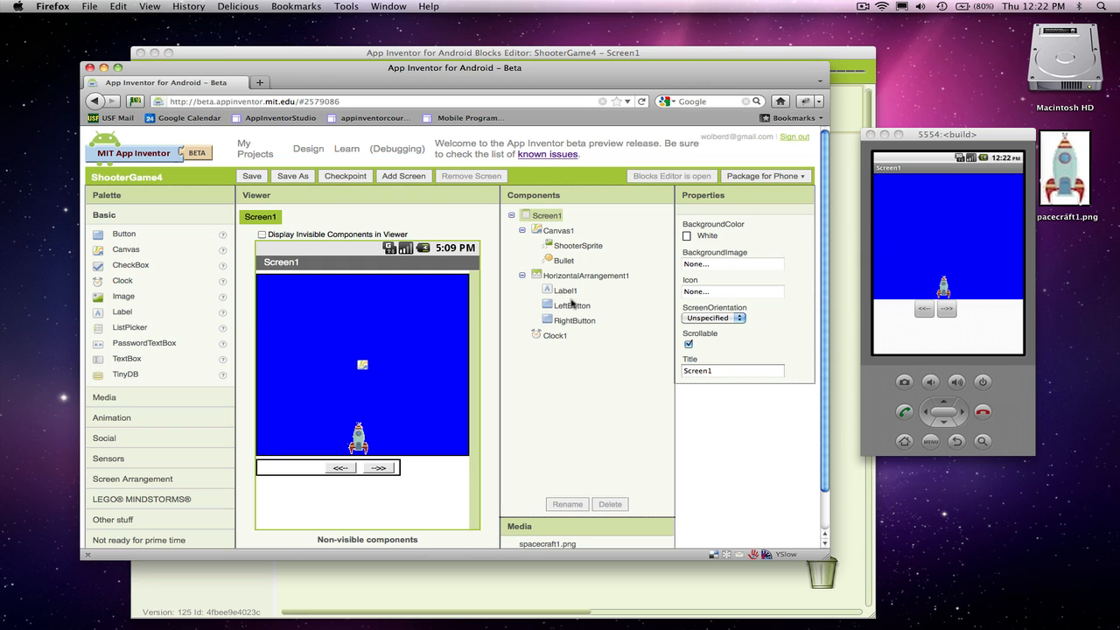
click(564, 290)
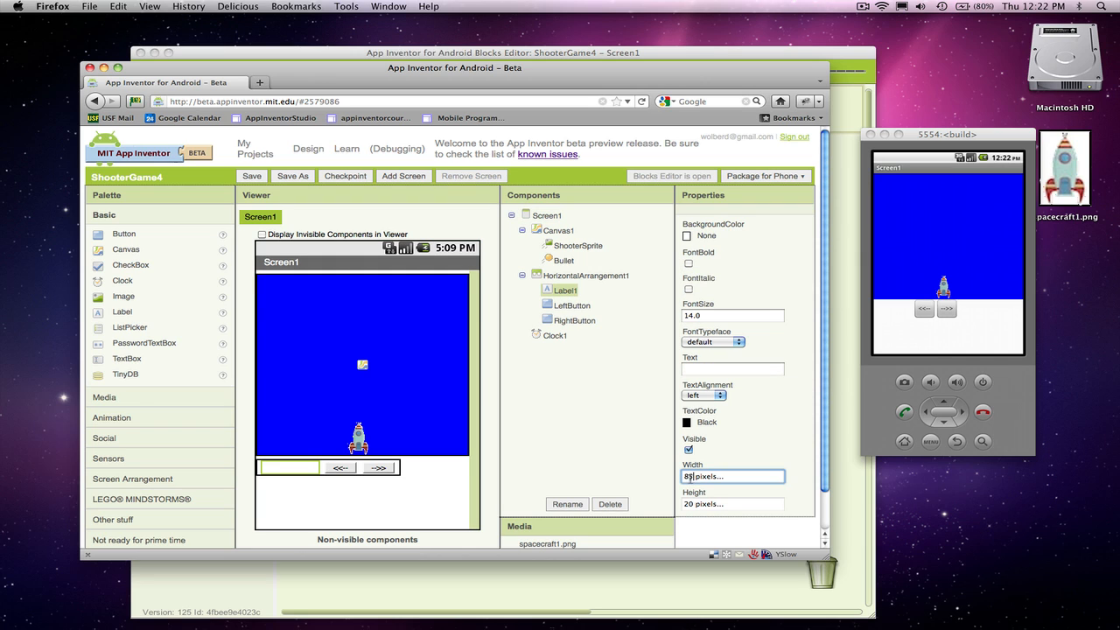
click(731, 476)
text(92)
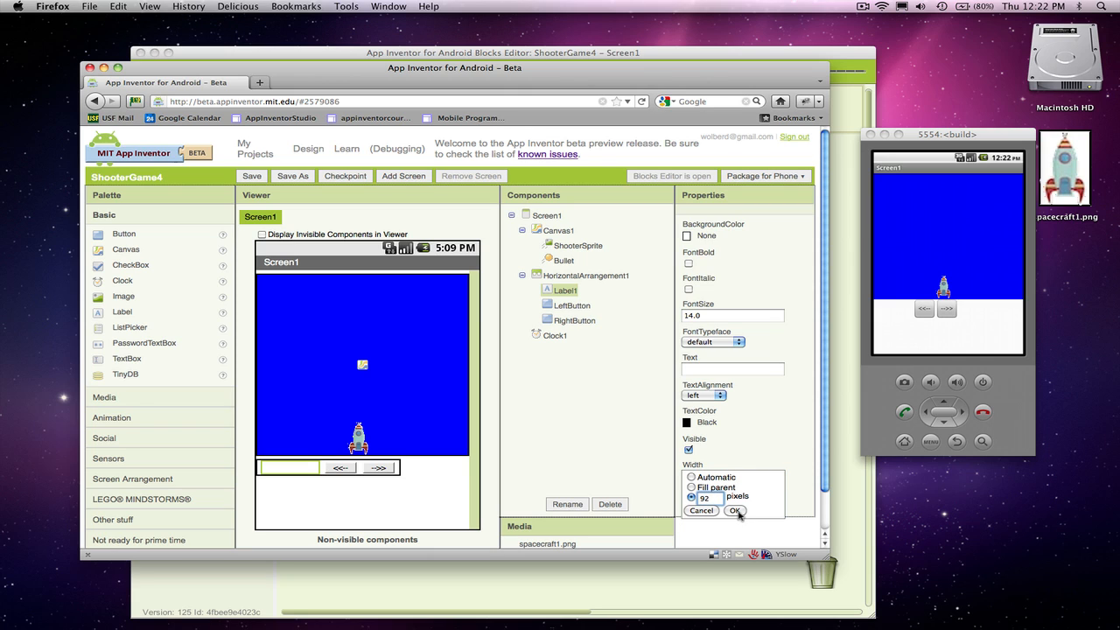
click(735, 510)
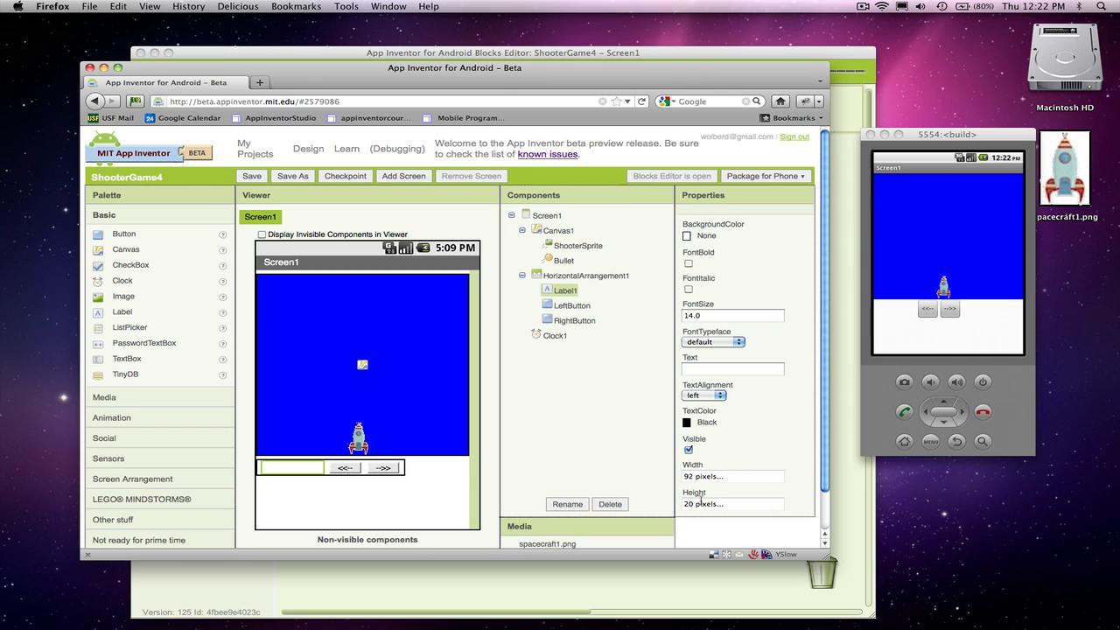
click(732, 476)
text(97)
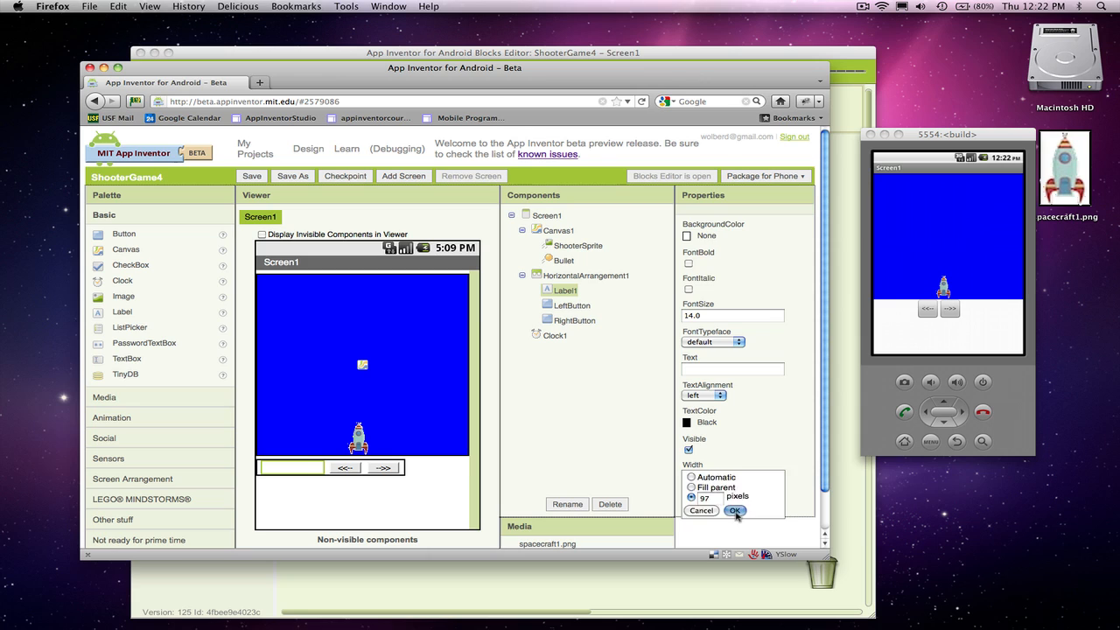
click(734, 510)
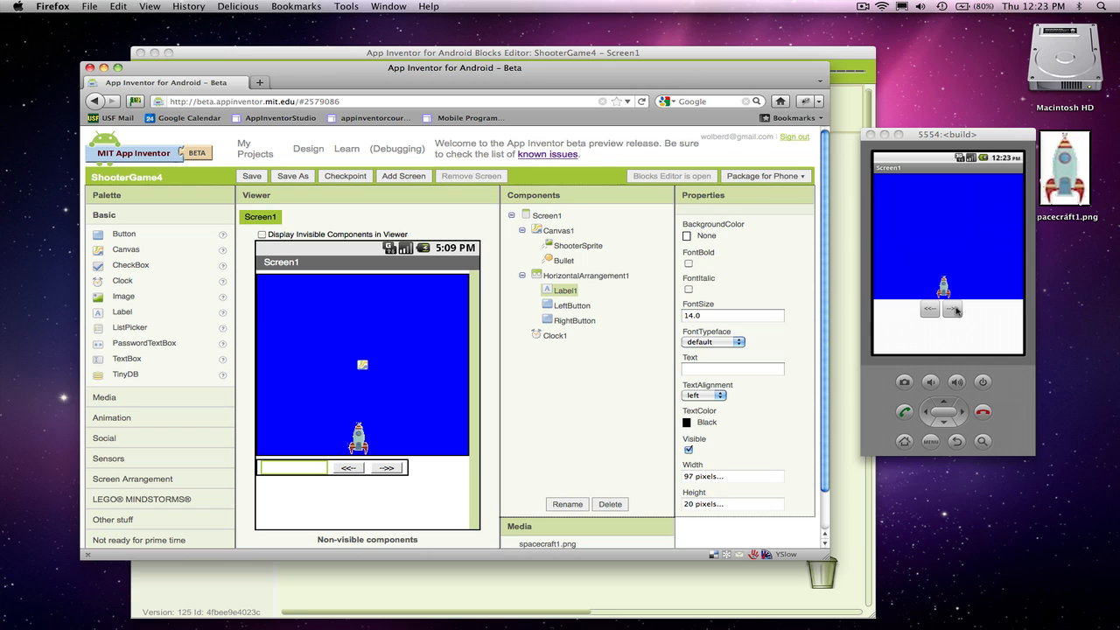
mouse_move(854, 295)
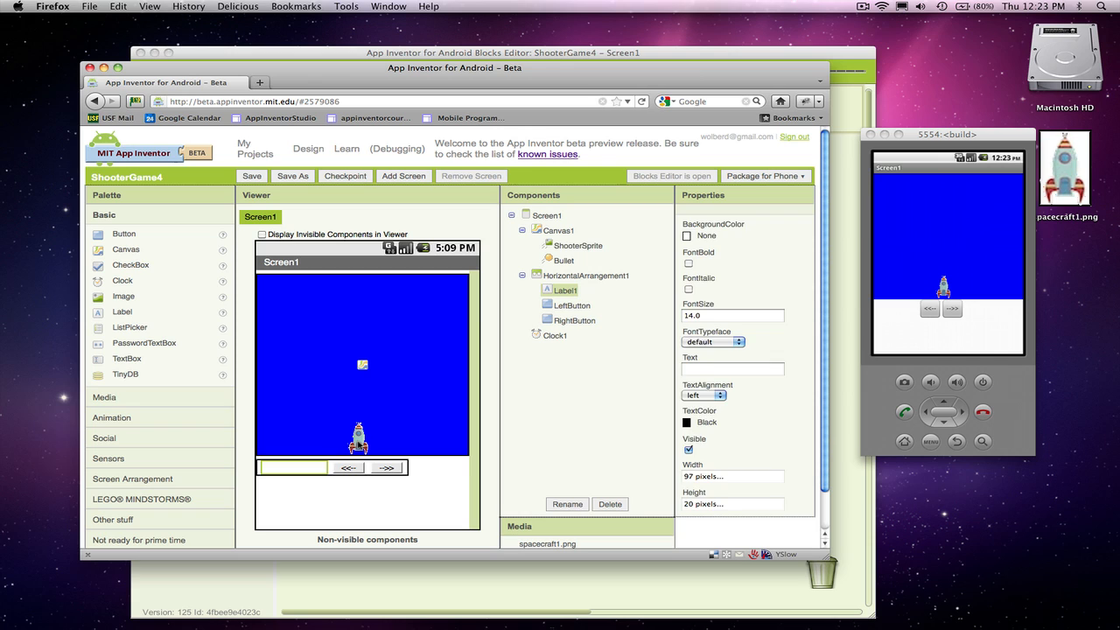
Select ShooterSprite to check its position at X 132, Y 241
click(579, 246)
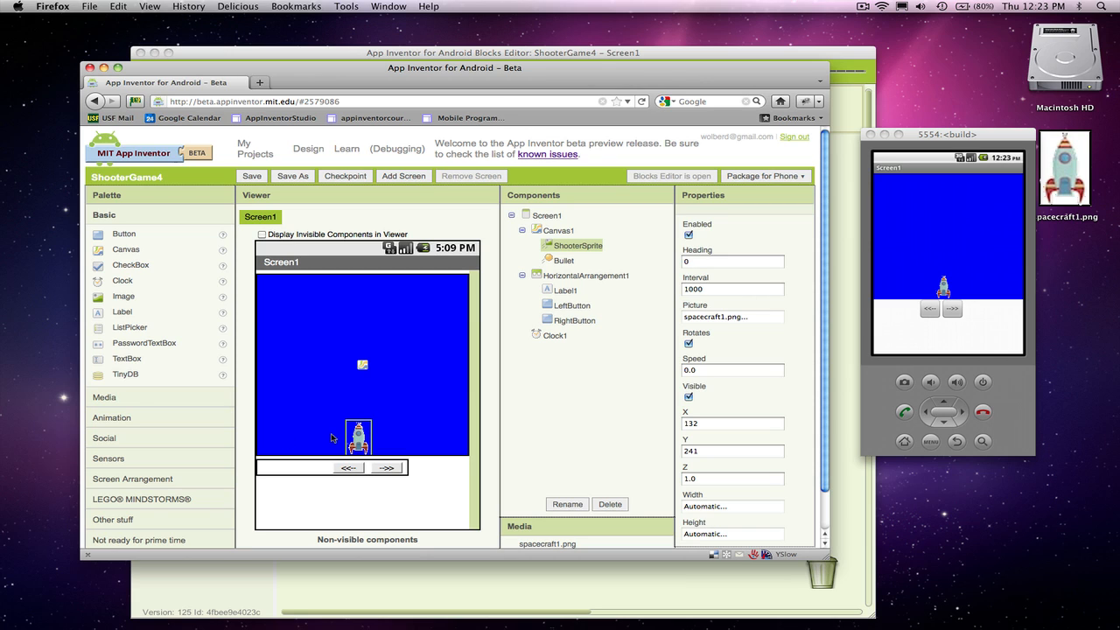
mouse_move(453, 584)
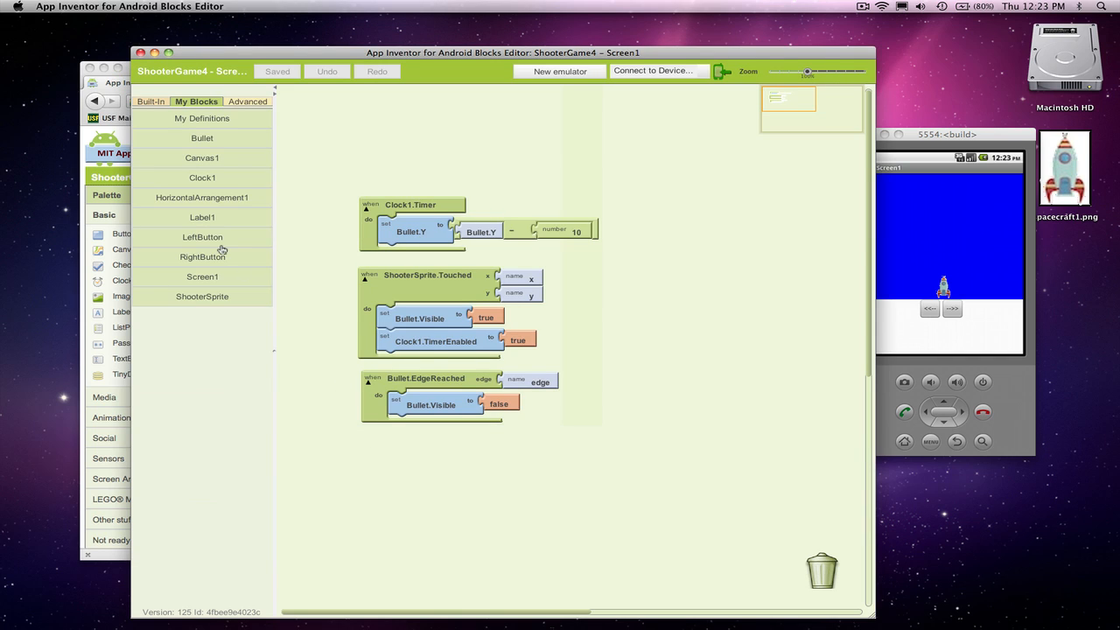
Add a LeftButton.Click event holding set ShooterSprite.X, plus a loose ShooterSprite.X getter
click(202, 236)
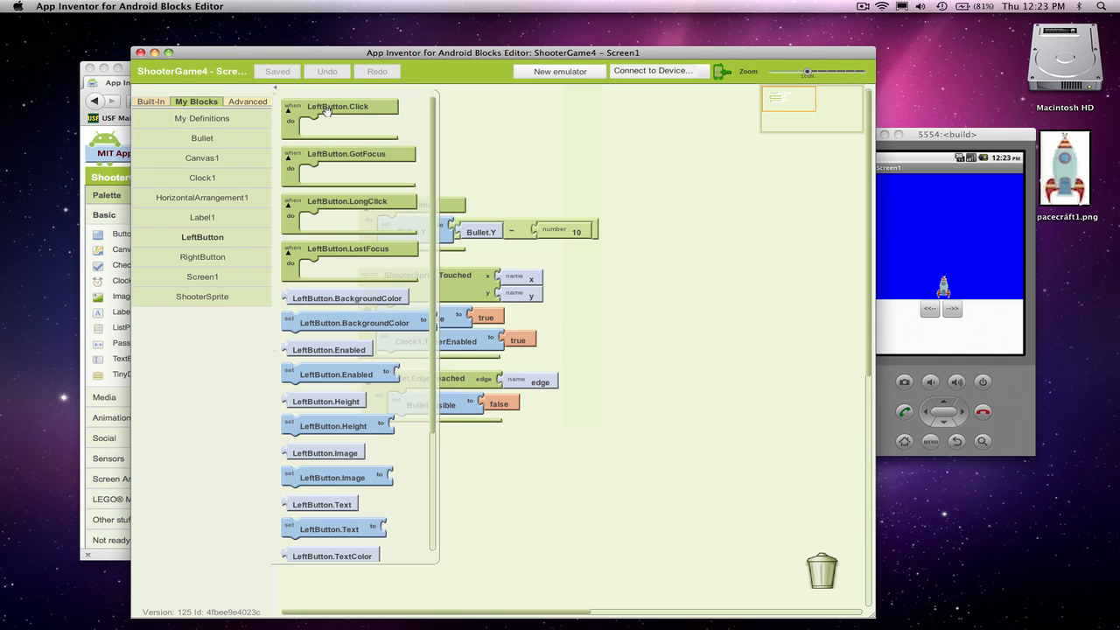
click(336, 111)
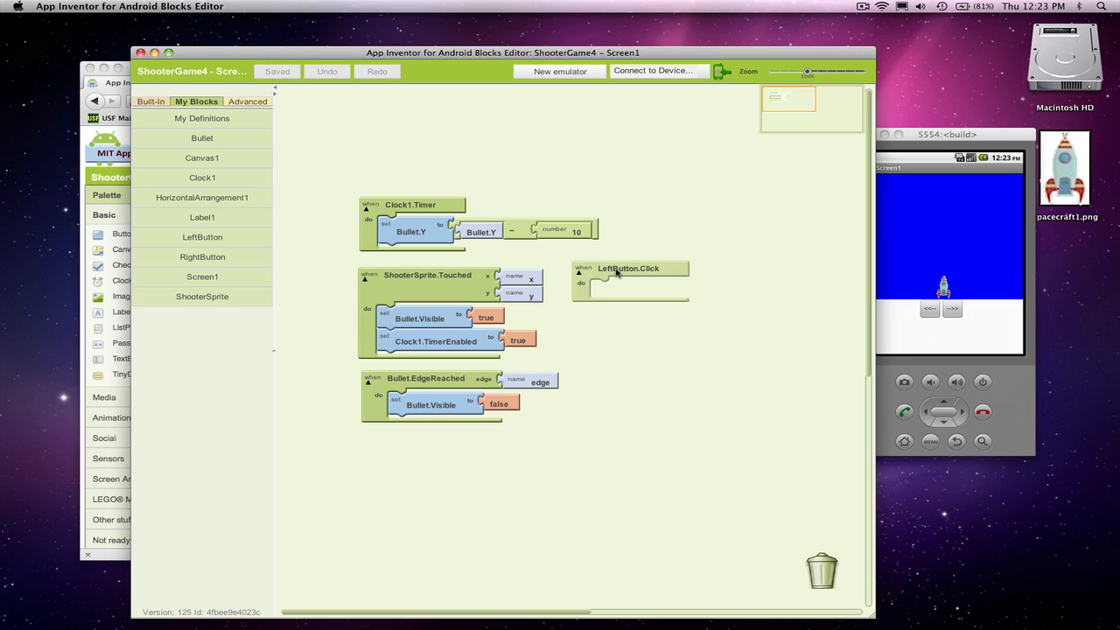
click(628, 268)
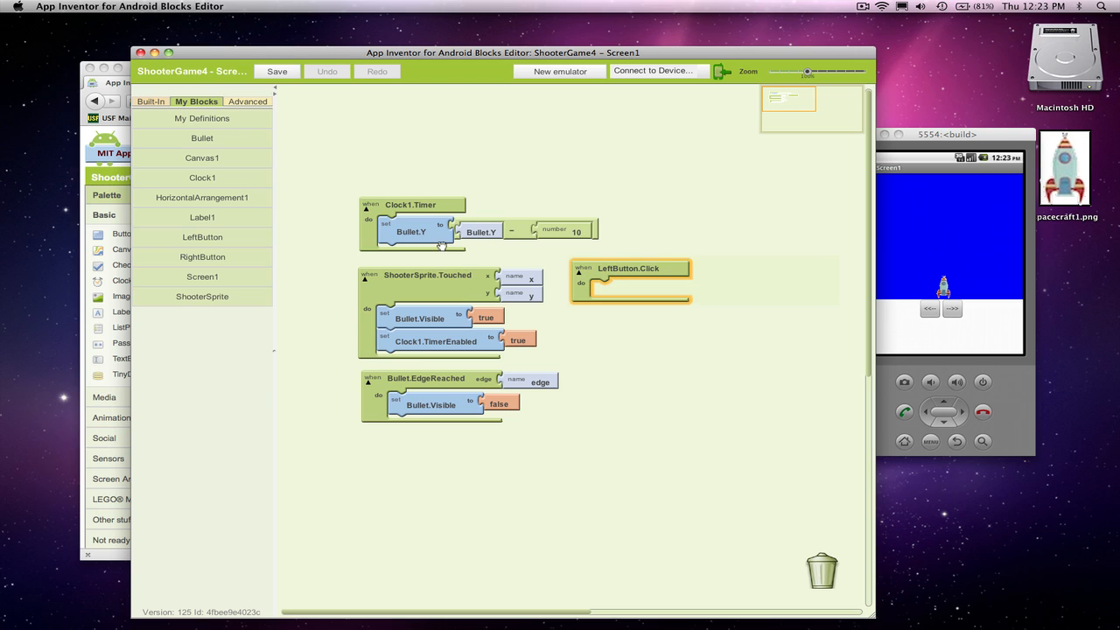
mouse_move(575, 230)
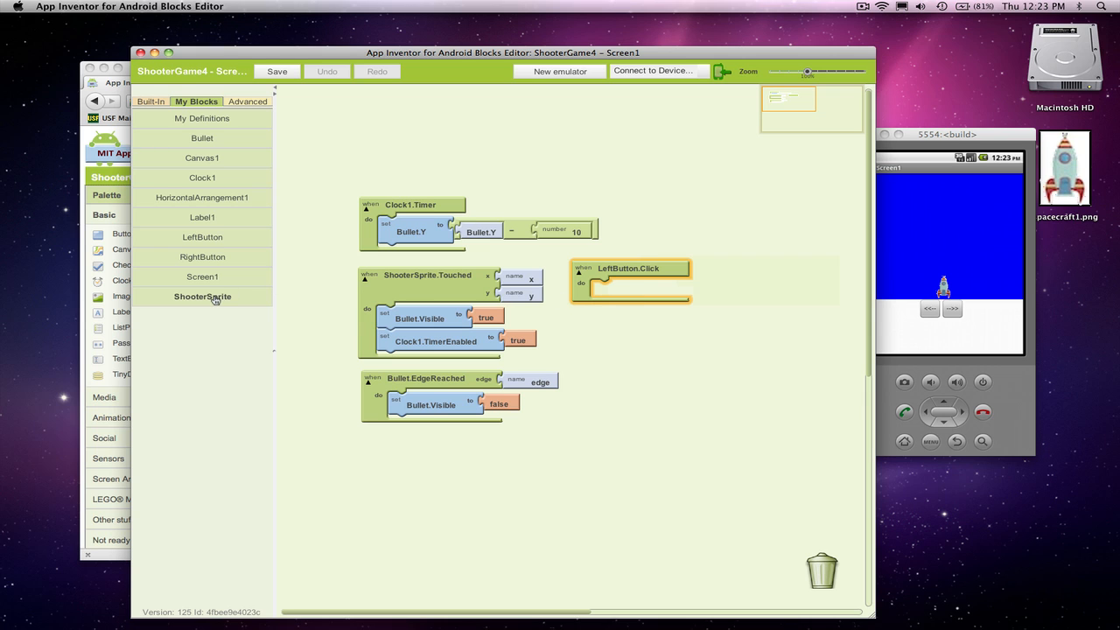
click(203, 297)
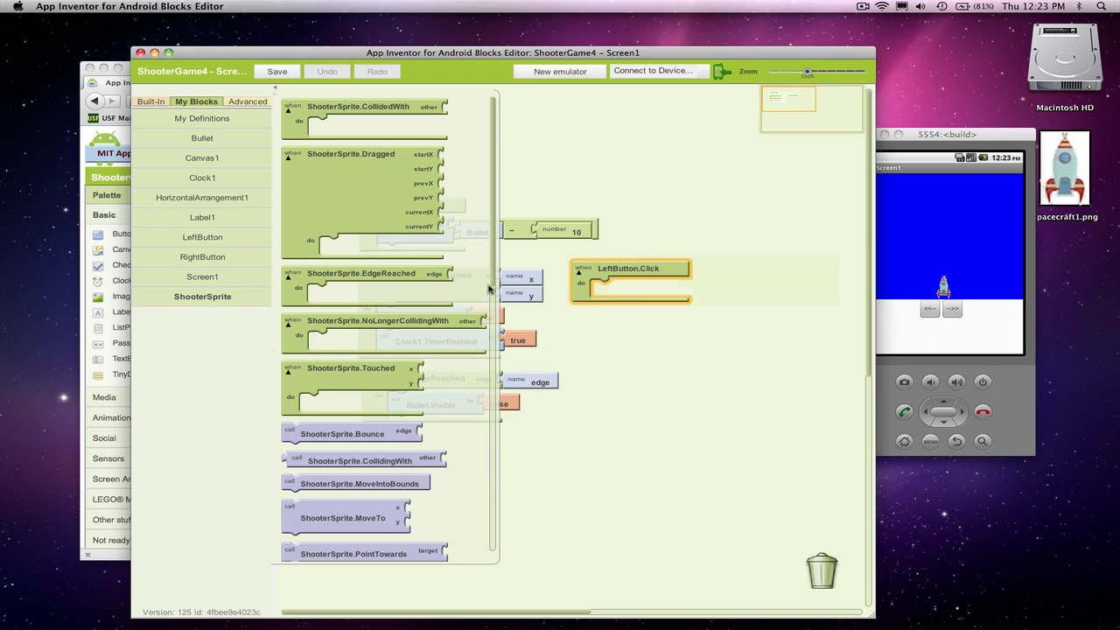
scroll(down, 3)
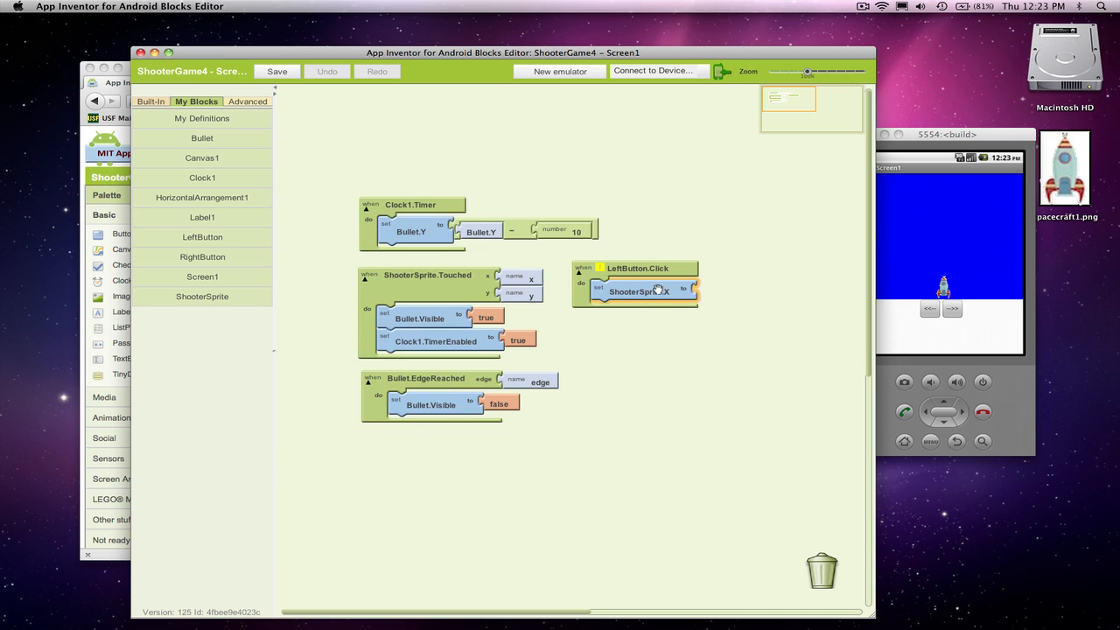
mouse_move(267, 354)
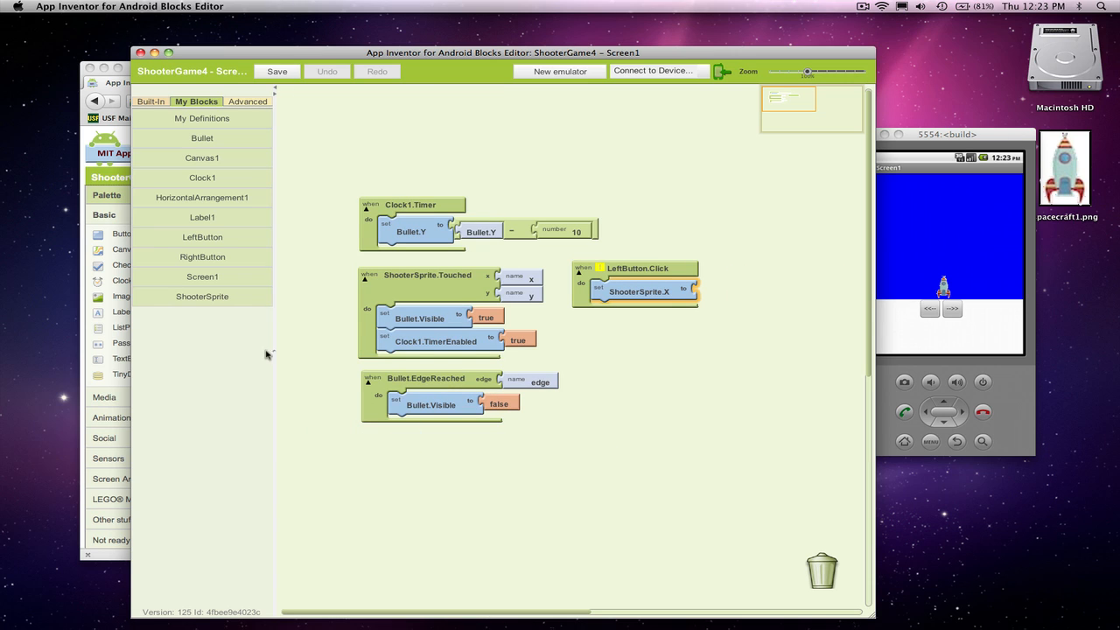
click(202, 296)
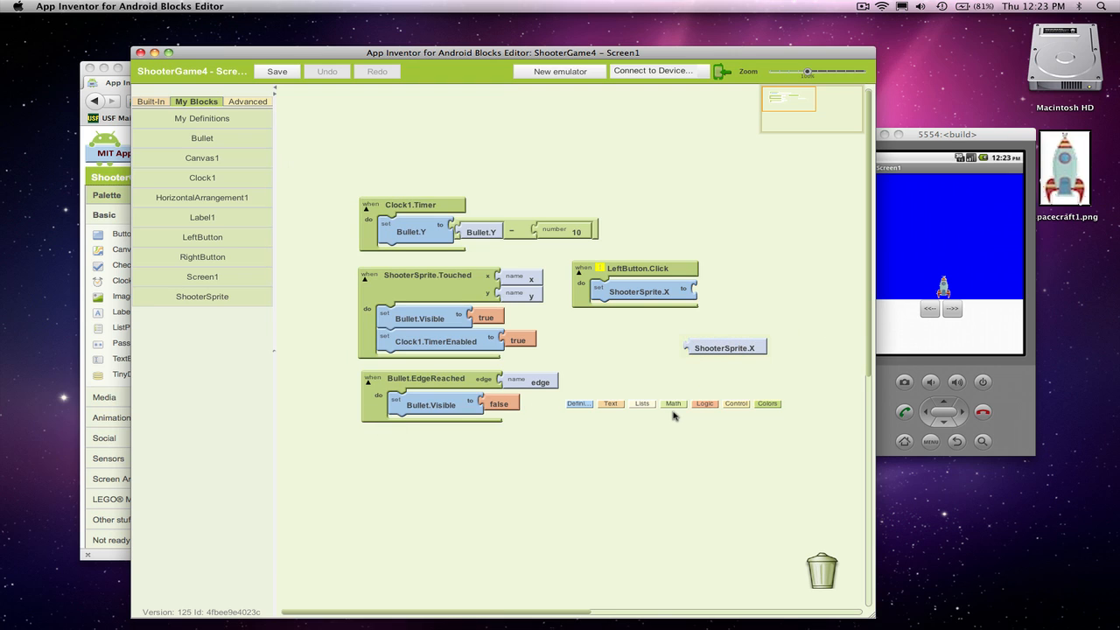
Set ShooterSprite.X to ShooterSprite.X minus 15 inside LeftButton.Click
click(673, 403)
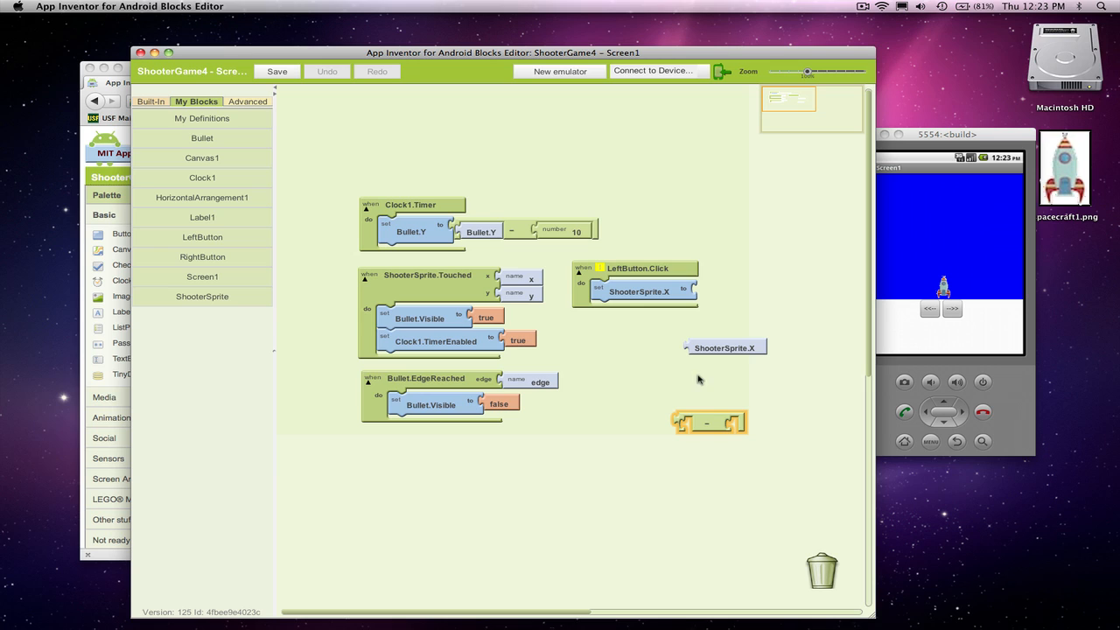
drag(709, 423, 731, 309)
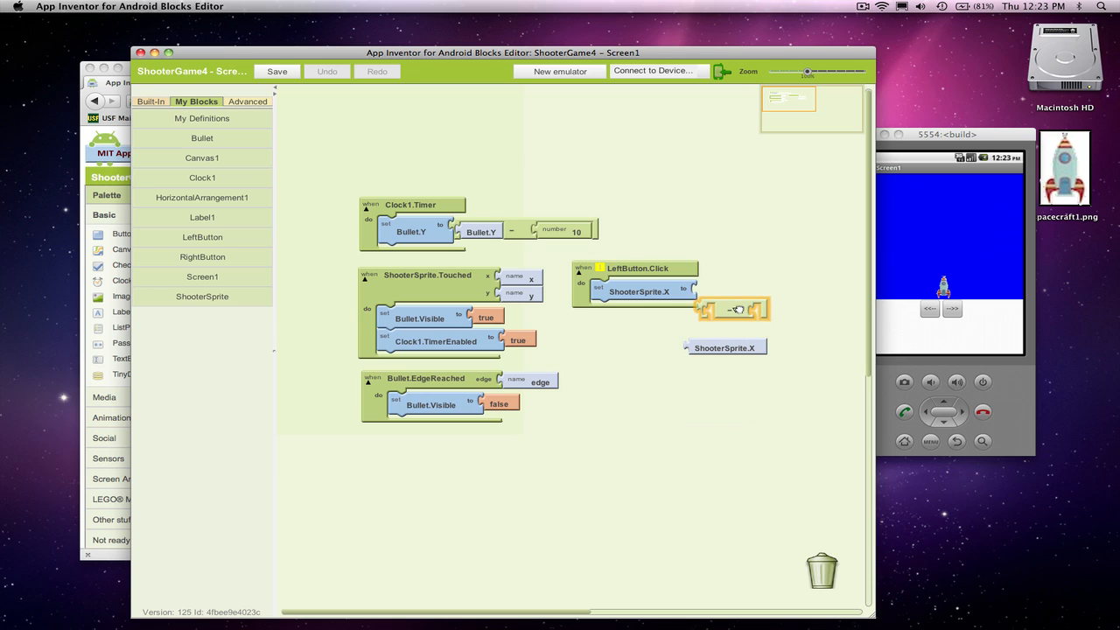
drag(734, 309, 744, 292)
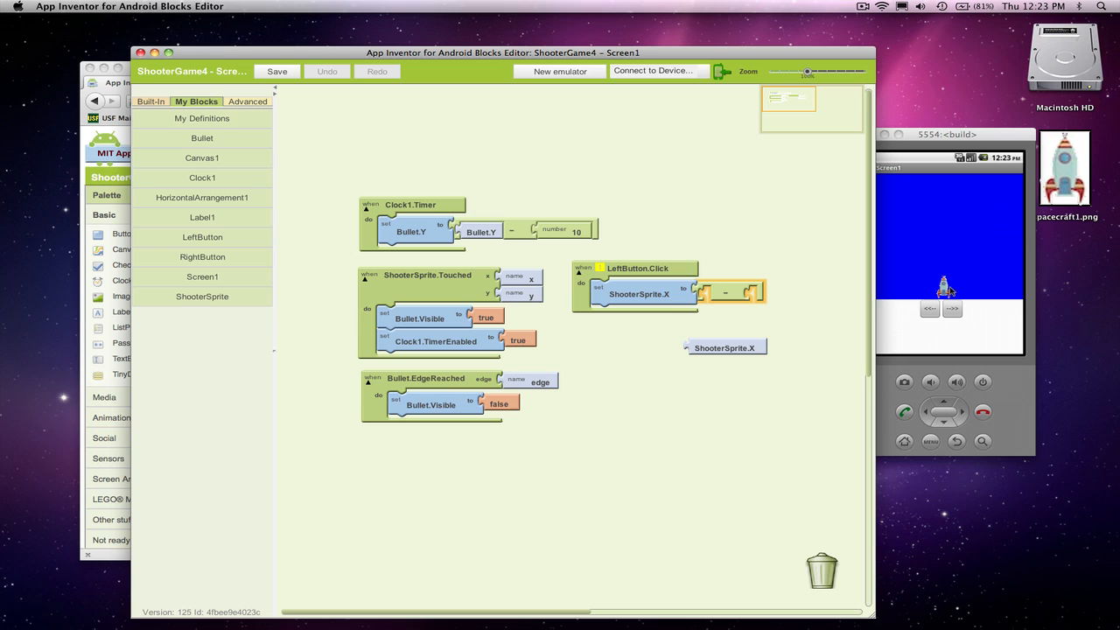
mouse_move(903, 284)
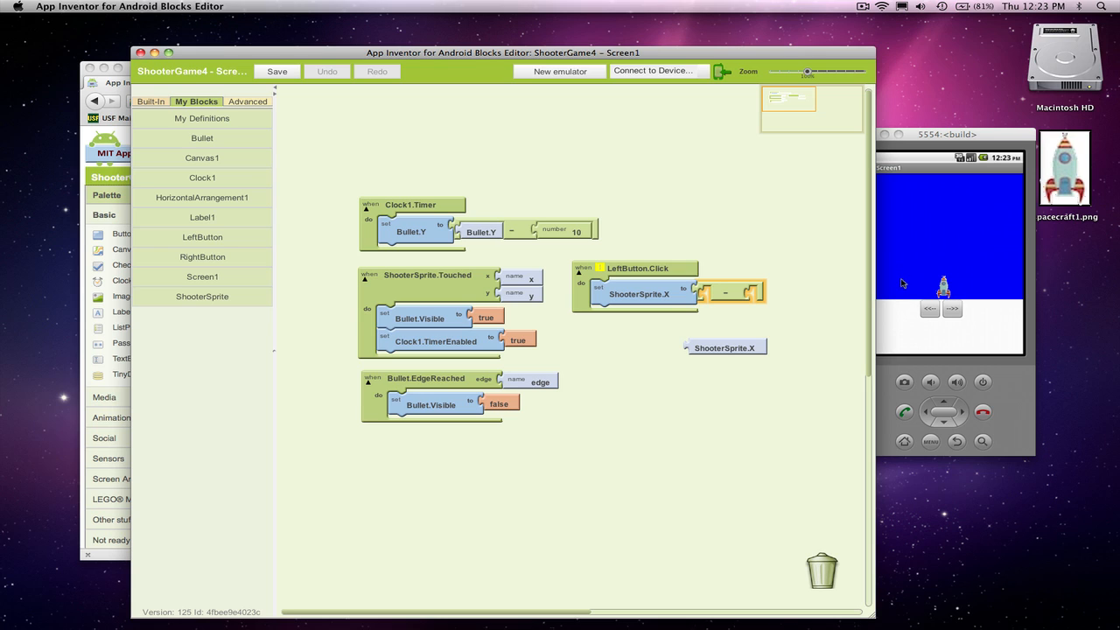
mouse_move(724, 347)
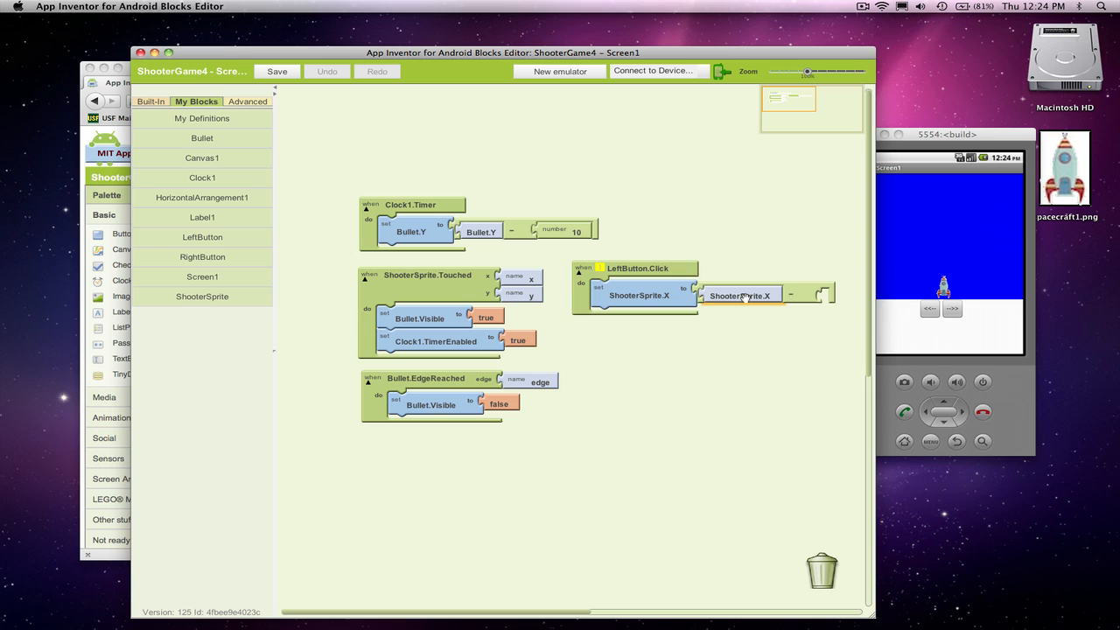
click(809, 295)
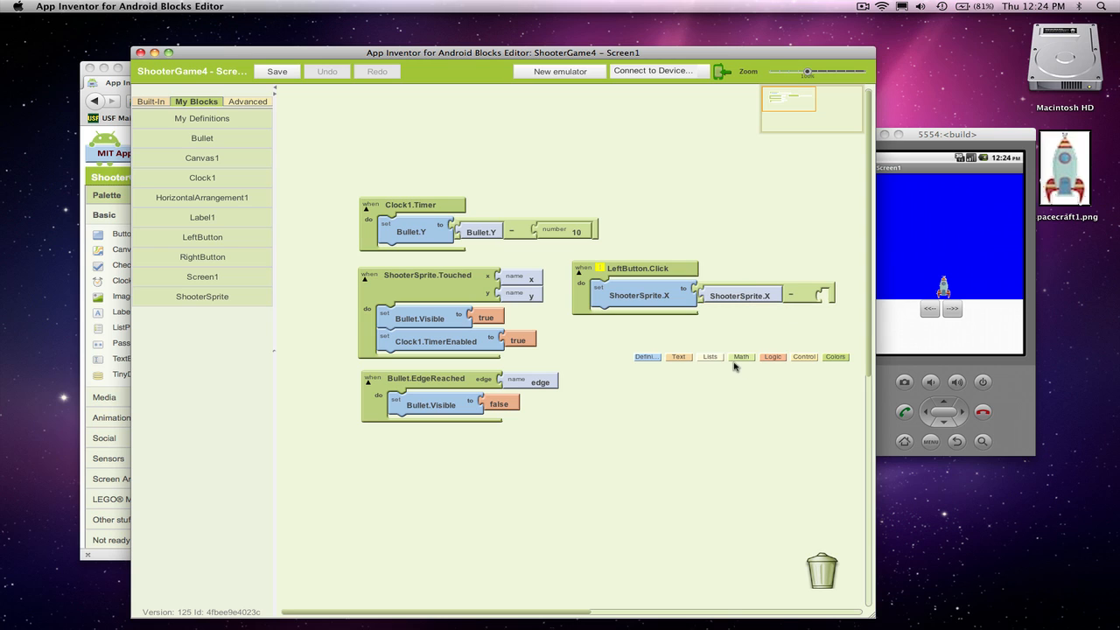
click(741, 357)
text(15)
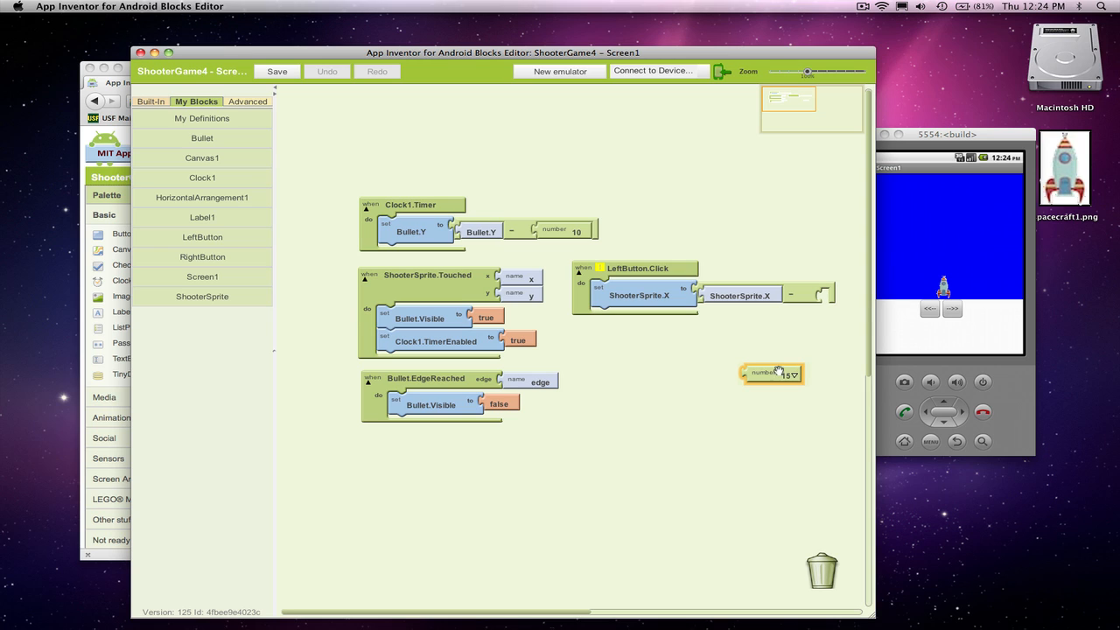
drag(772, 374, 845, 295)
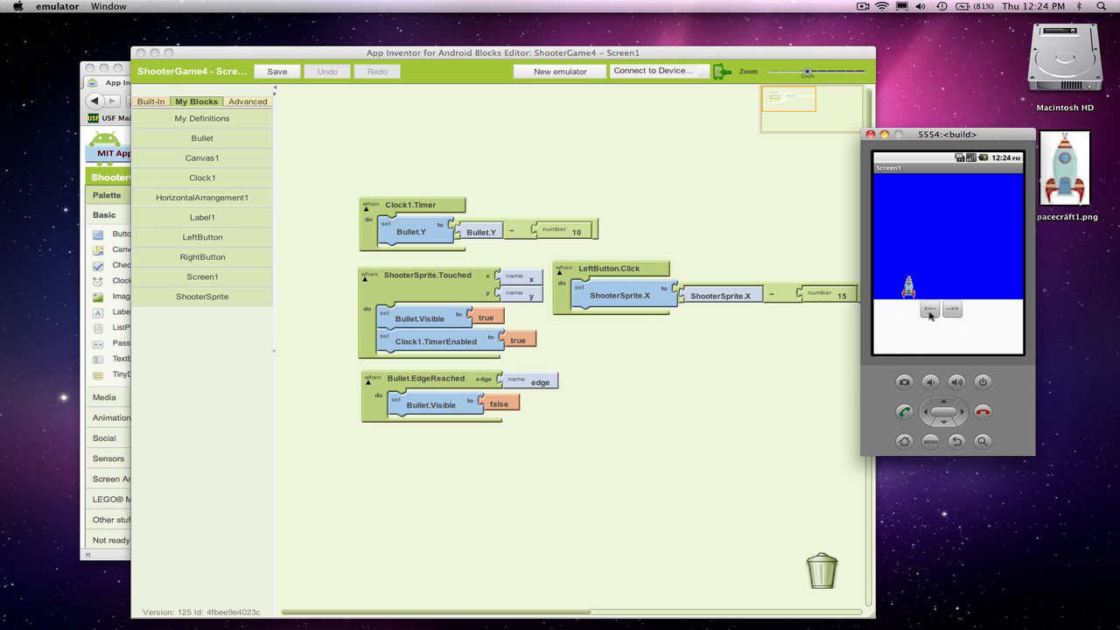
Test the left move in the emulator, then switch the copied handler's subtraction to addition
click(276, 71)
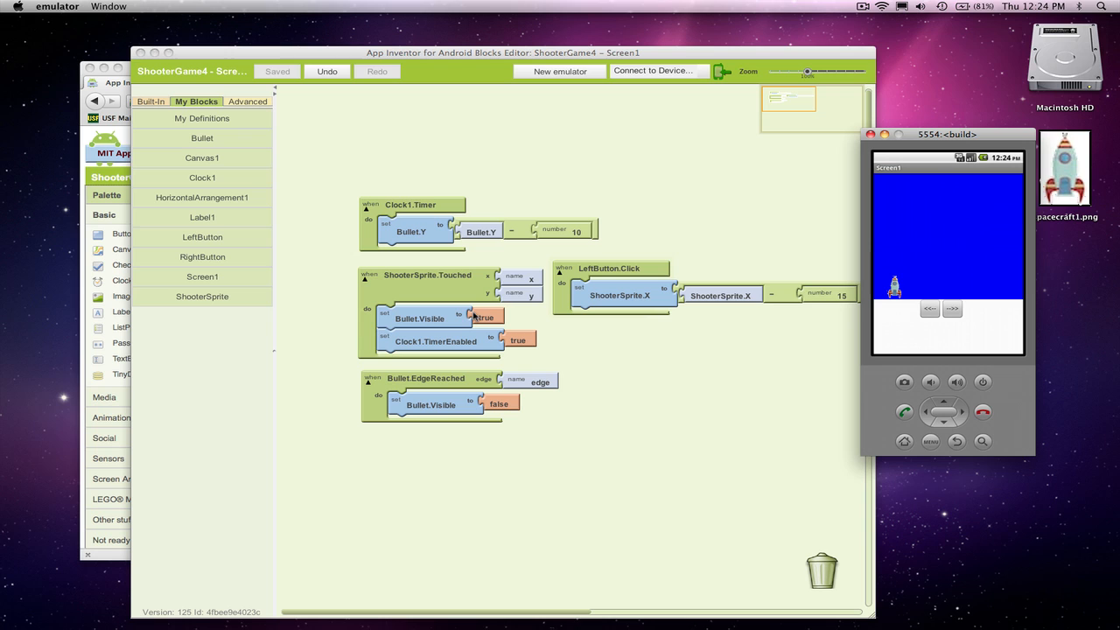
click(202, 256)
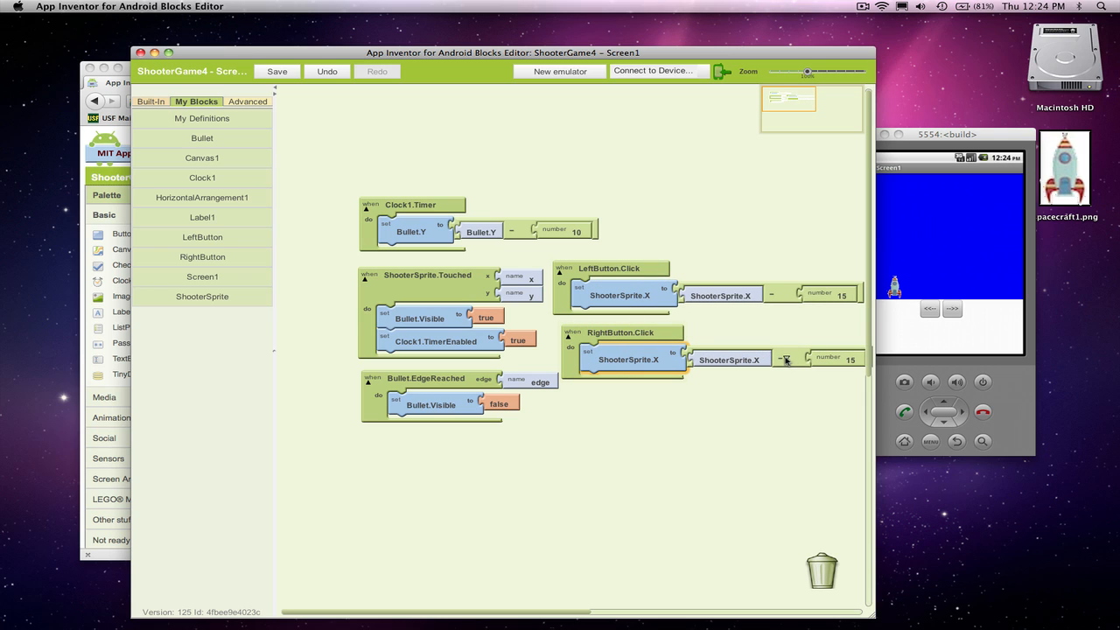
click(779, 359)
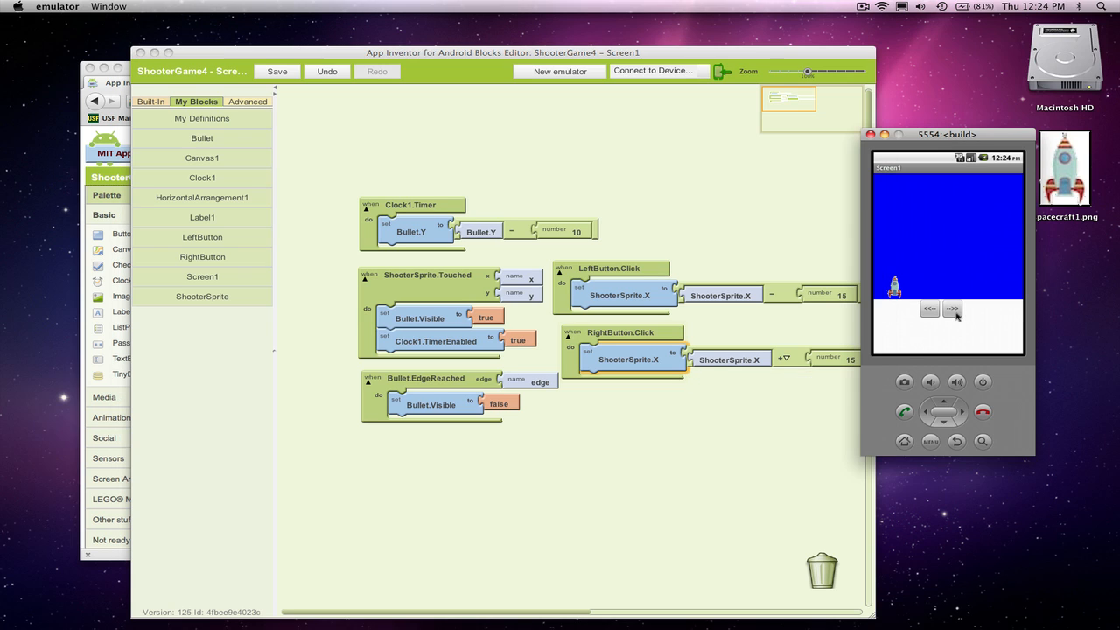
Drive the ship to the right edge with the -->> button, then back left
click(951, 309)
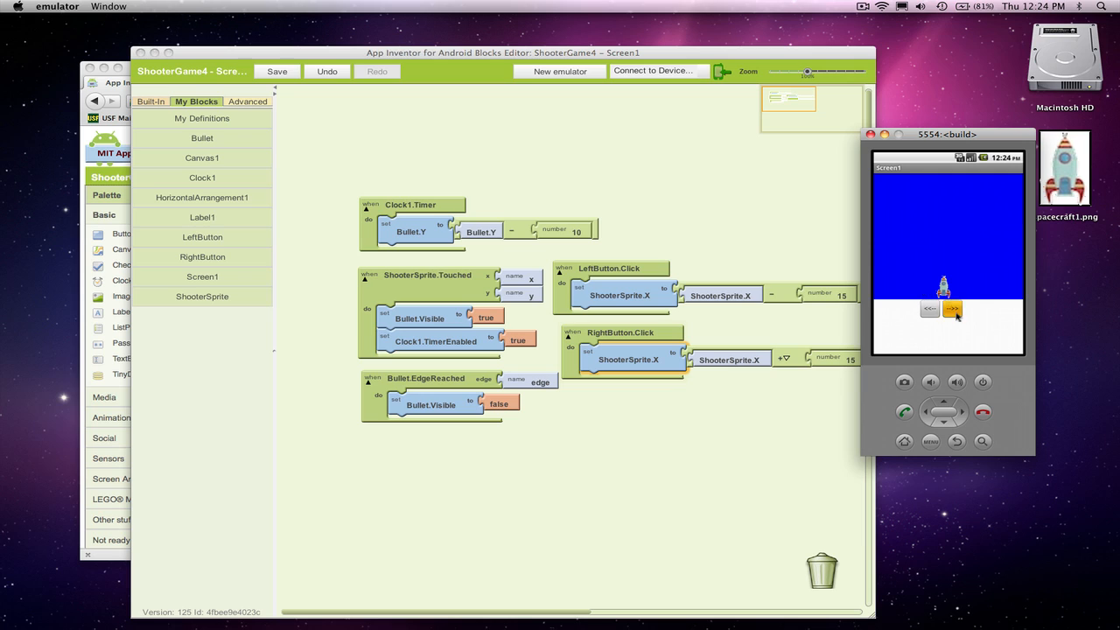
click(951, 309)
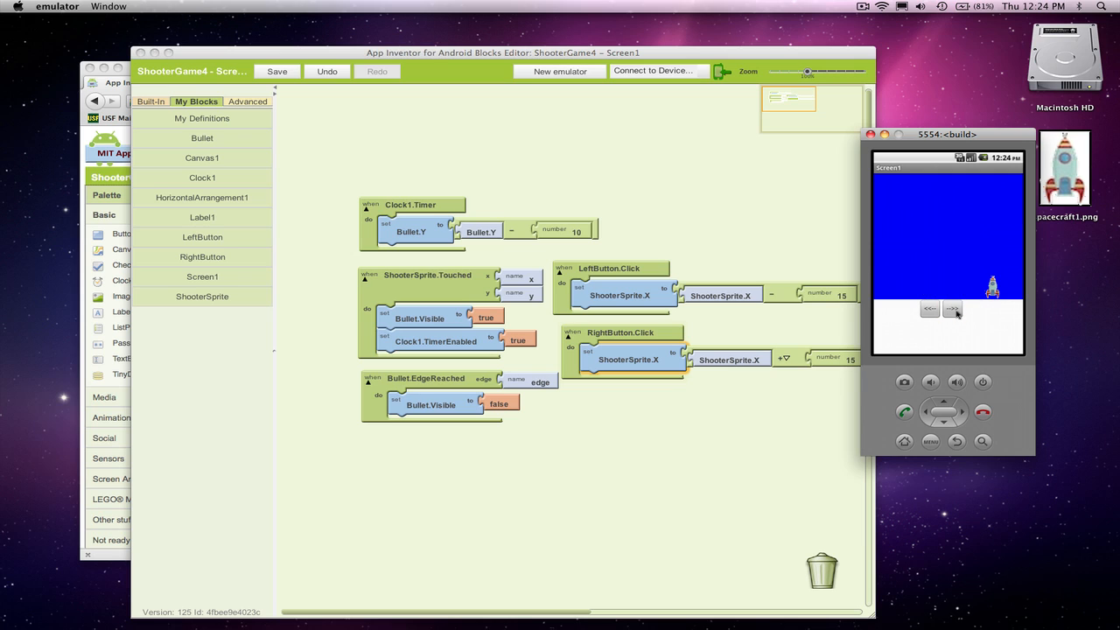
click(276, 71)
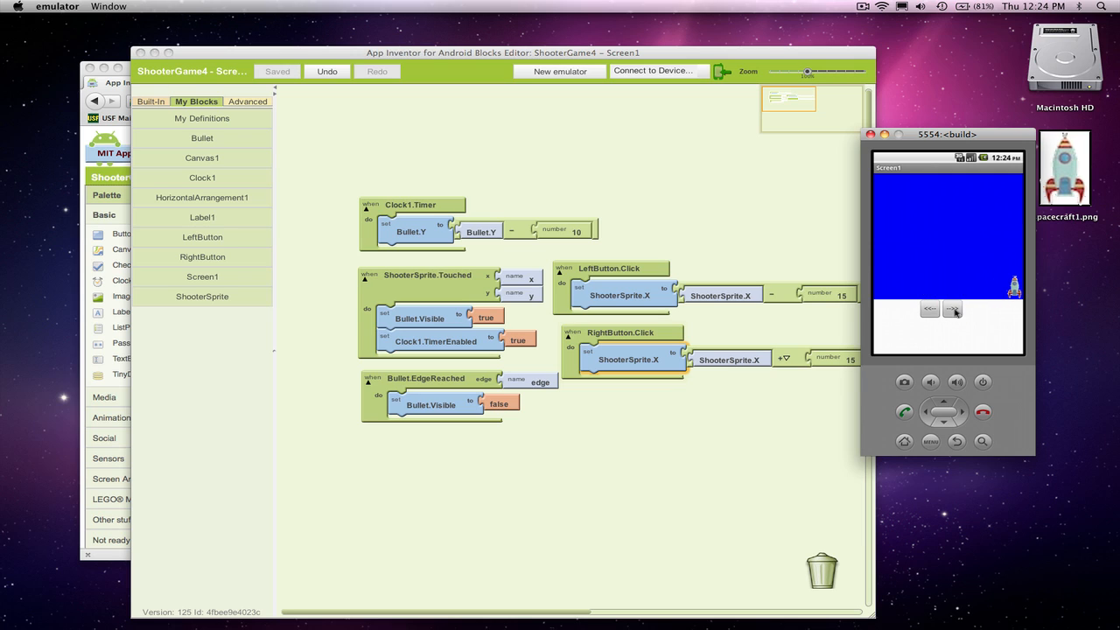
click(952, 309)
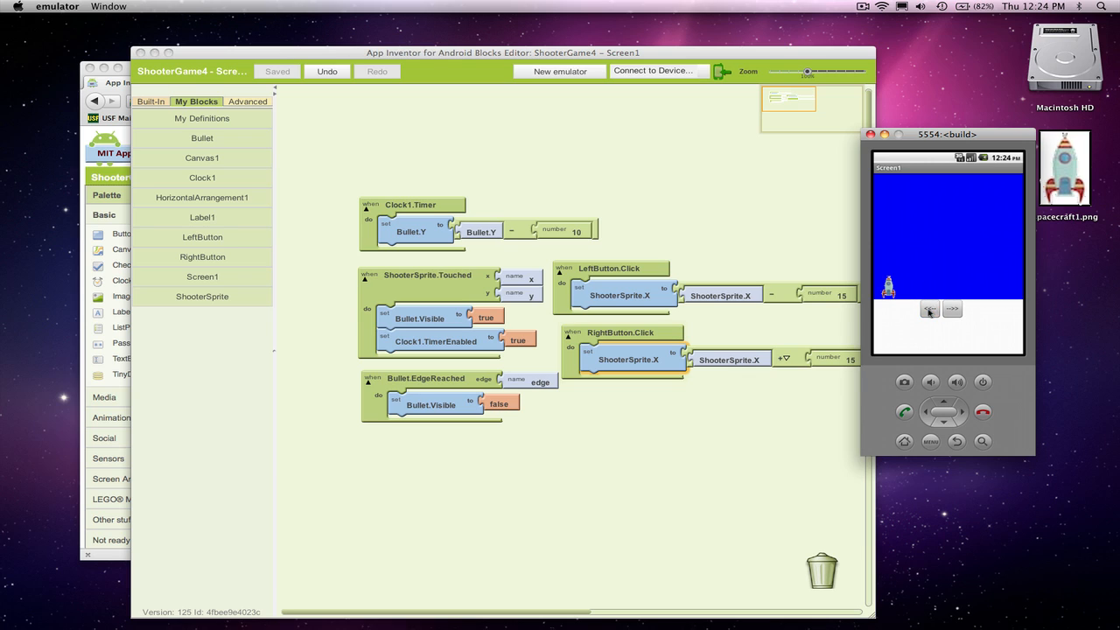
click(952, 310)
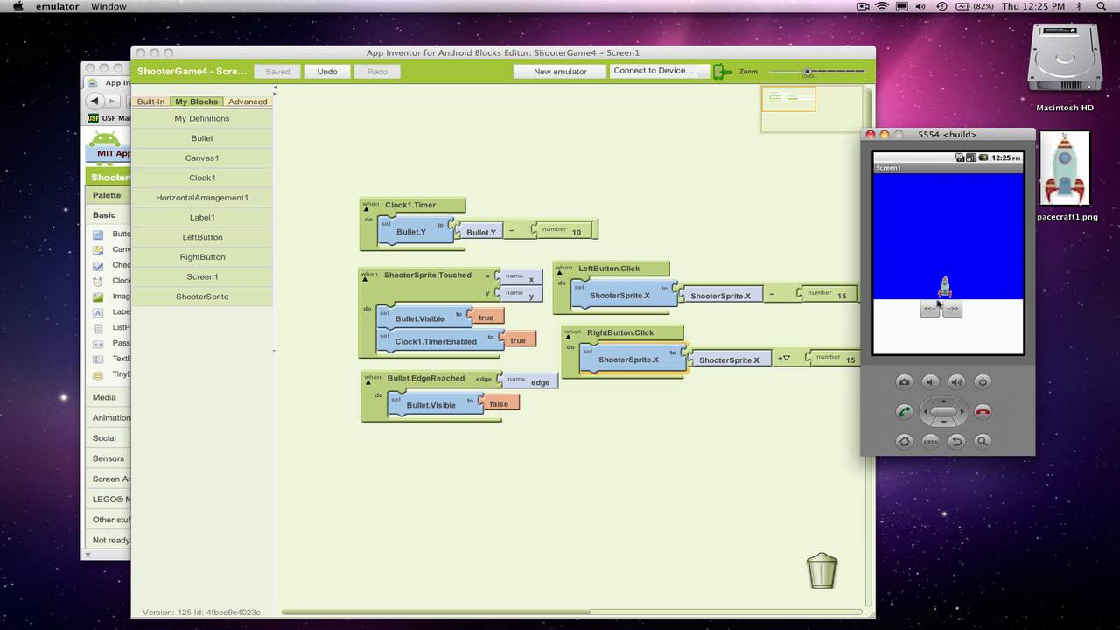
click(931, 308)
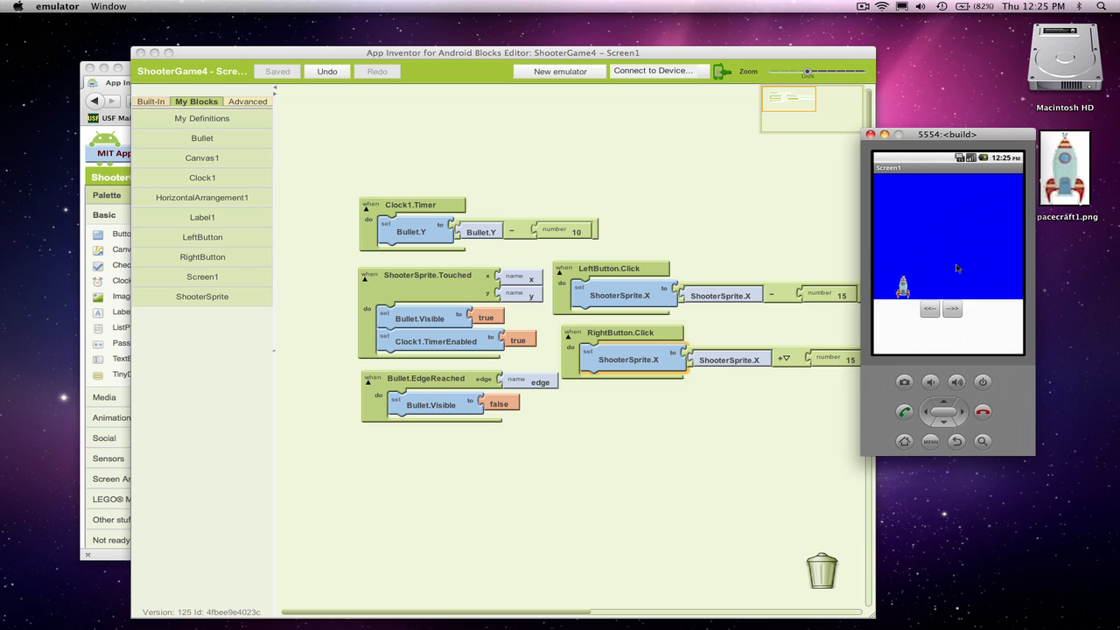
mouse_move(930, 268)
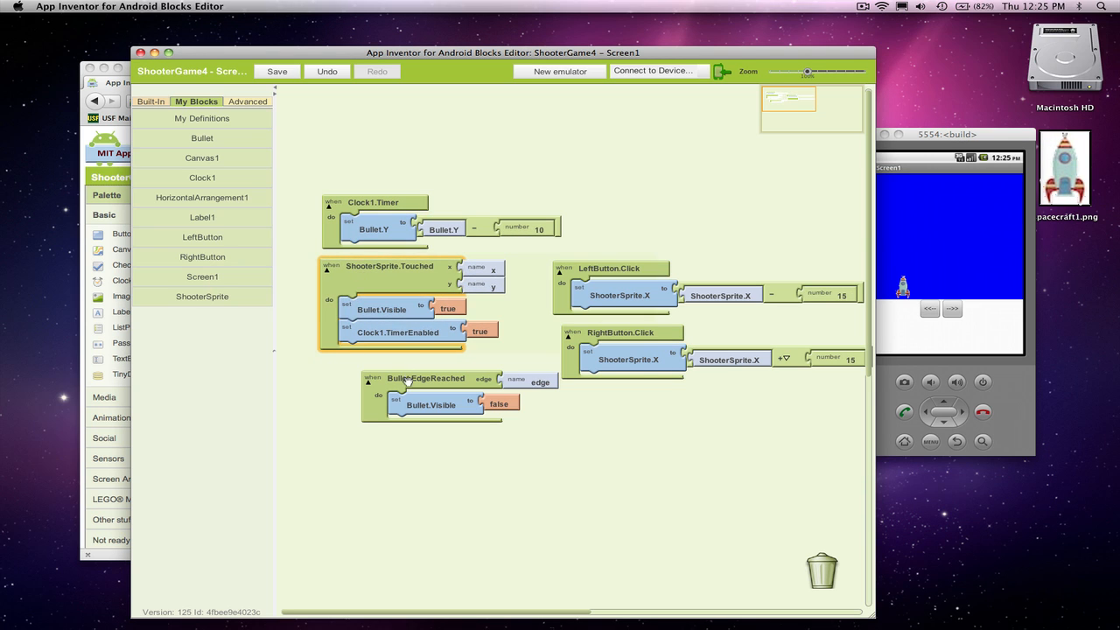
Shift the Timer, Touched, EdgeReached and click event blocks left into tidier columns, then save
drag(426, 378, 386, 375)
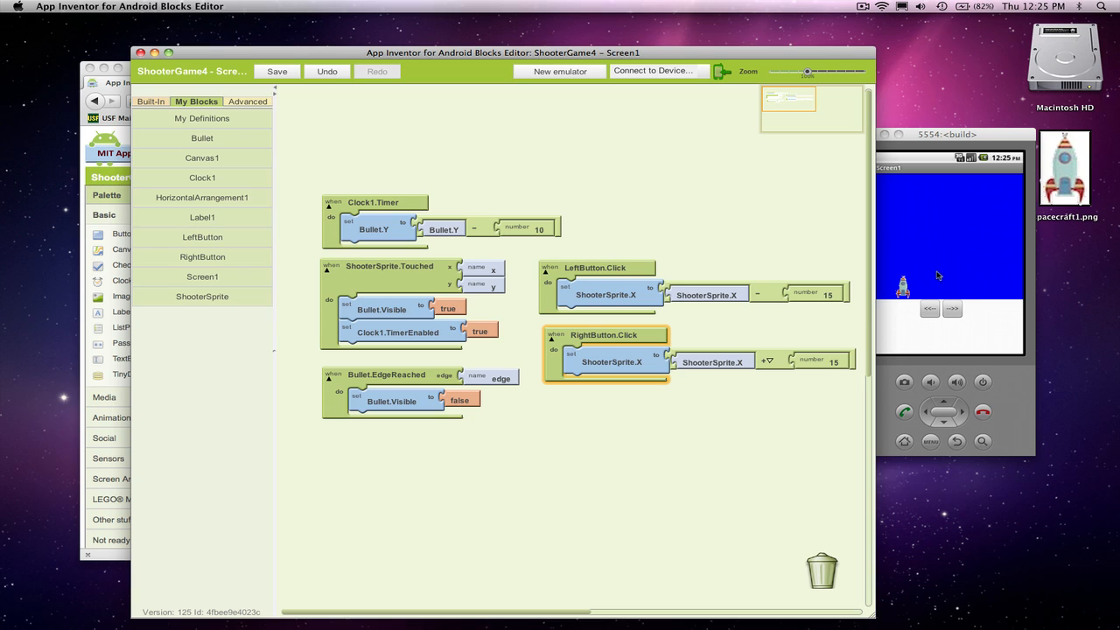
mouse_move(945, 254)
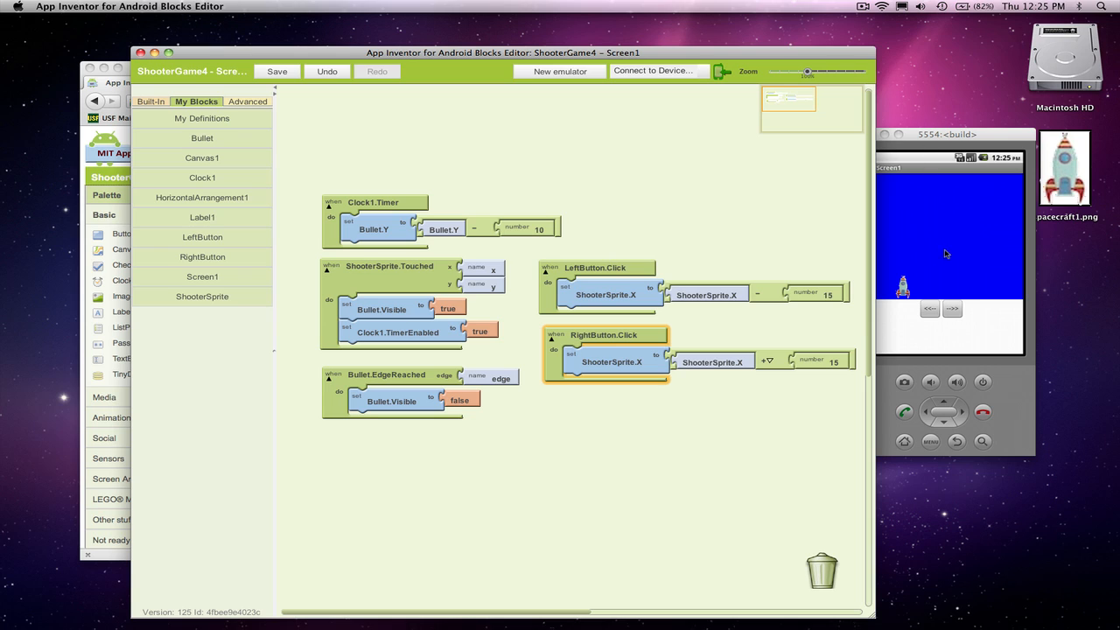
mouse_move(935, 177)
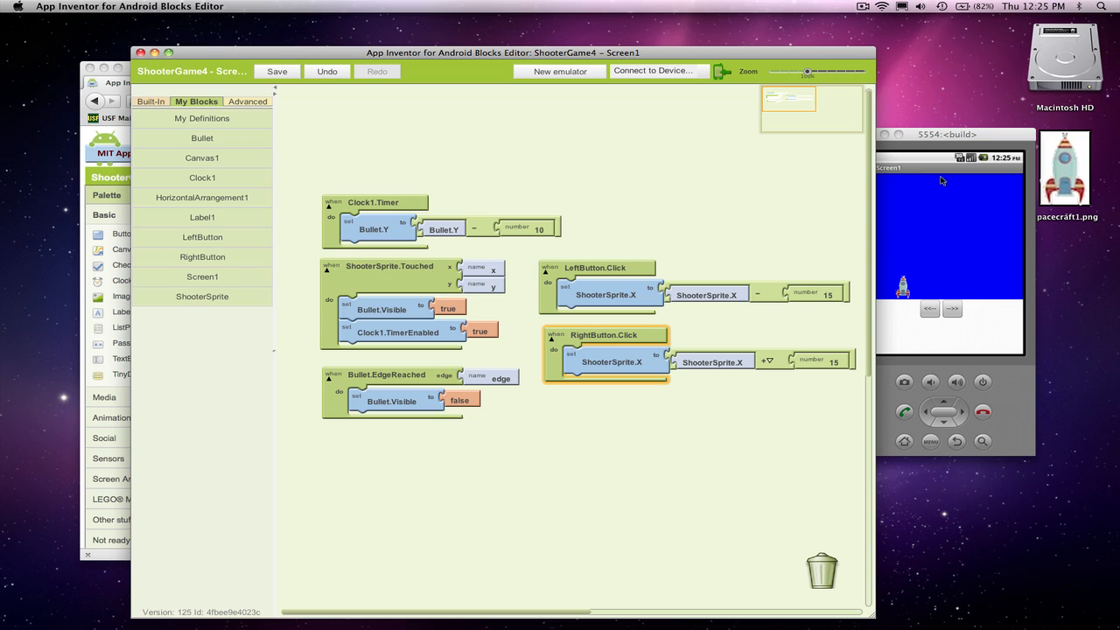
click(276, 71)
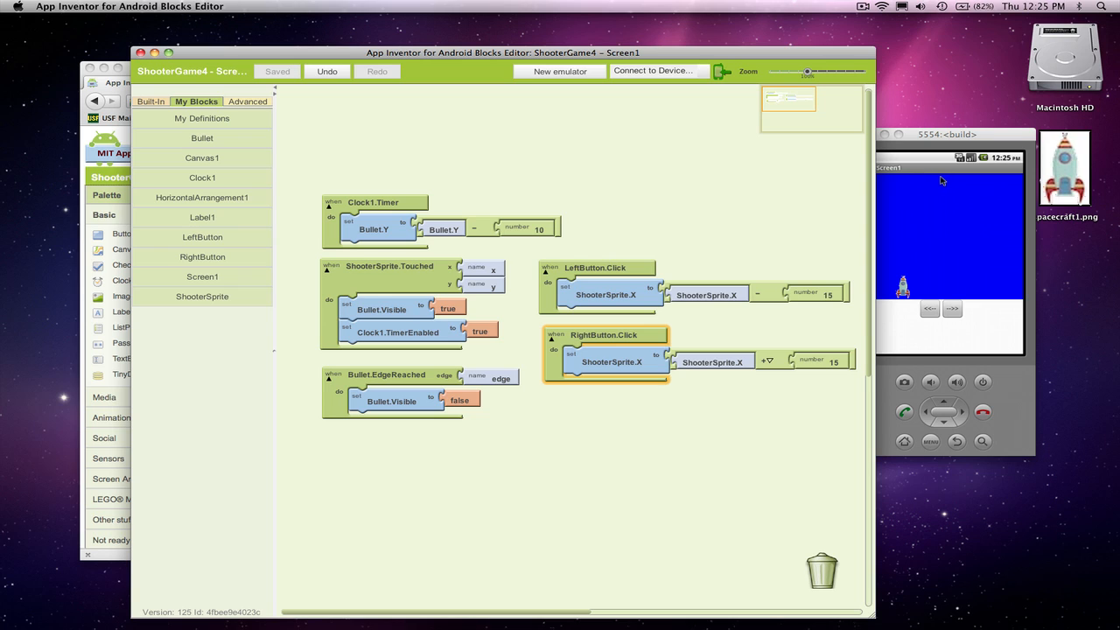
mouse_move(942, 243)
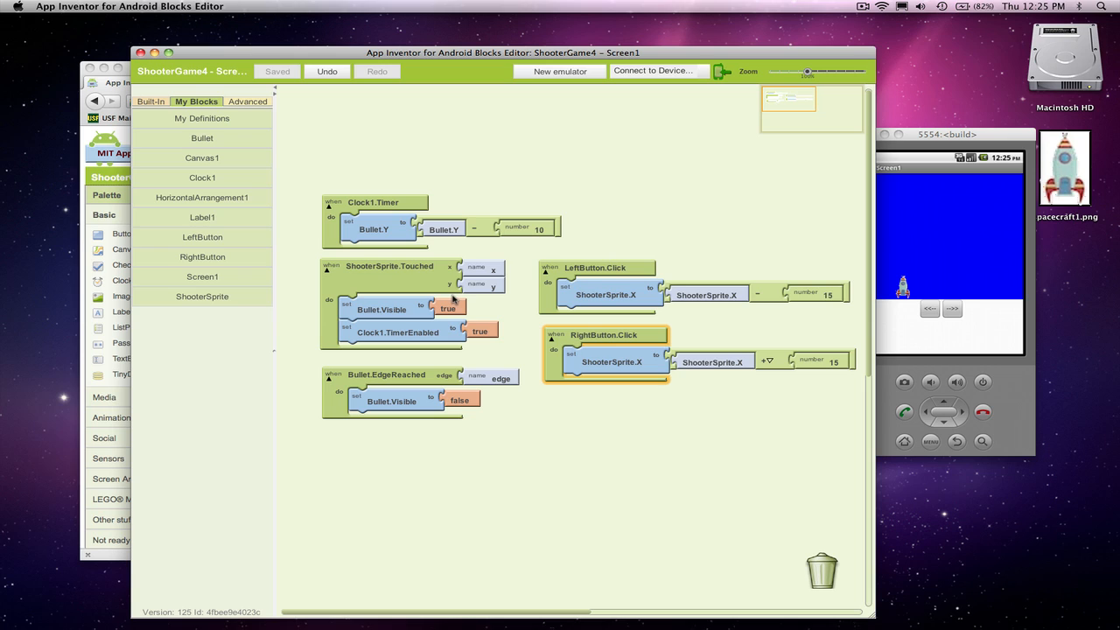
mouse_move(507, 342)
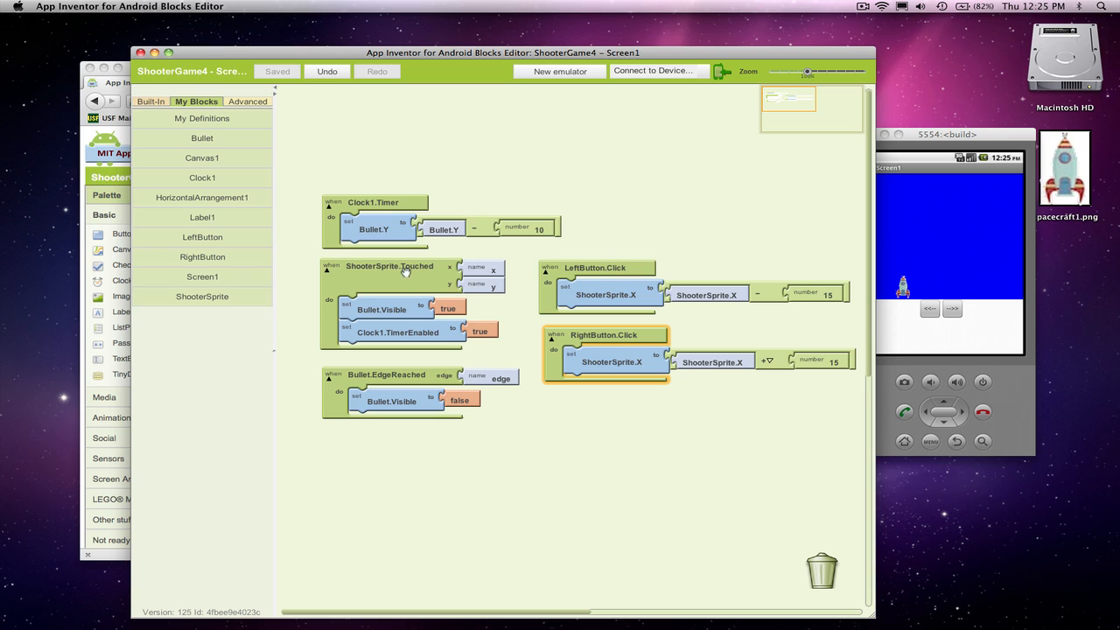
mouse_move(405, 269)
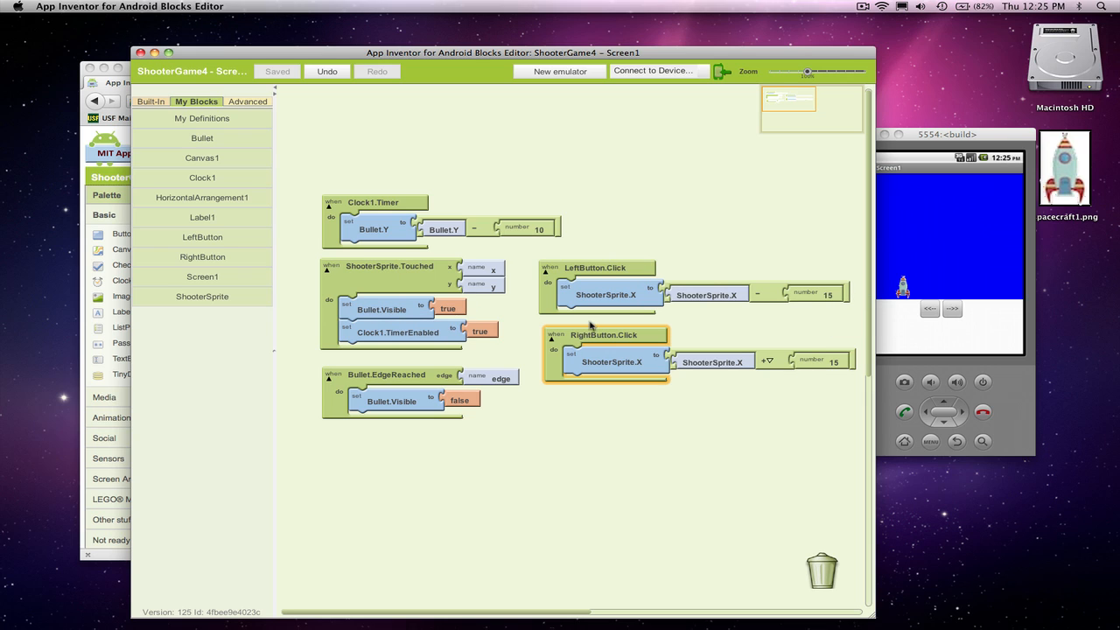
mouse_move(446, 333)
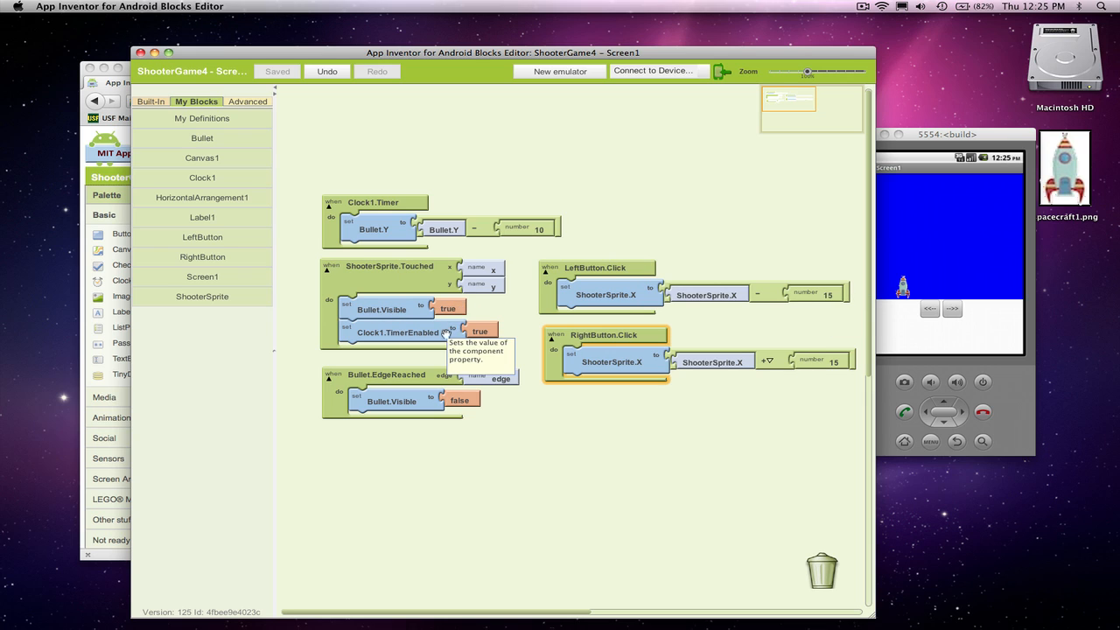
mouse_move(420, 126)
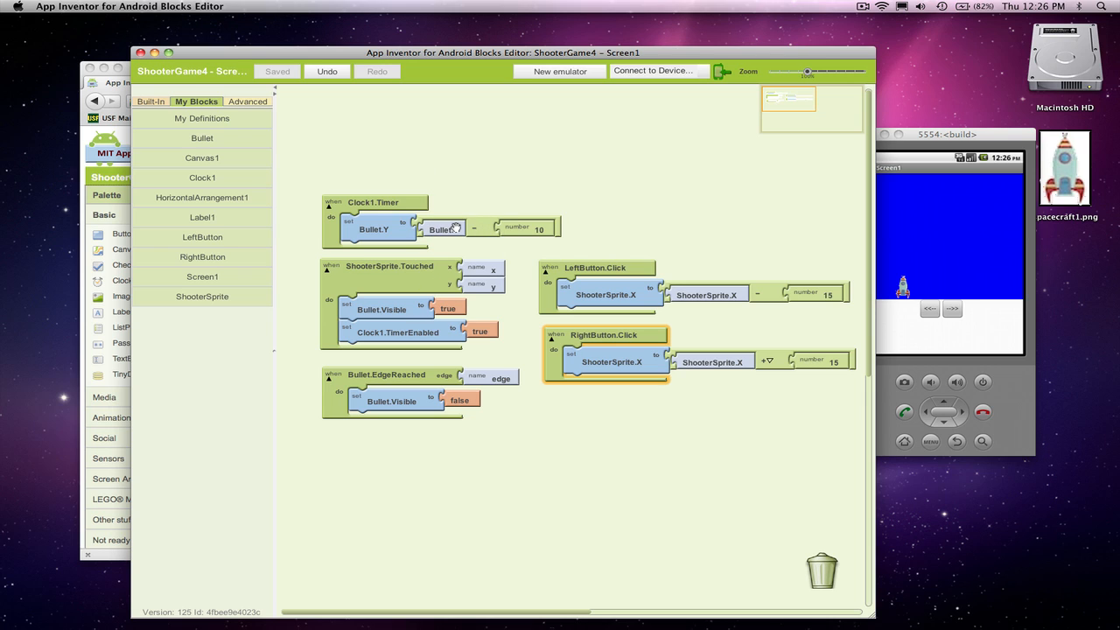
mouse_move(446, 229)
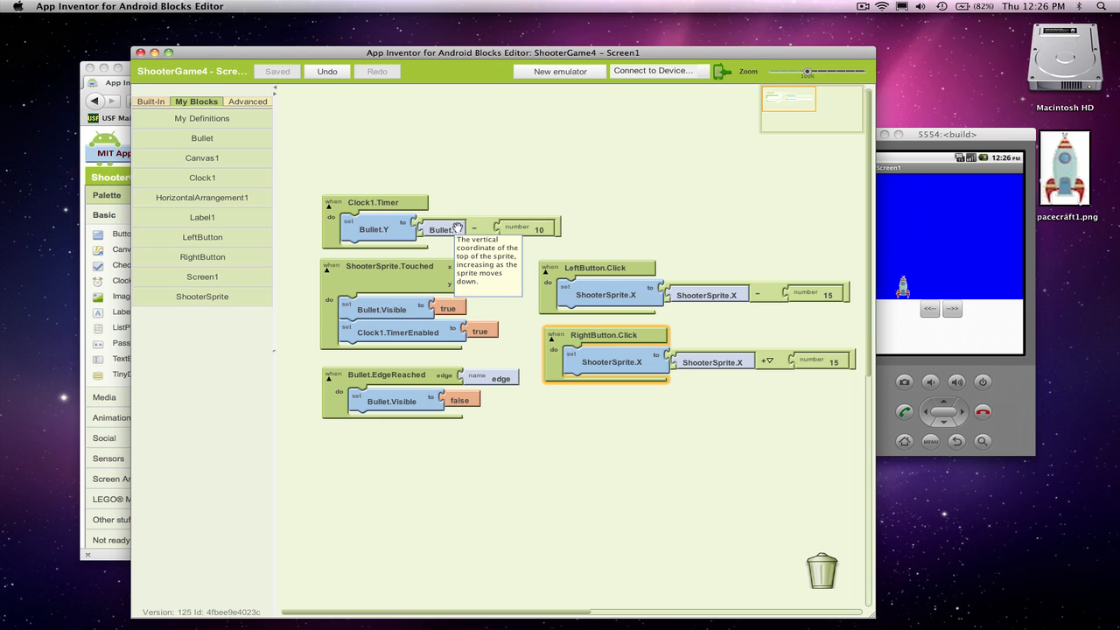
mouse_move(941, 271)
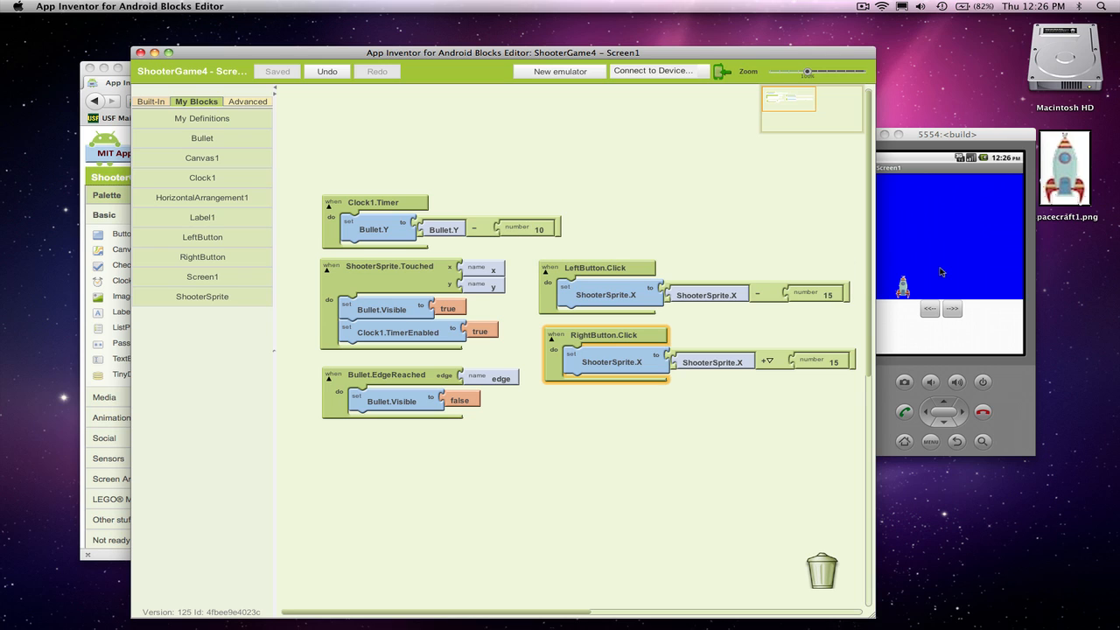
mouse_move(426, 250)
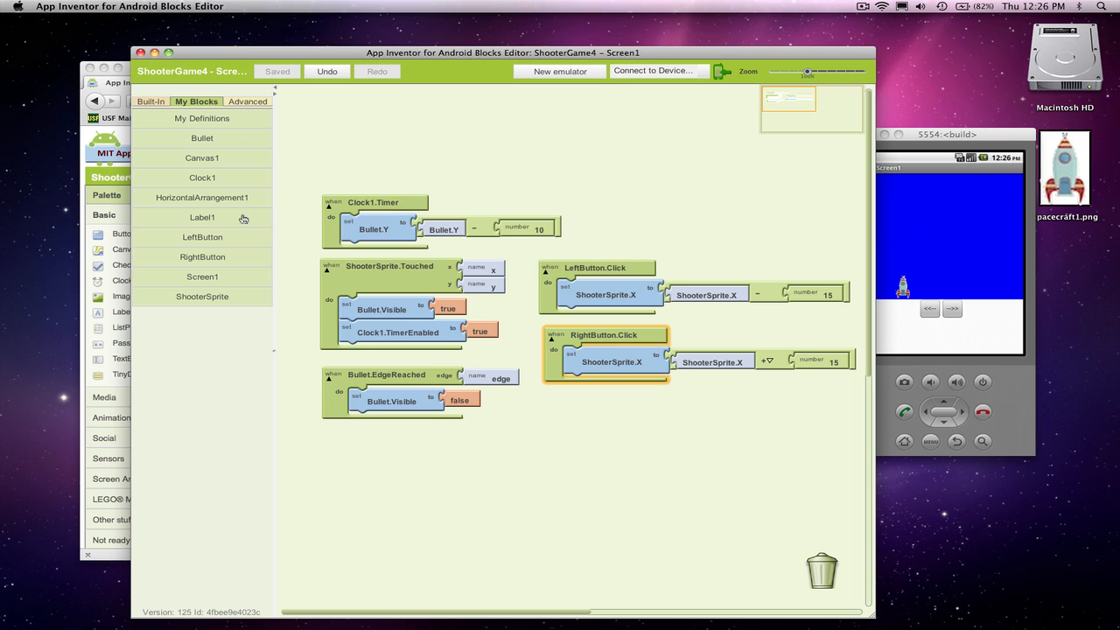
Put a Bullet.MoveTo call at the start of ShooterSprite.Touched and save the project
click(202, 138)
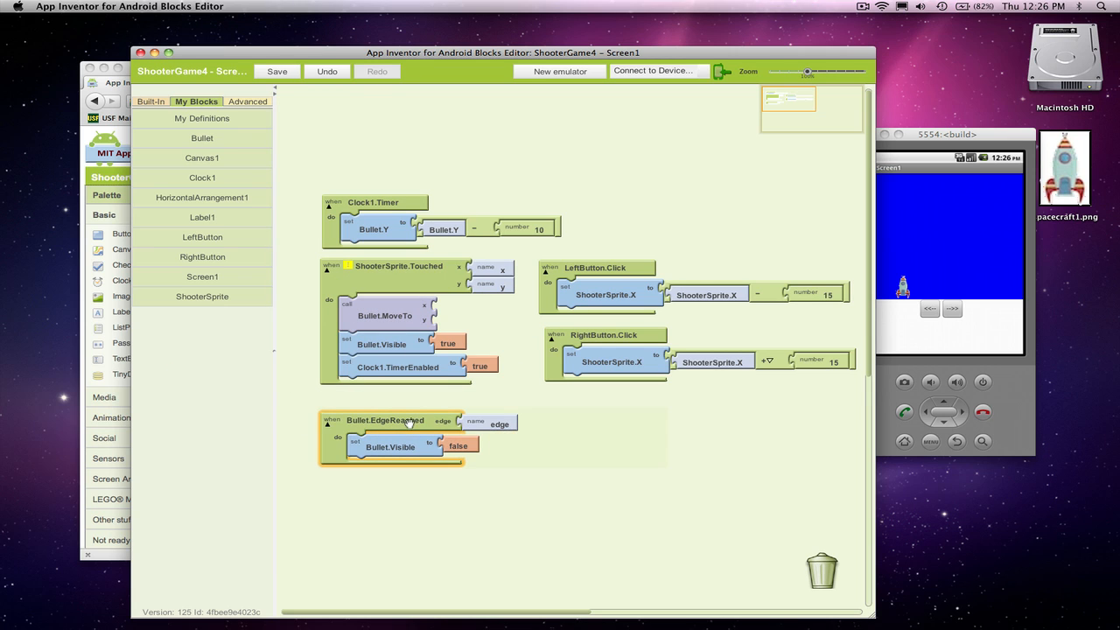
mouse_move(435, 314)
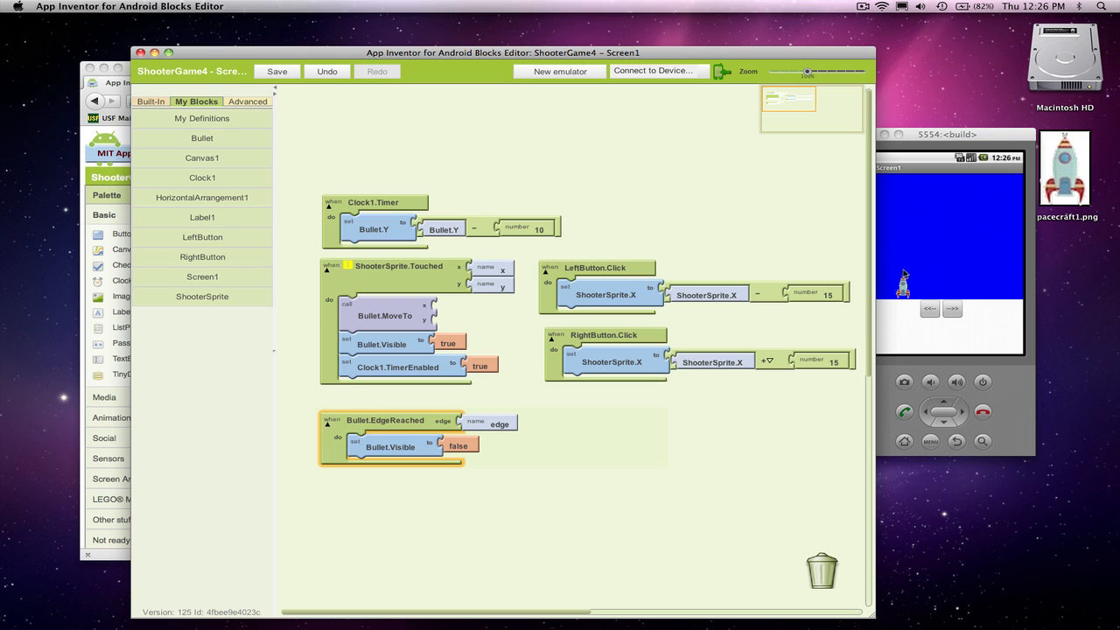
click(277, 71)
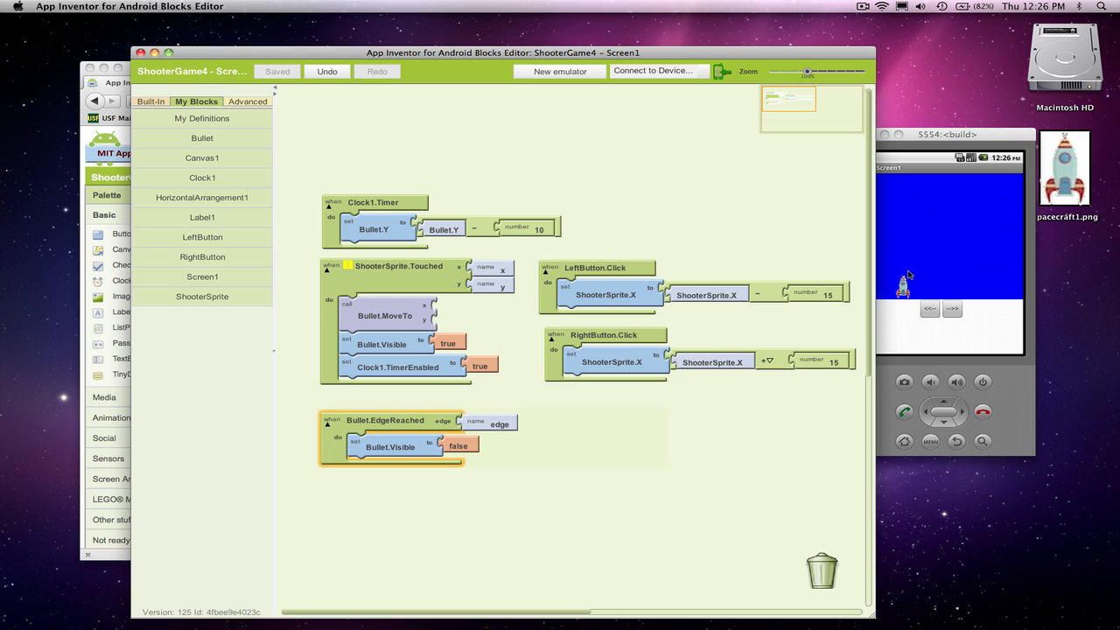
mouse_move(904, 280)
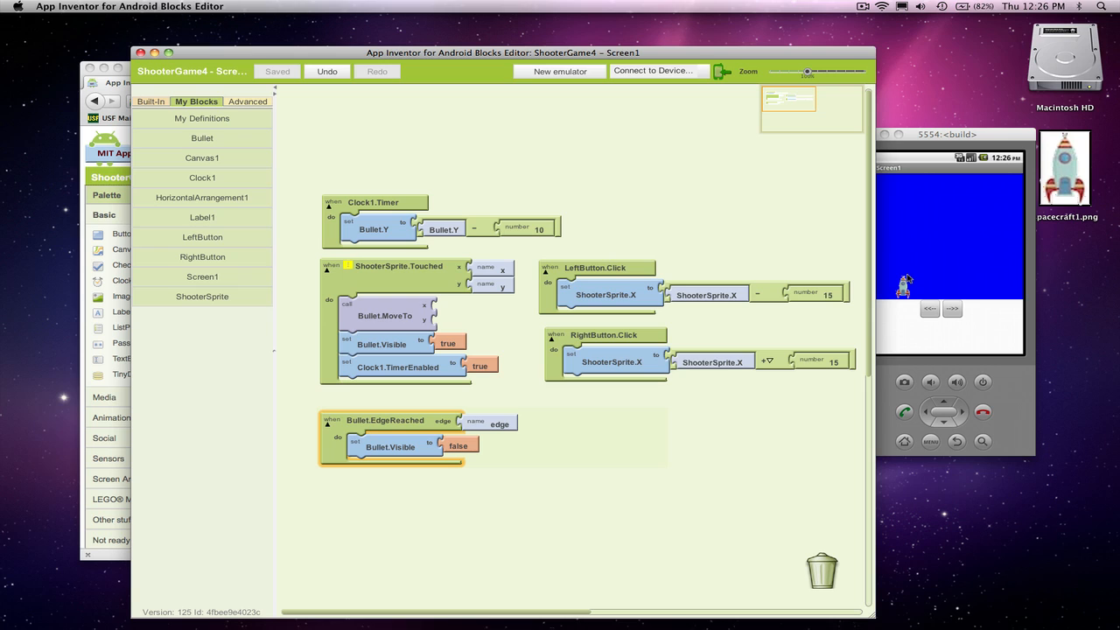
mouse_move(903, 280)
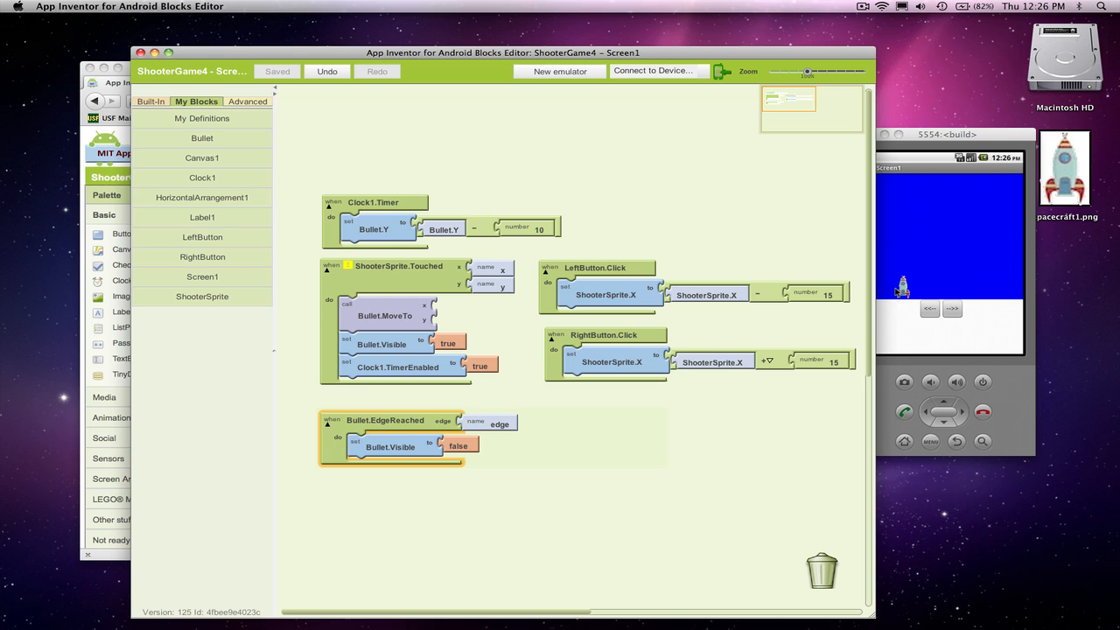
Plug ShooterSprite.X and ShooterSprite.Y into Bullet.MoveTo's coordinate sockets and save
click(202, 296)
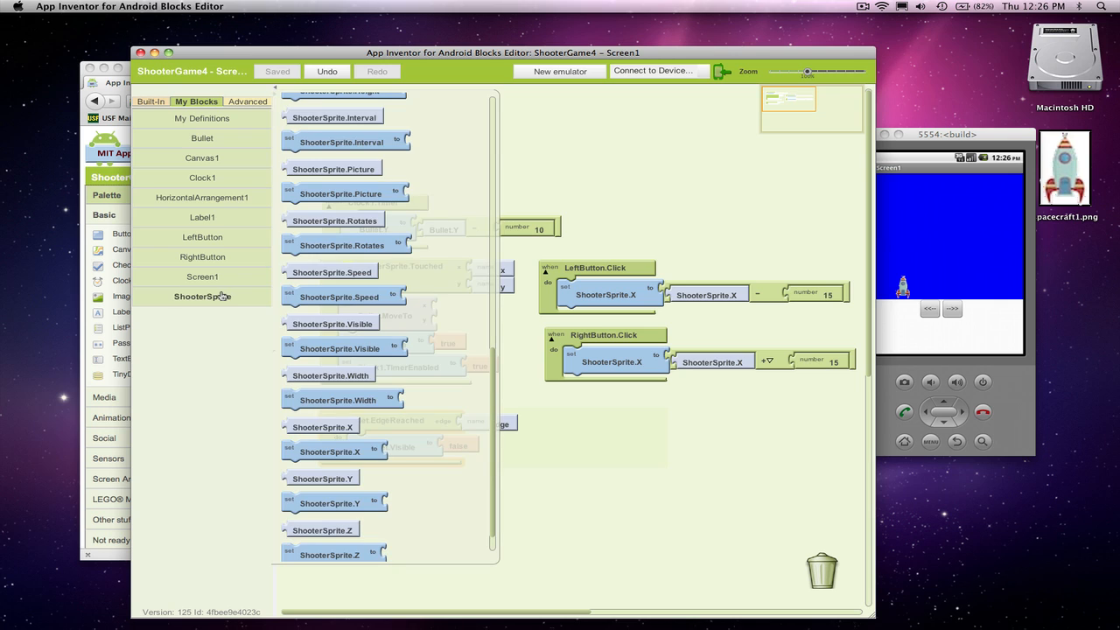
mouse_move(323, 478)
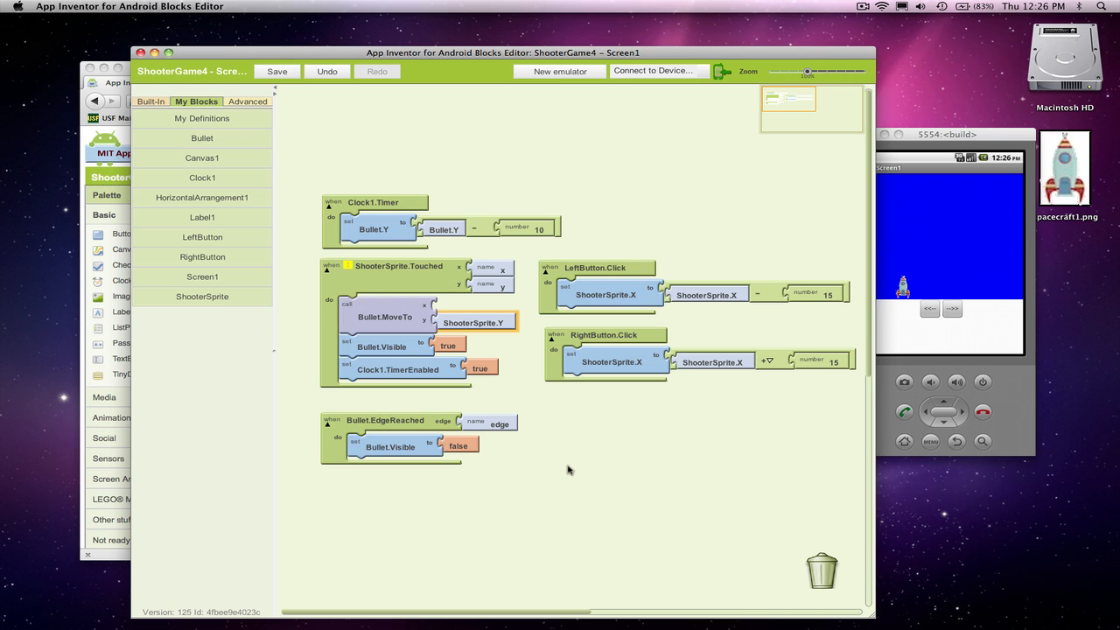
click(202, 296)
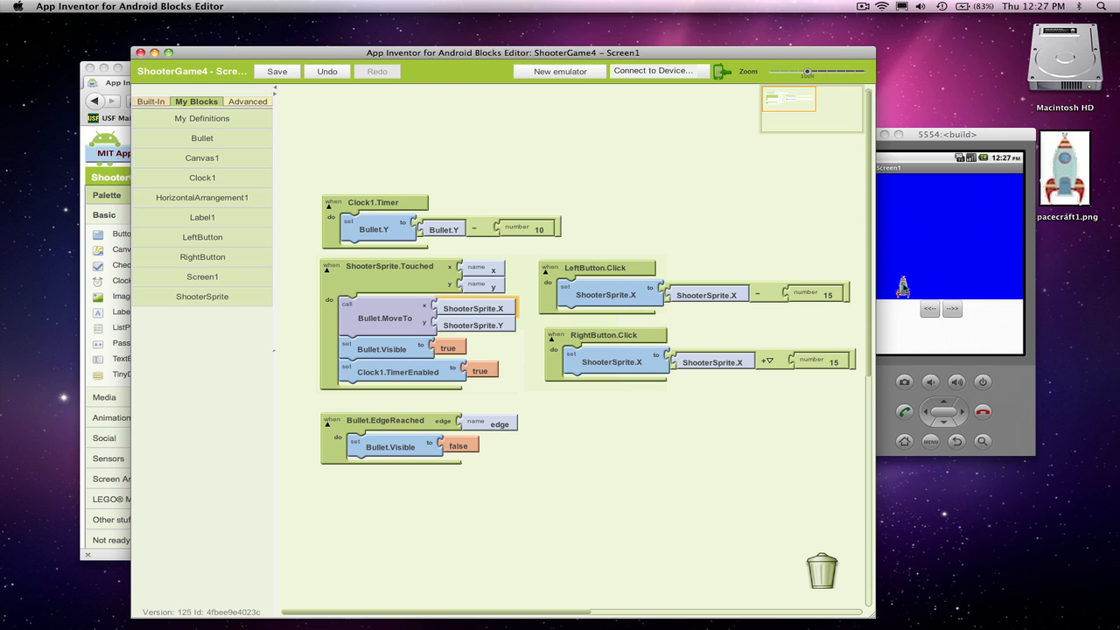
click(762, 293)
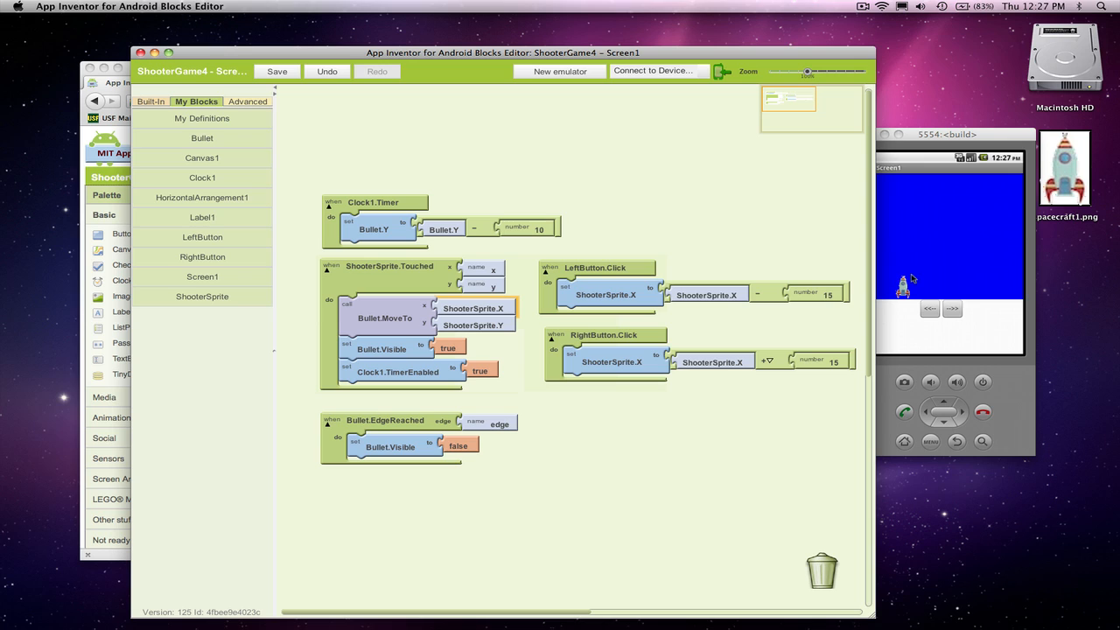
mouse_move(902, 284)
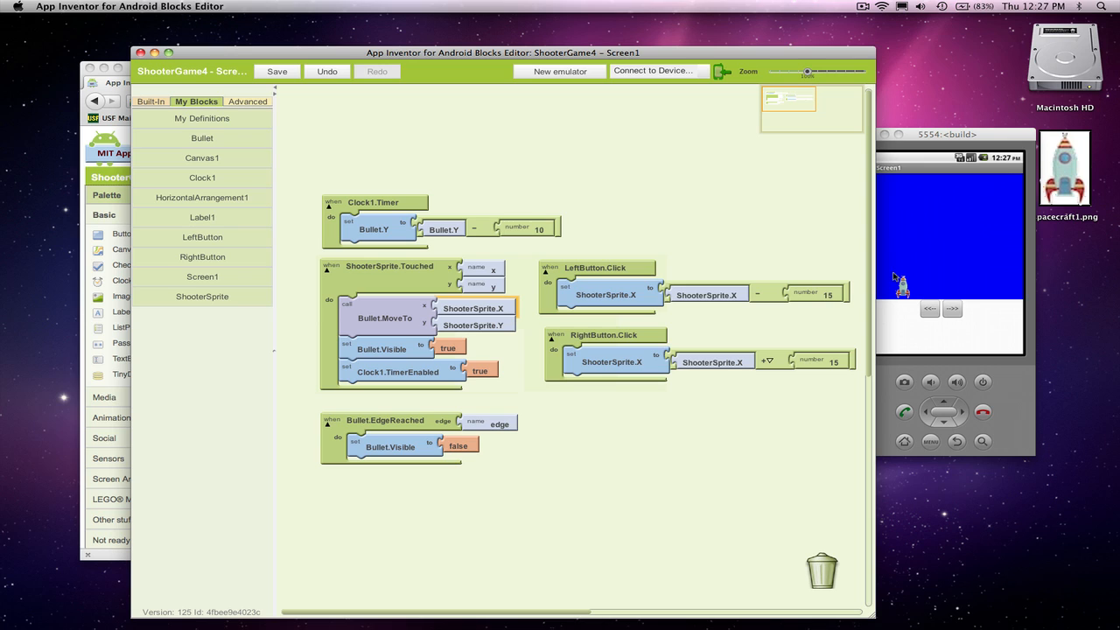
click(277, 71)
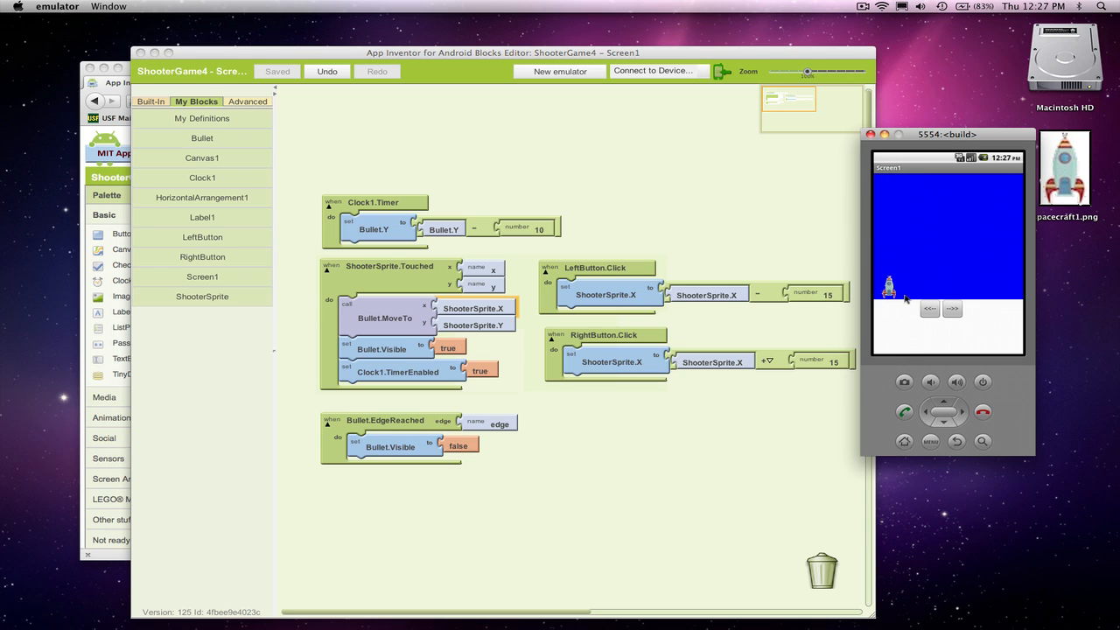
mouse_move(945, 286)
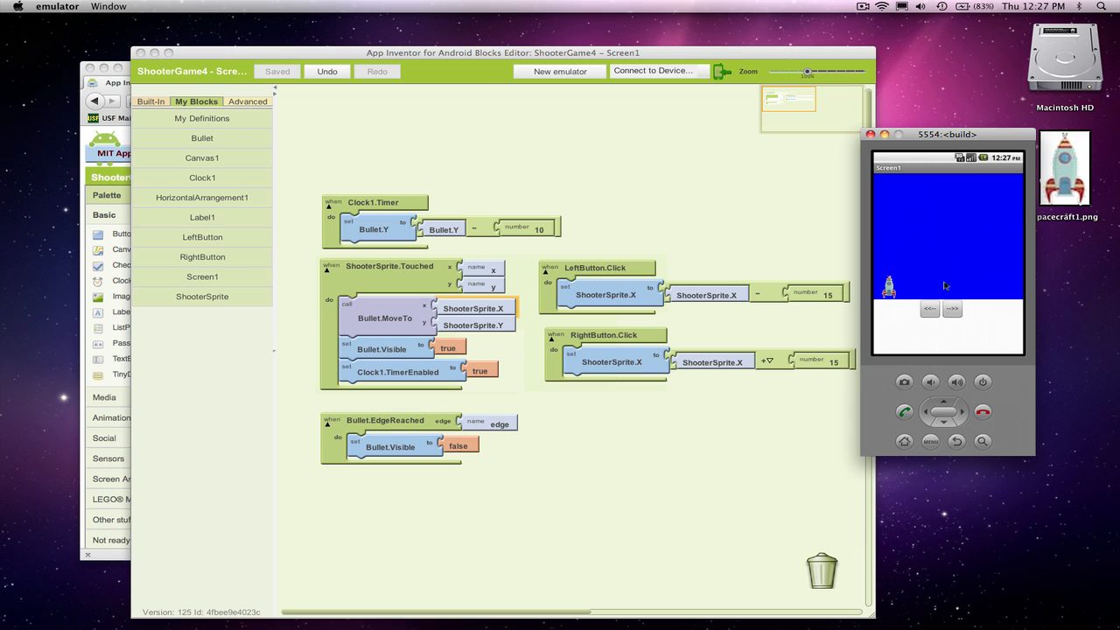
mouse_move(940, 208)
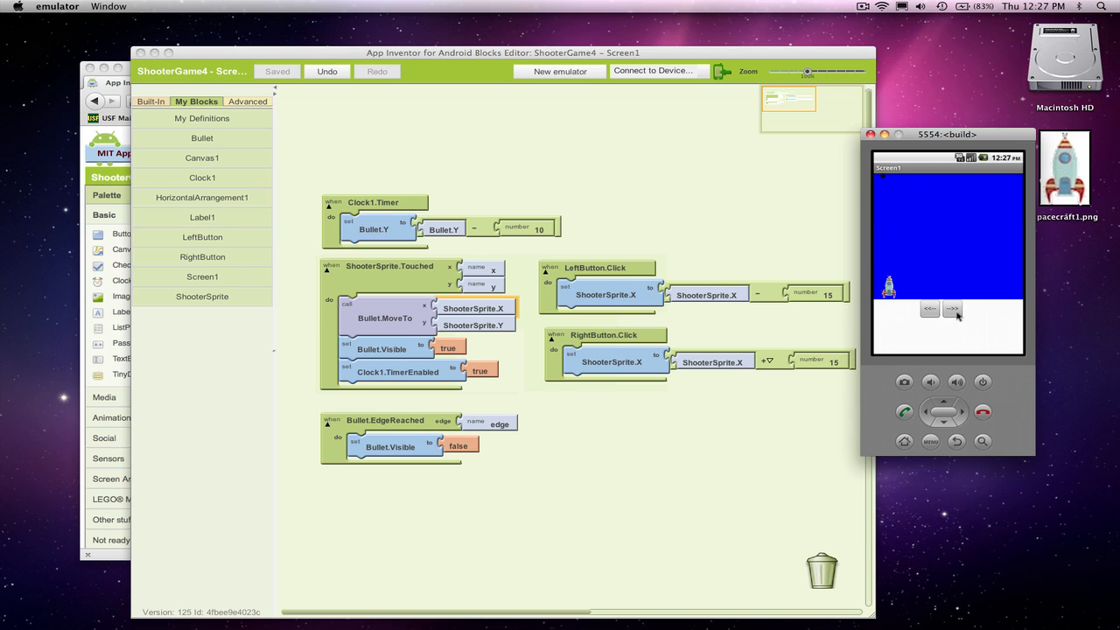
In the emulator, tap the right arrow to steer the ship from the far left to the right
click(952, 309)
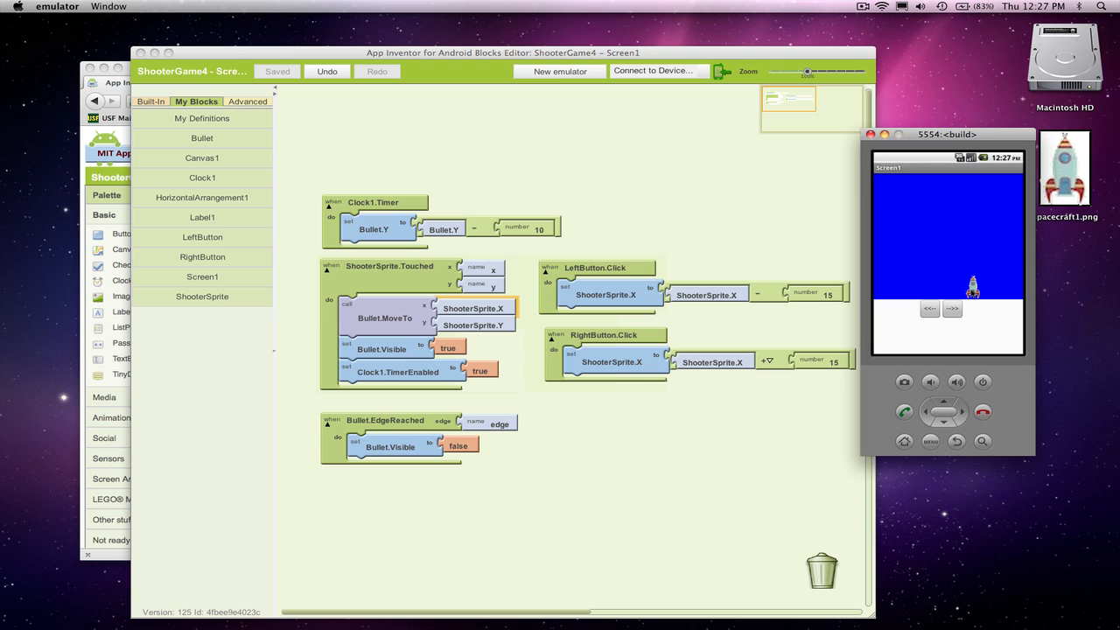
mouse_move(627, 269)
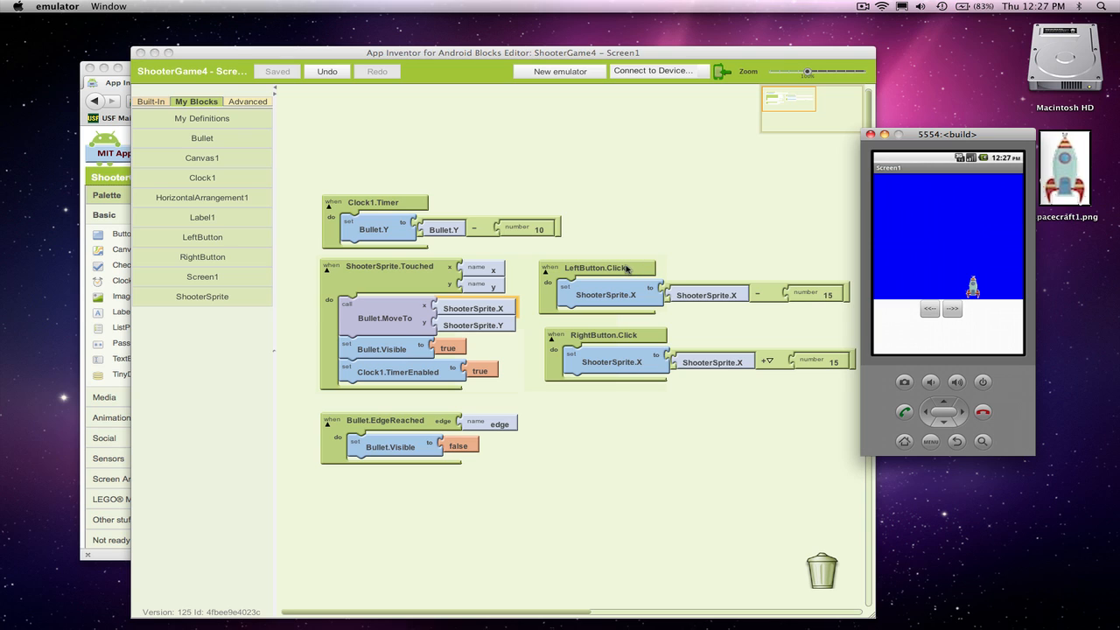
Drag the LeftButton.Click and RightButton.Click handlers higher, stacking them near the timer block
drag(595, 267, 595, 156)
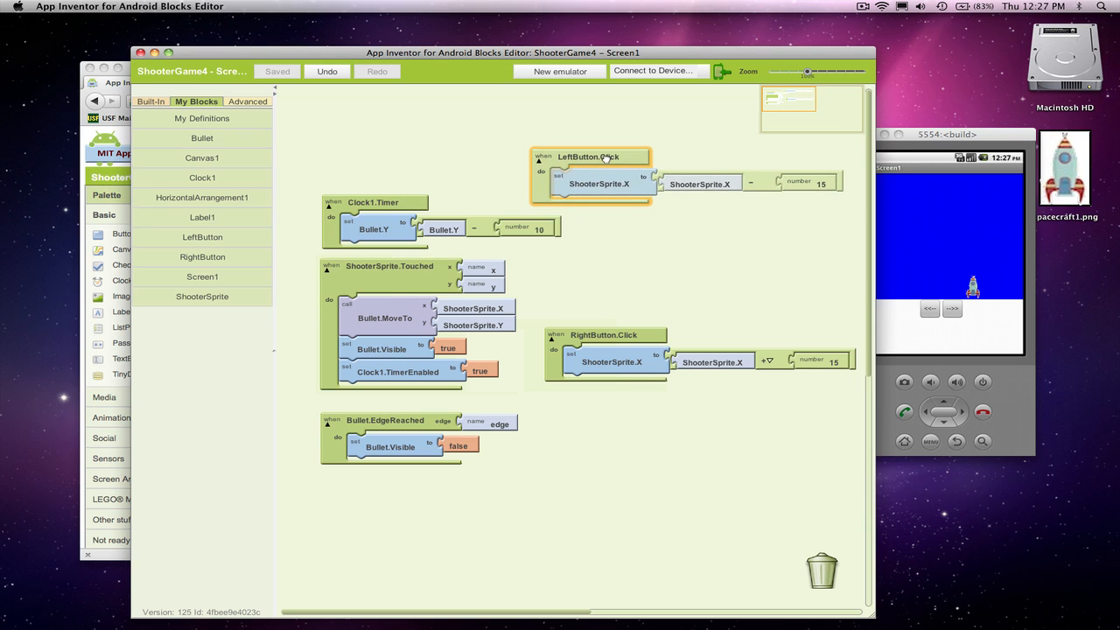
drag(603, 334, 608, 248)
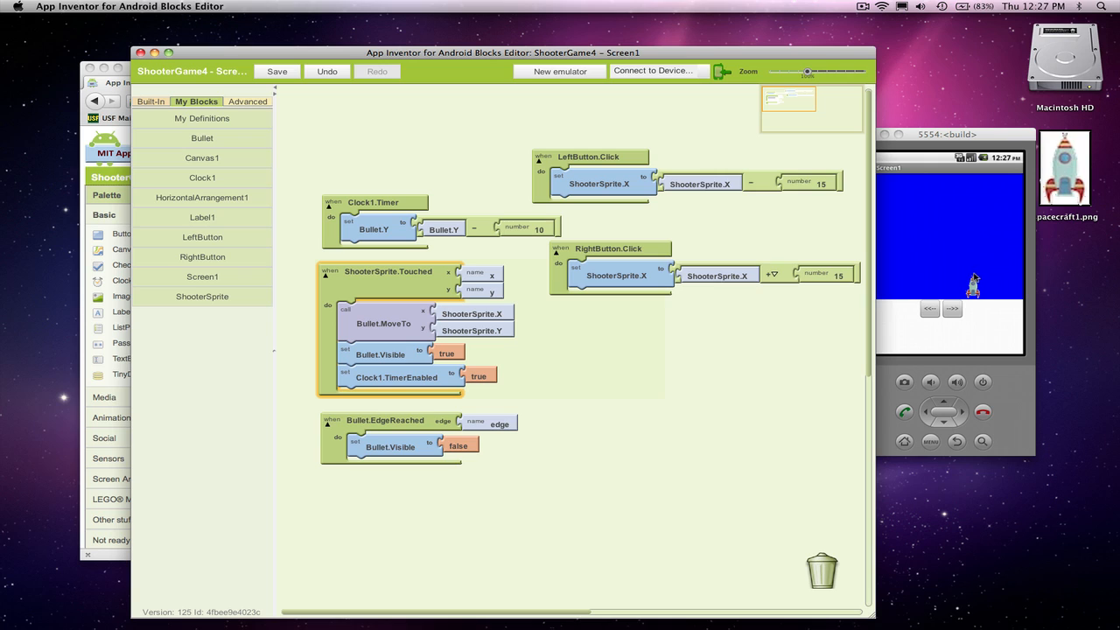
mouse_move(972, 278)
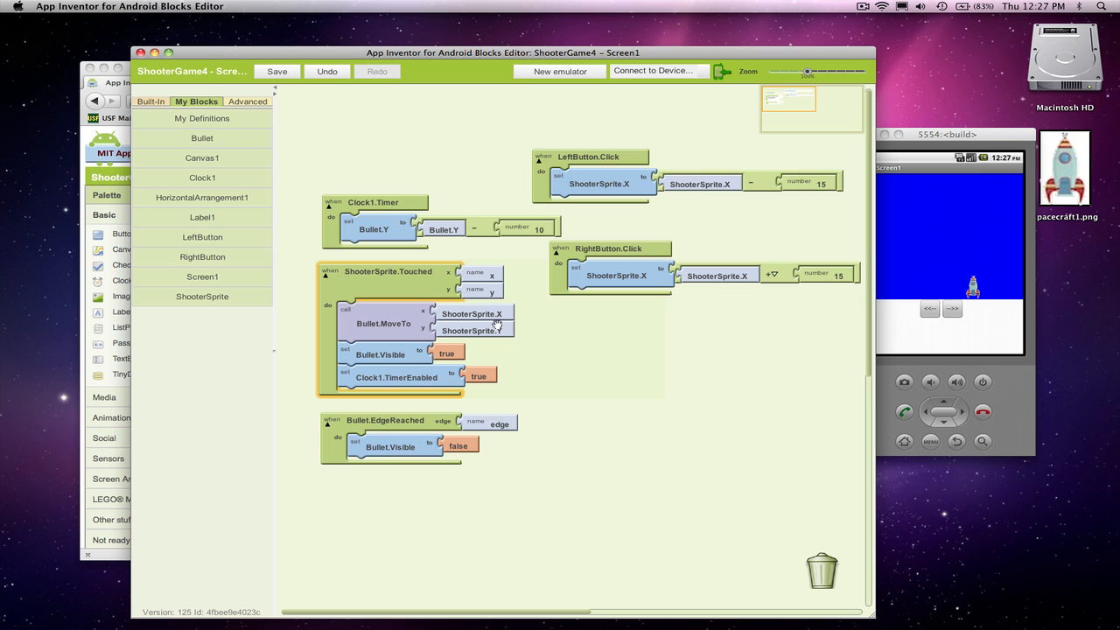
mouse_move(473, 313)
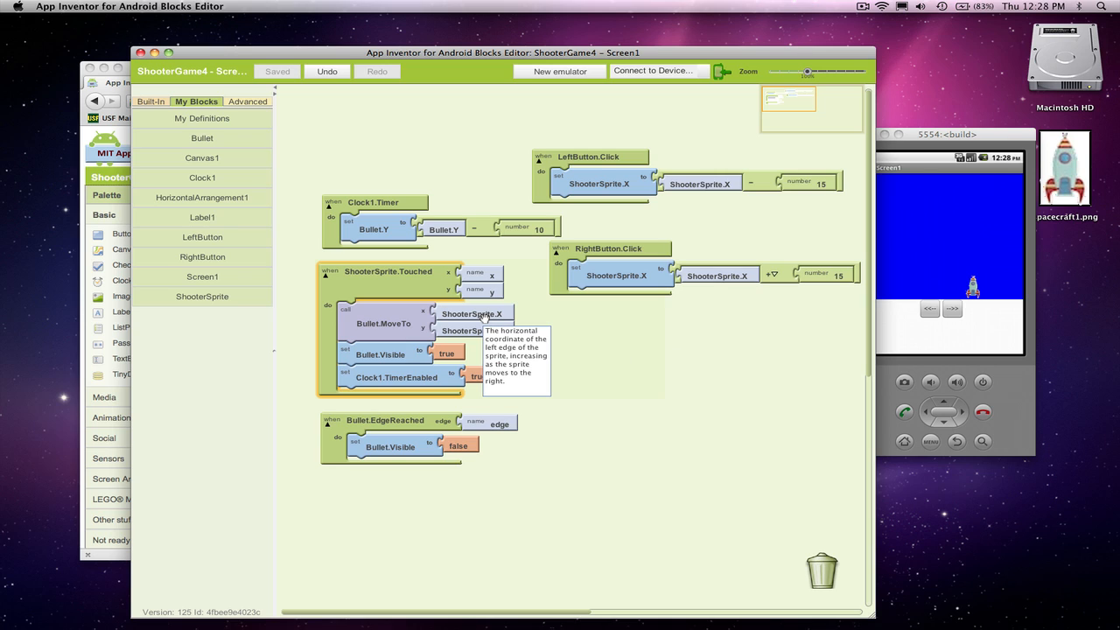
mouse_move(732, 304)
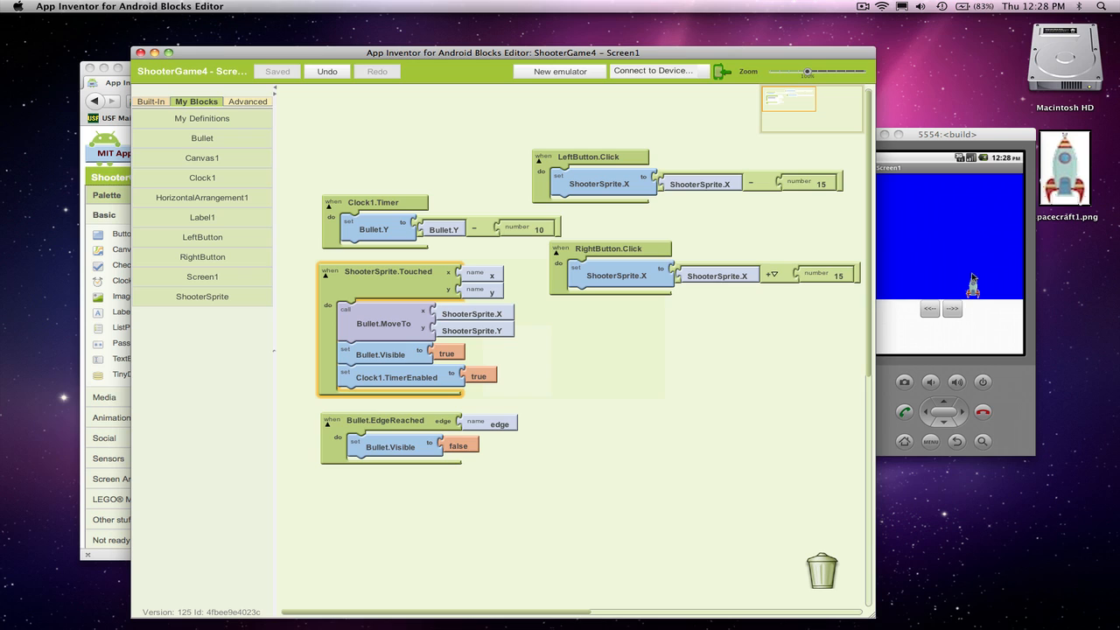
mouse_move(758, 374)
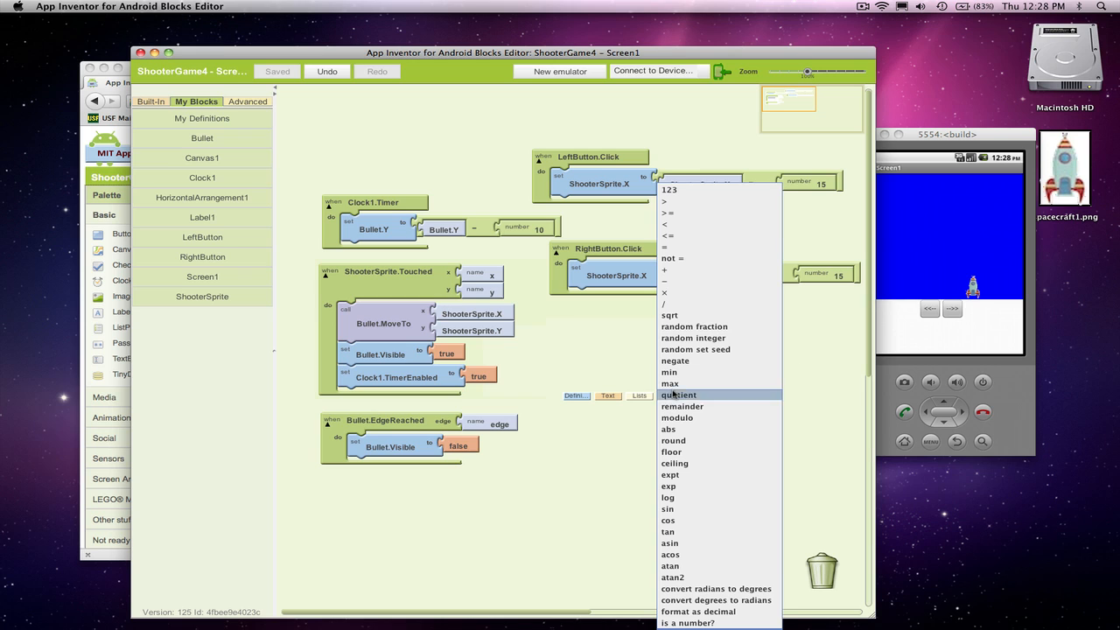
mouse_move(678, 291)
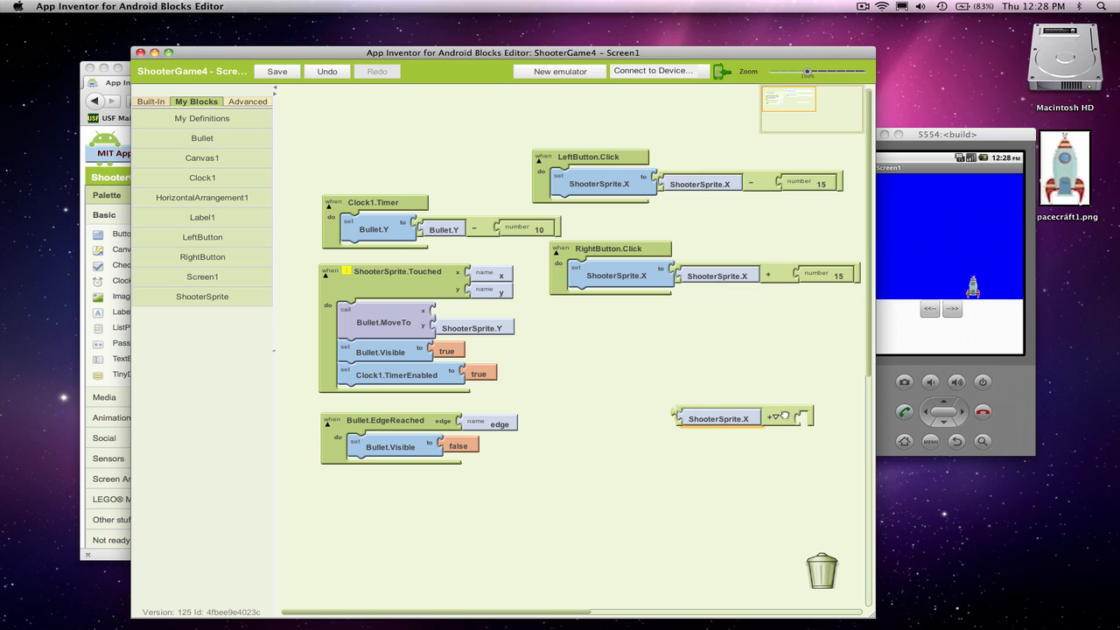
Set Bullet.MoveTo's x to ShooterSprite.X + ShooterSprite.Width / 2 and save
drag(719, 418, 597, 386)
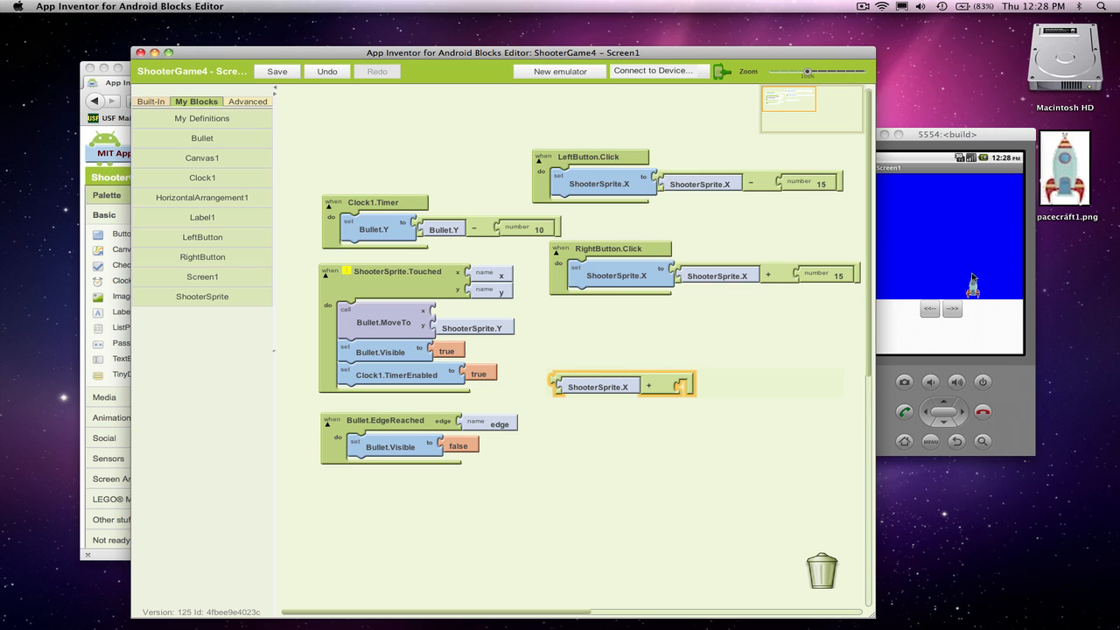
click(947, 134)
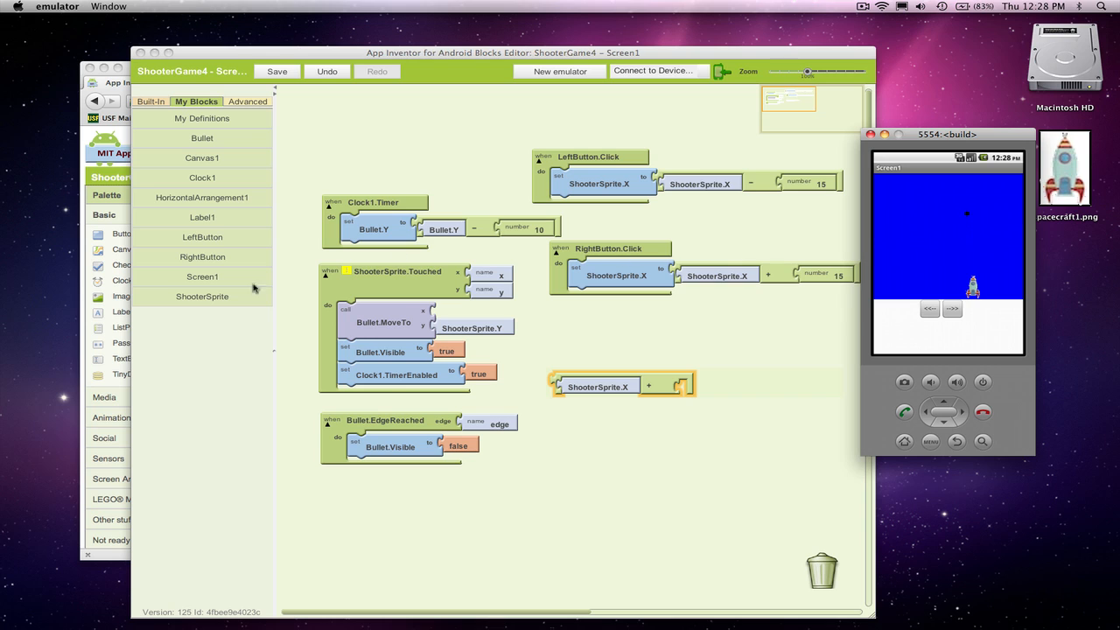
click(202, 295)
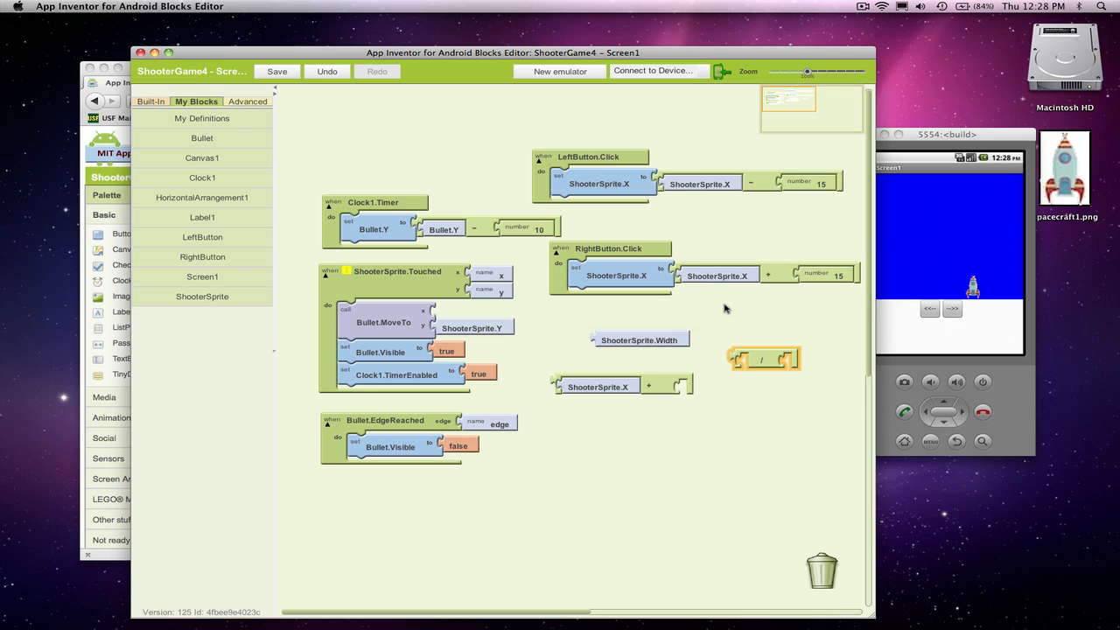
drag(639, 340, 773, 357)
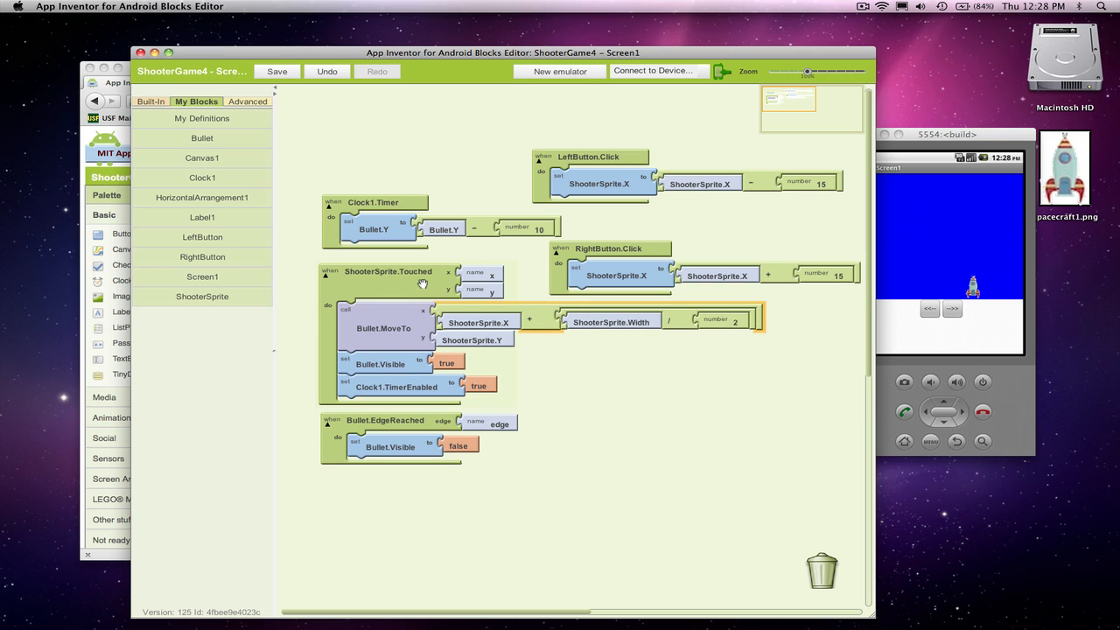
mouse_move(421, 313)
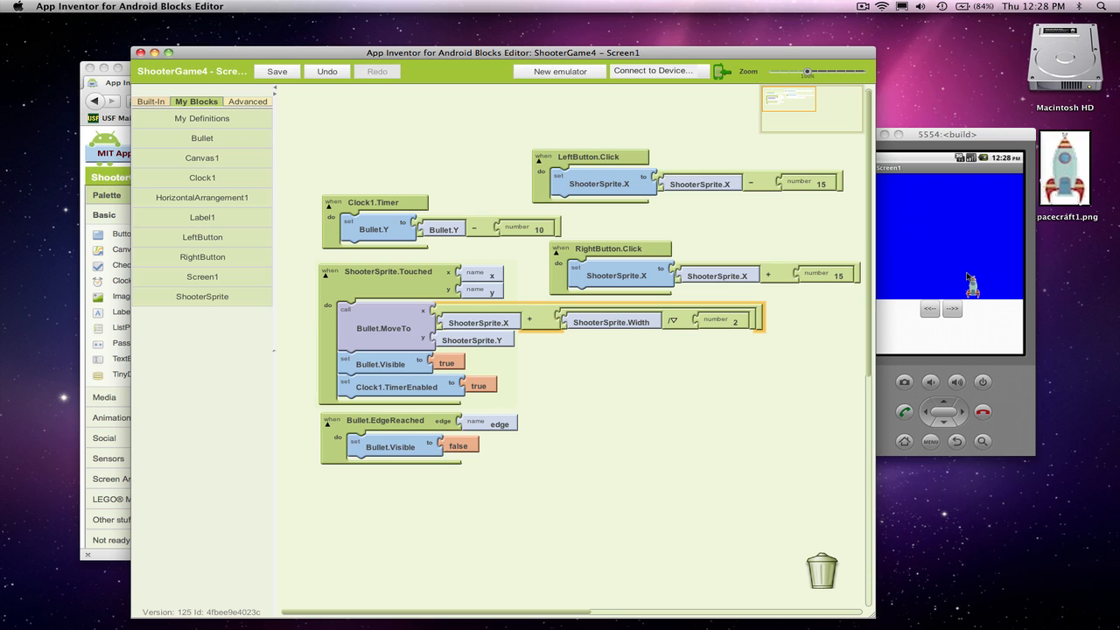
click(278, 70)
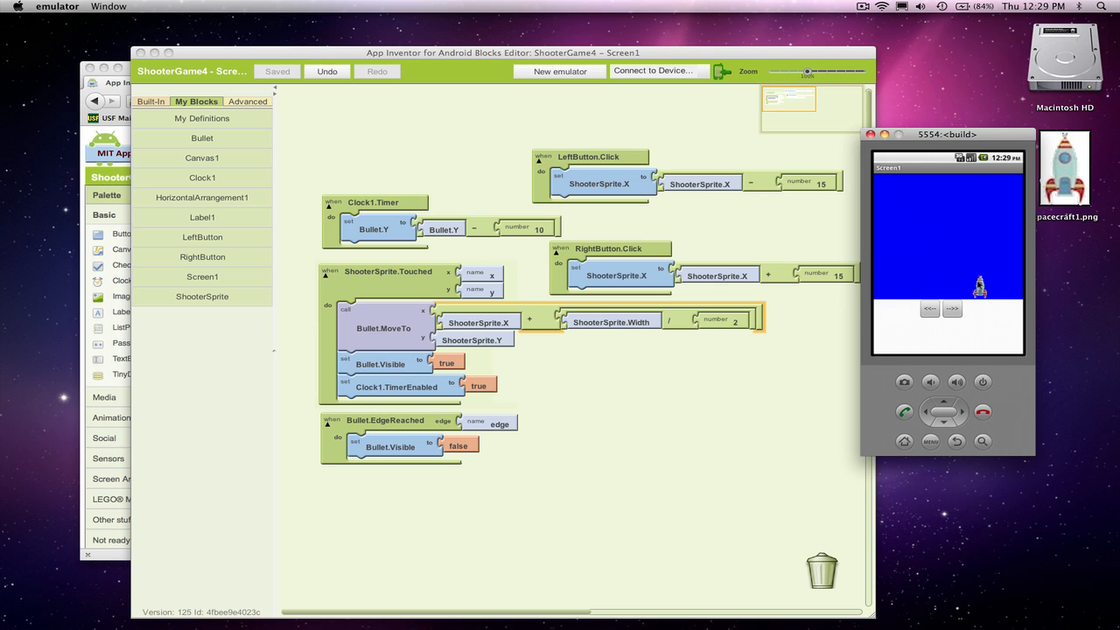
mouse_move(946, 322)
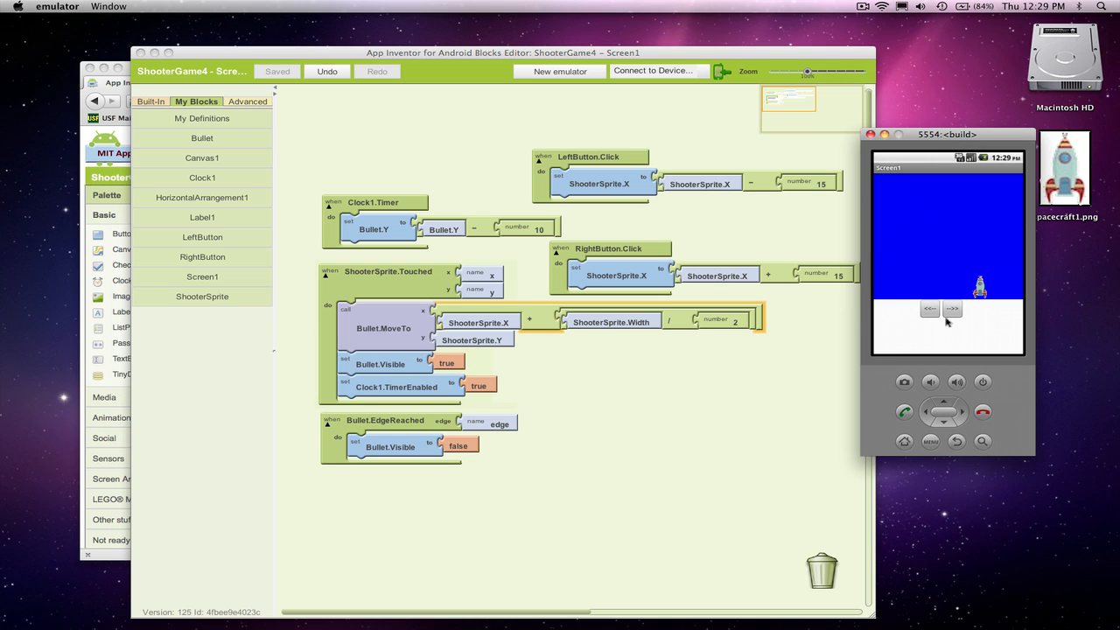